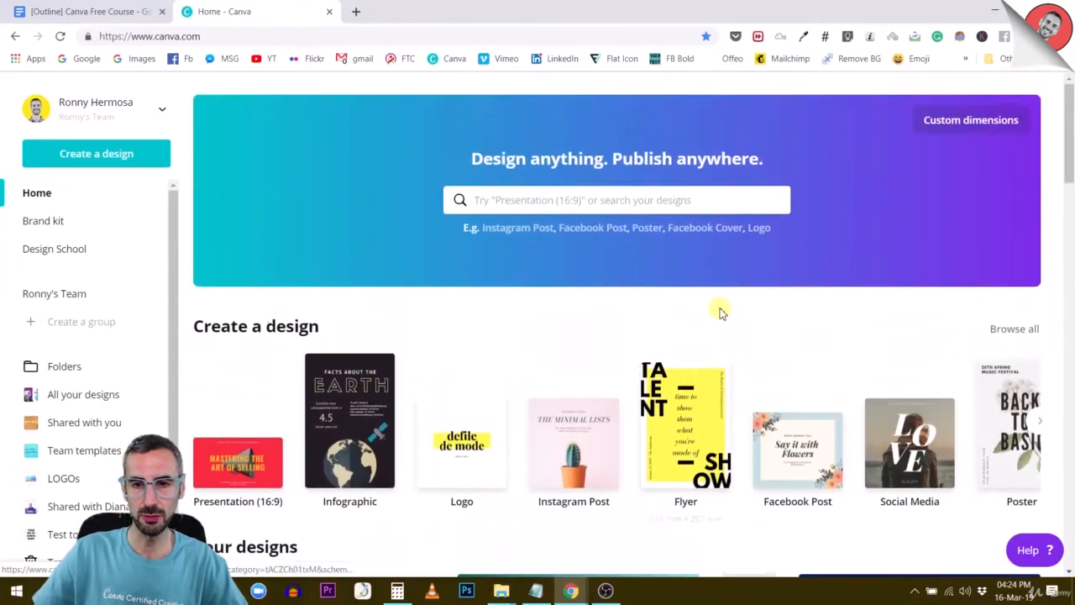
Scroll the Canva home page to review the Create a design presets.
{"action": "scroll", "scroll_direction": "down", "scroll_amount": 3}
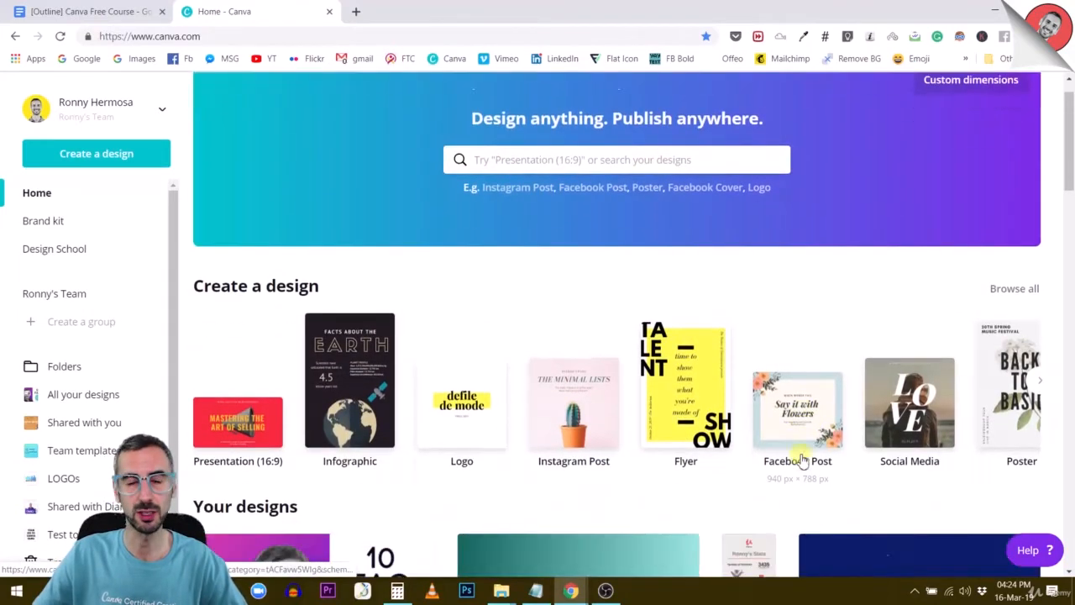
{"action": "scroll", "scroll_direction": "down", "scroll_amount": 3}
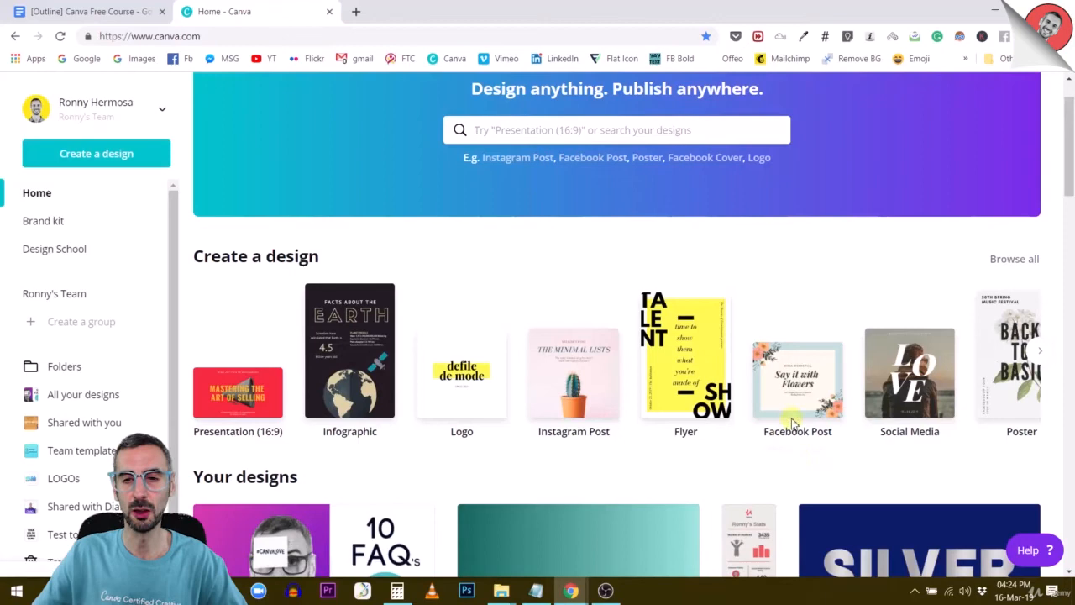
{"action": "mouse_move", "coordinate": [793, 386]}
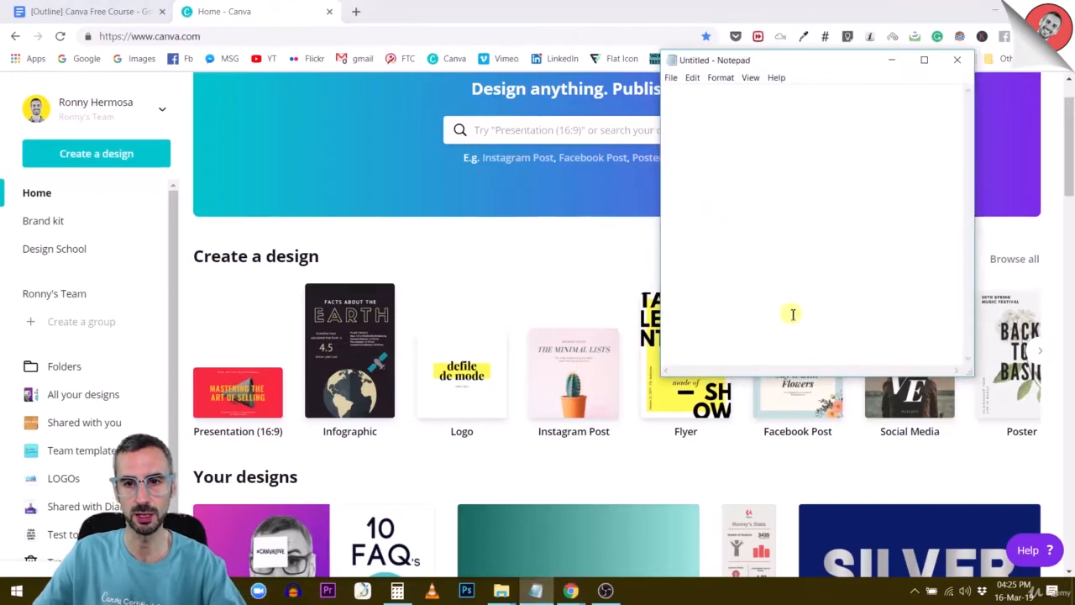
Note the size 940 x 788 and compute its tripled width 2820 with Calculator.
{"action": "type", "text": "940 x"}
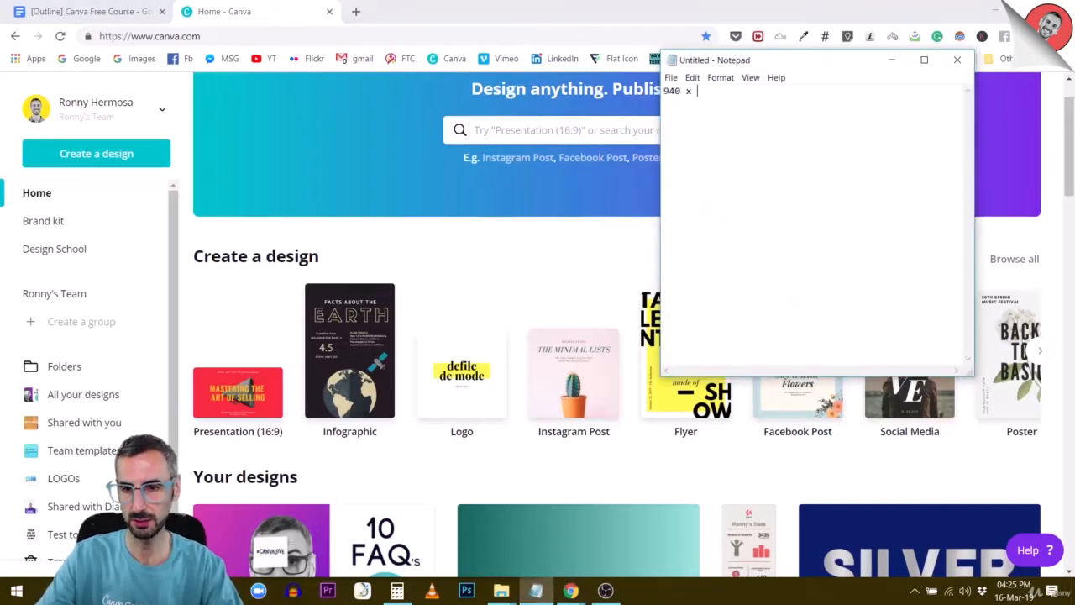
{"action": "type", "text": "788"}
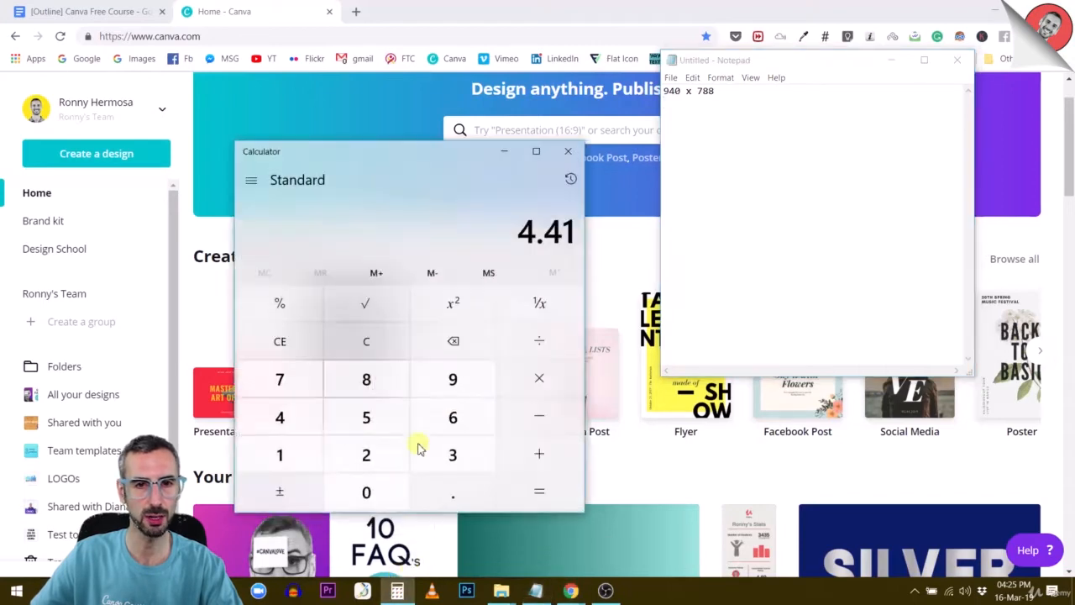
{"action": "left_click", "coordinate": [279, 341]}
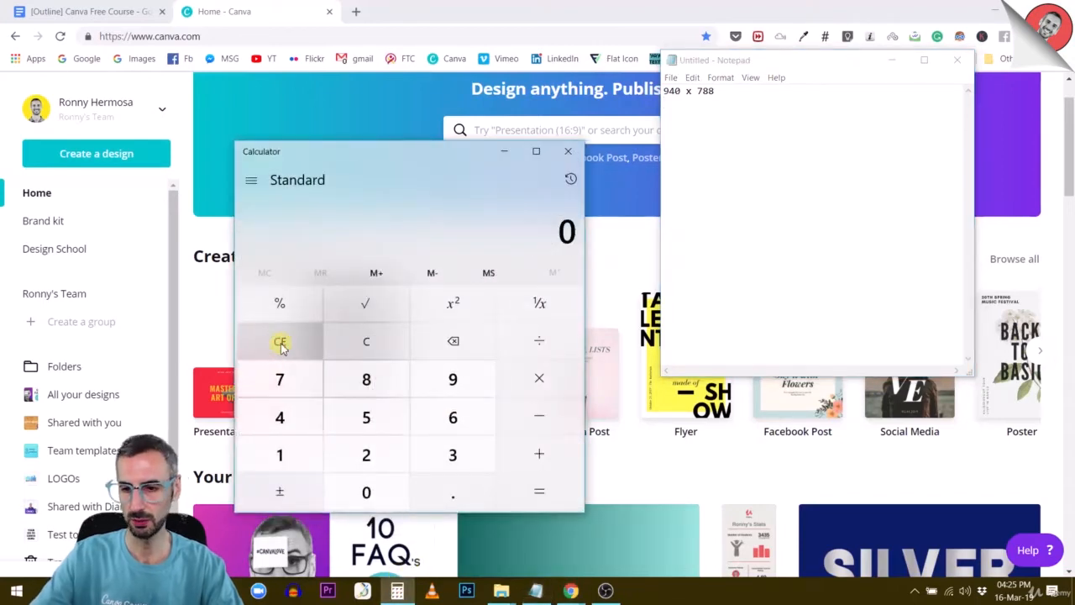
{"action": "left_click", "coordinate": [537, 491]}
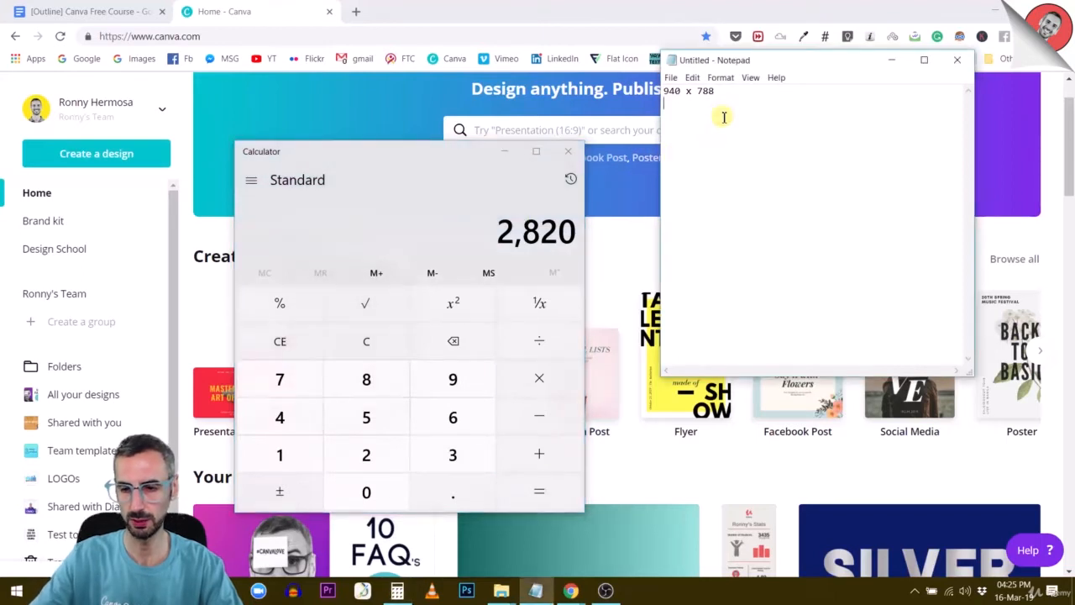
{"action": "type", "text": "2820 x"}
{"action": "left_click", "coordinate": [410, 228]}
{"action": "type", "text": "788"}
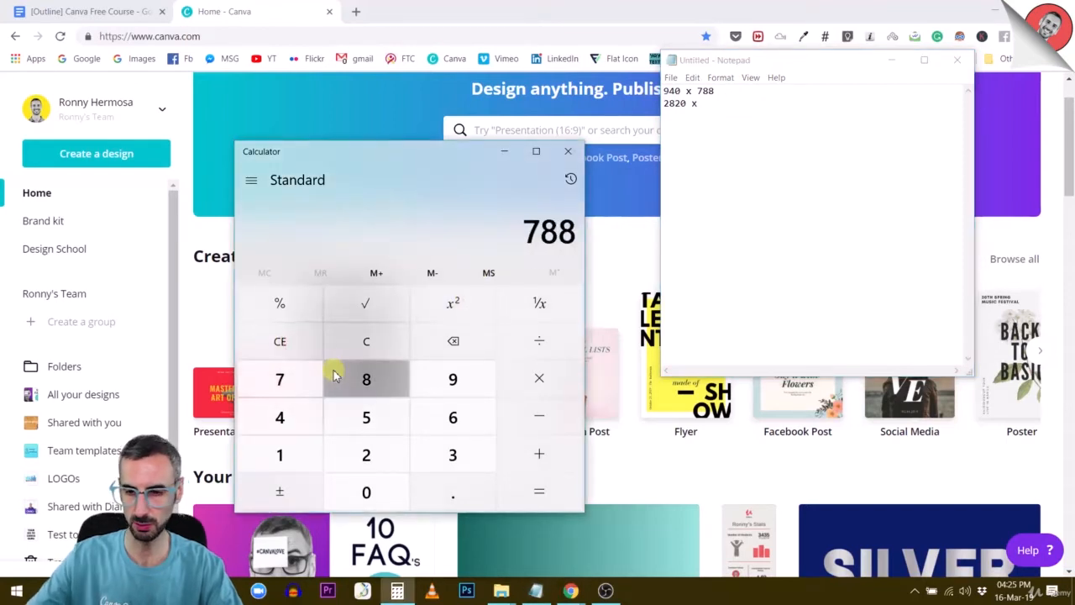
Compute the tripled height 2364, complete the pair 2820 x 2364, and close Calculator.
{"action": "left_click", "coordinate": [366, 379]}
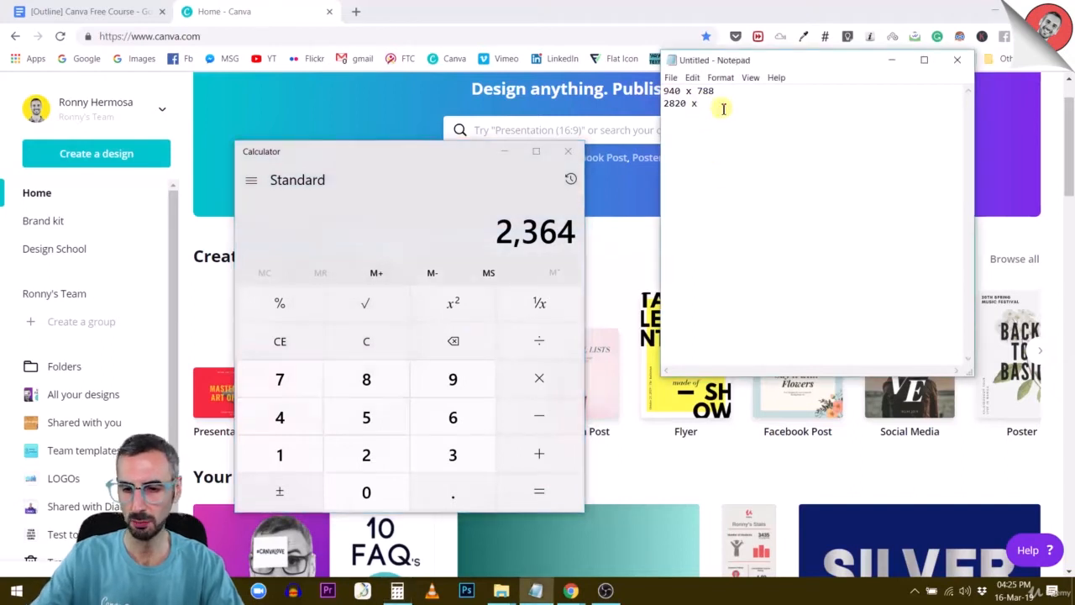
{"action": "type", "text": "2364"}
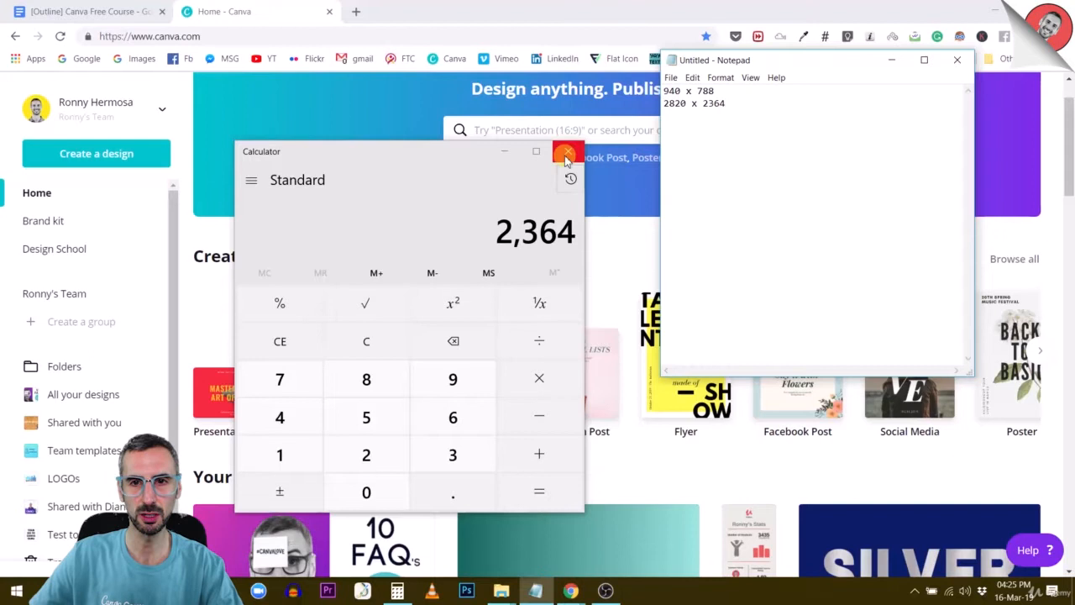
{"action": "left_click", "coordinate": [568, 155]}
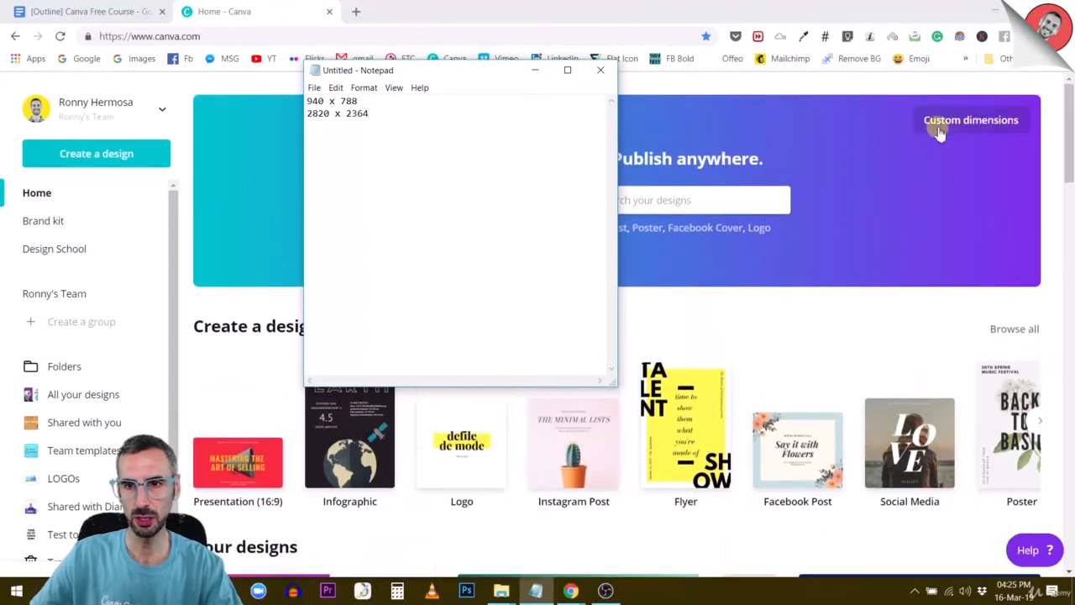
Create a new blank design with custom dimensions 2820 x 2364 px.
{"action": "left_click", "coordinate": [971, 119]}
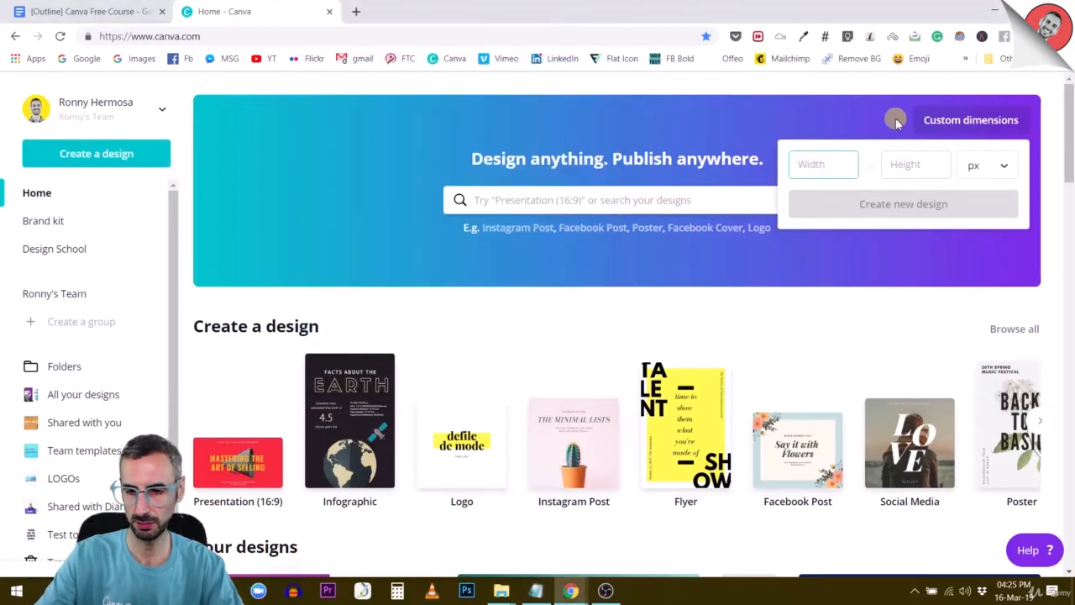
{"action": "type", "text": "2364"}
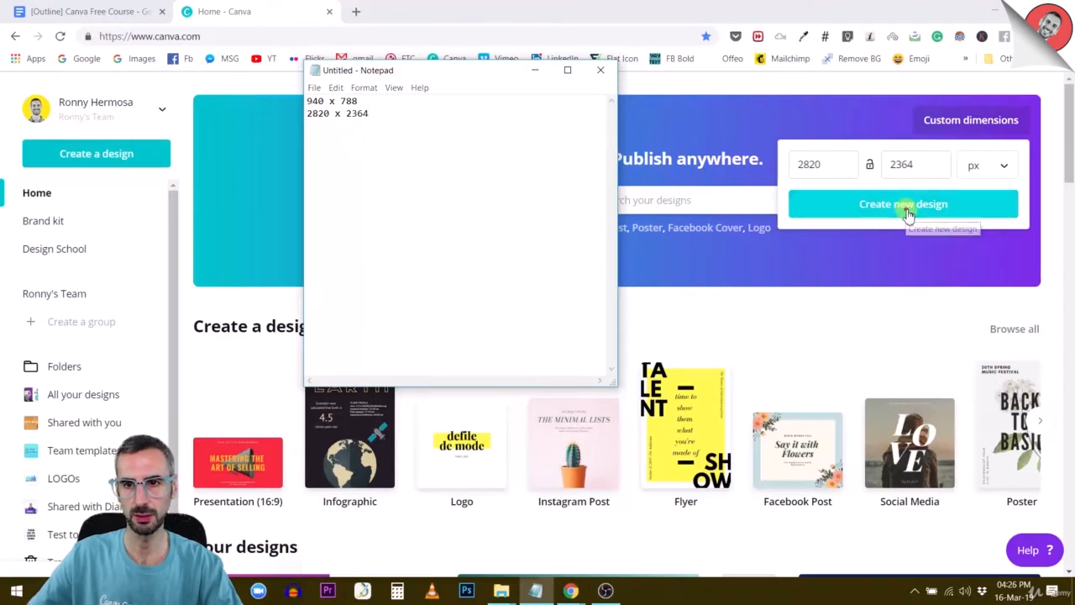
{"action": "left_click", "coordinate": [903, 204]}
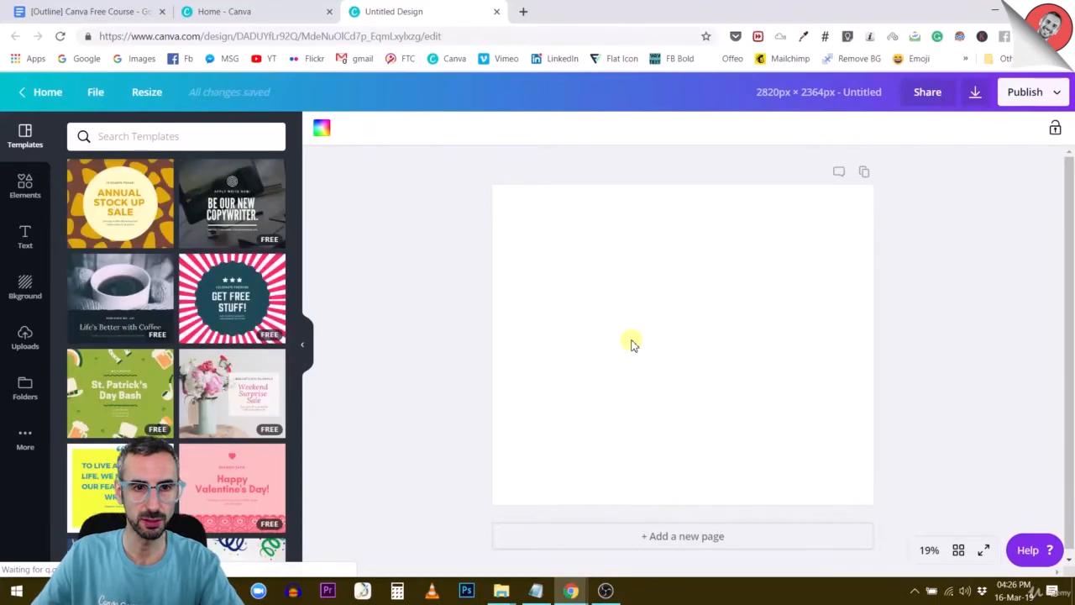
{"action": "mouse_move", "coordinate": [654, 335]}
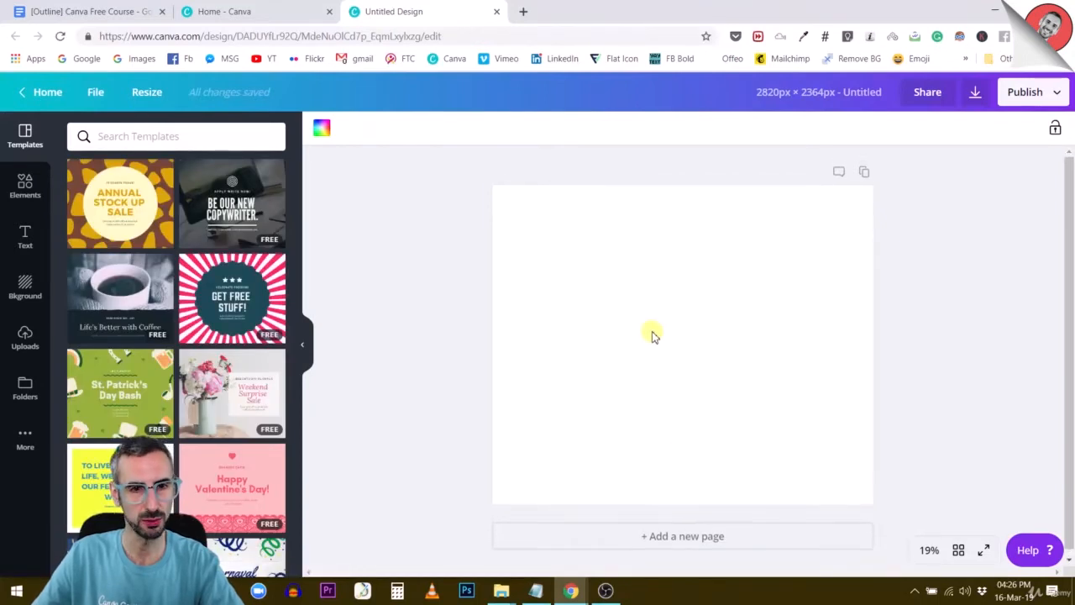
{"action": "mouse_move", "coordinate": [662, 354]}
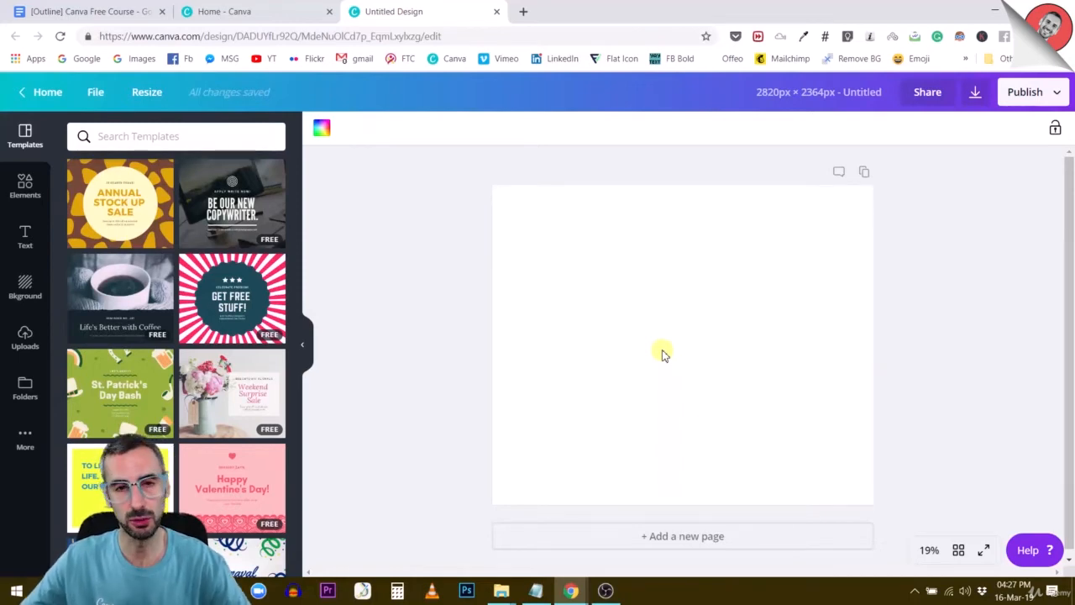
{"action": "mouse_move", "coordinate": [691, 353]}
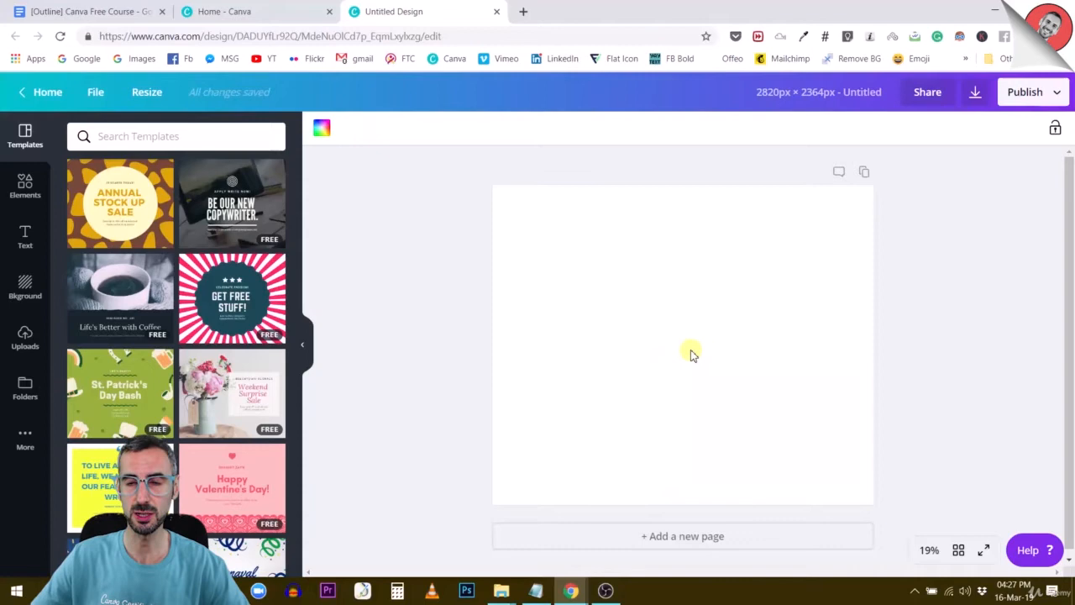
{"action": "mouse_move", "coordinate": [680, 286]}
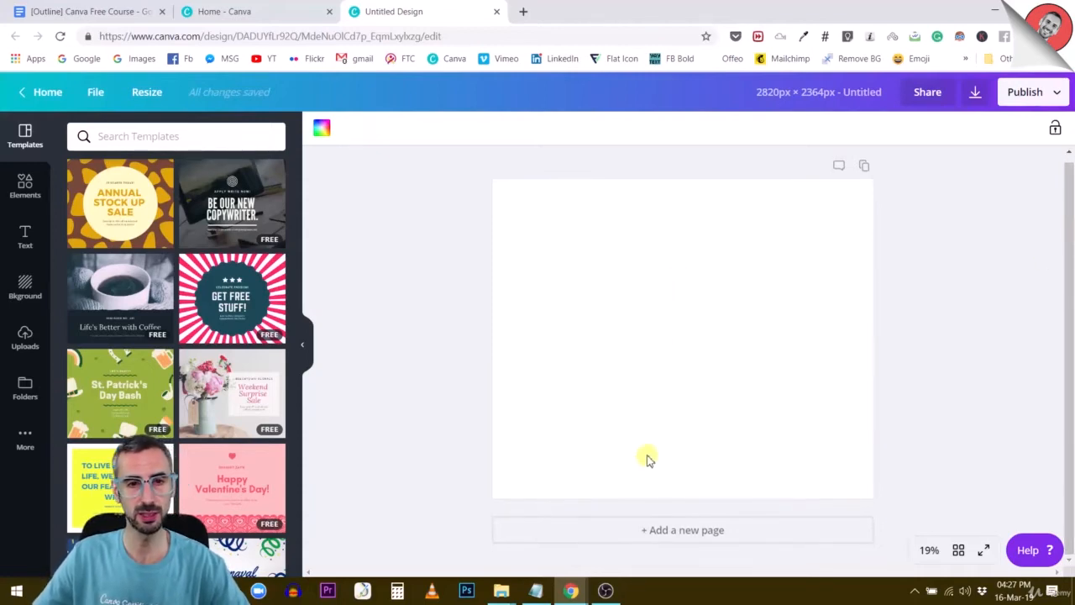
Show the Uploads library of previously uploaded images beside the blank page.
{"action": "left_click", "coordinate": [24, 336]}
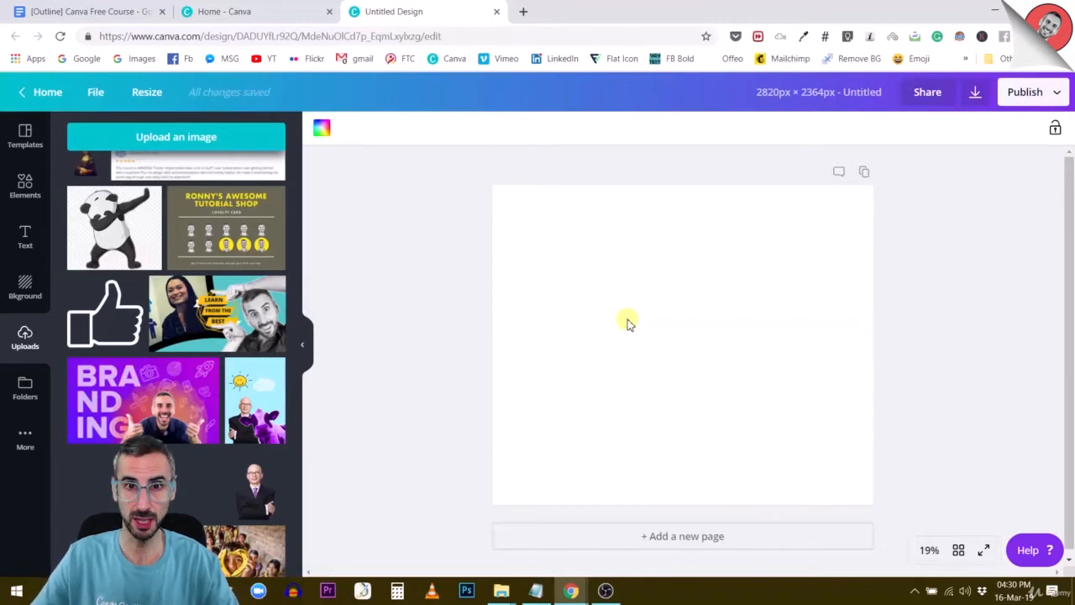
{"action": "mouse_move", "coordinate": [755, 360]}
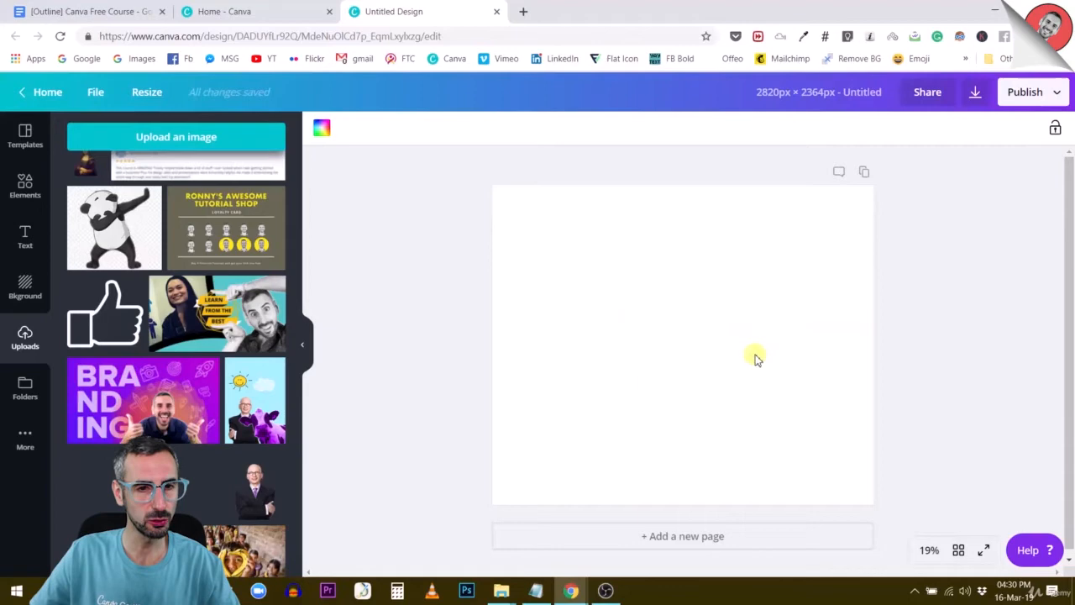
{"action": "mouse_move", "coordinate": [672, 531]}
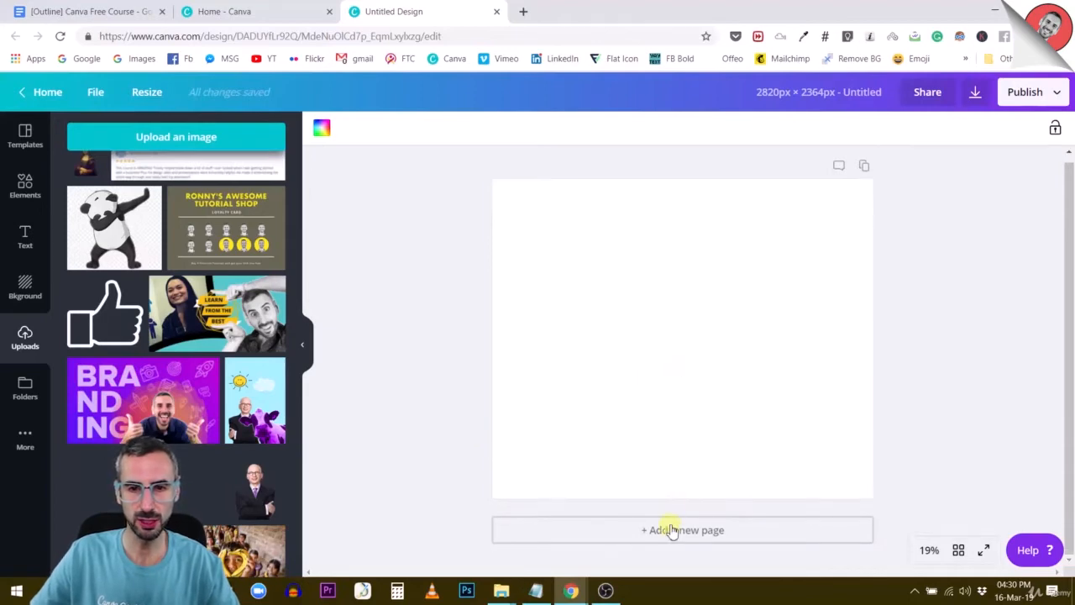
Add blank pages until the design has three, return to page 1 and show the saved image folders.
{"action": "left_click", "coordinate": [681, 529]}
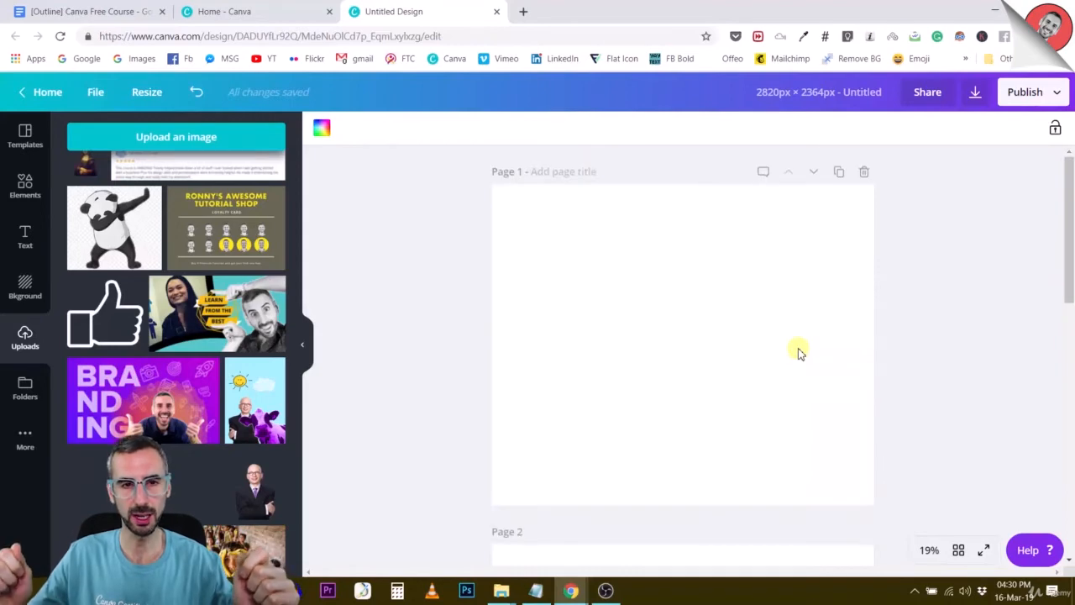
{"action": "scroll", "scroll_direction": "down", "scroll_amount": 3}
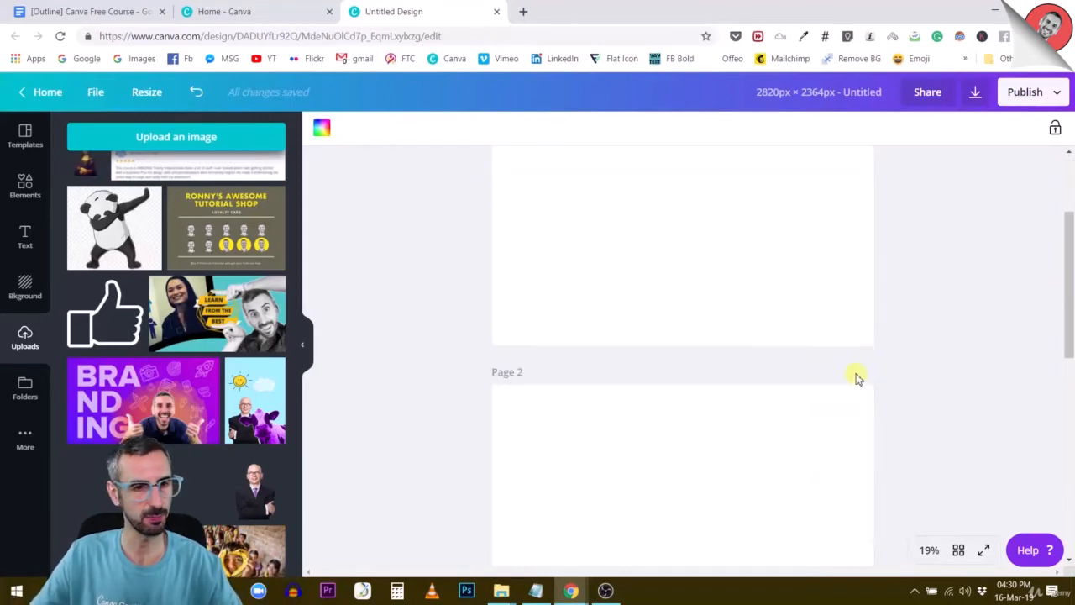
{"action": "scroll", "scroll_direction": "down", "scroll_amount": 3}
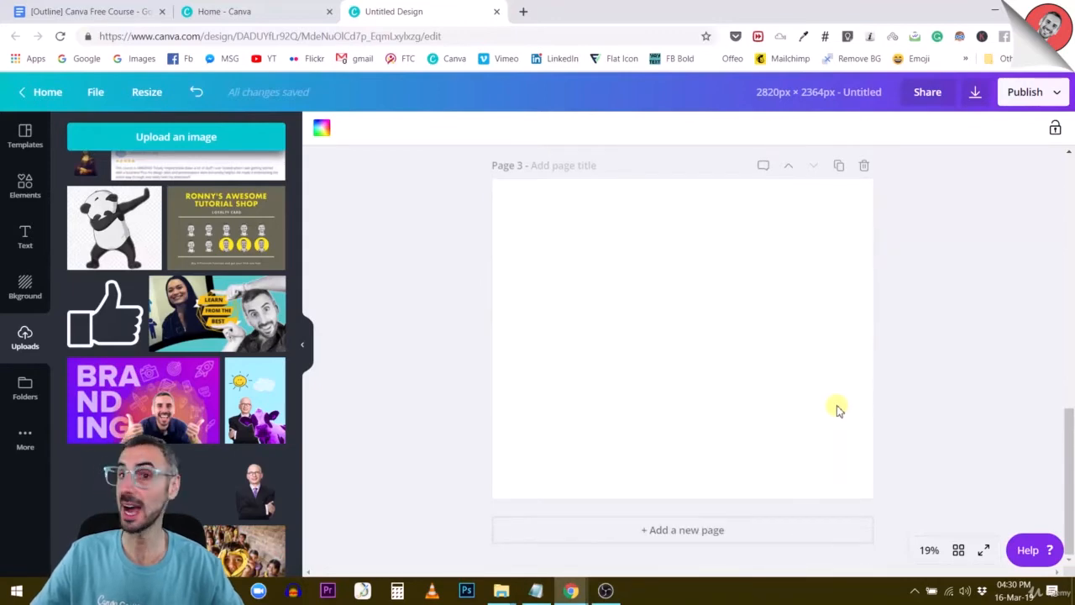
{"action": "scroll", "scroll_direction": "down", "scroll_amount": 3}
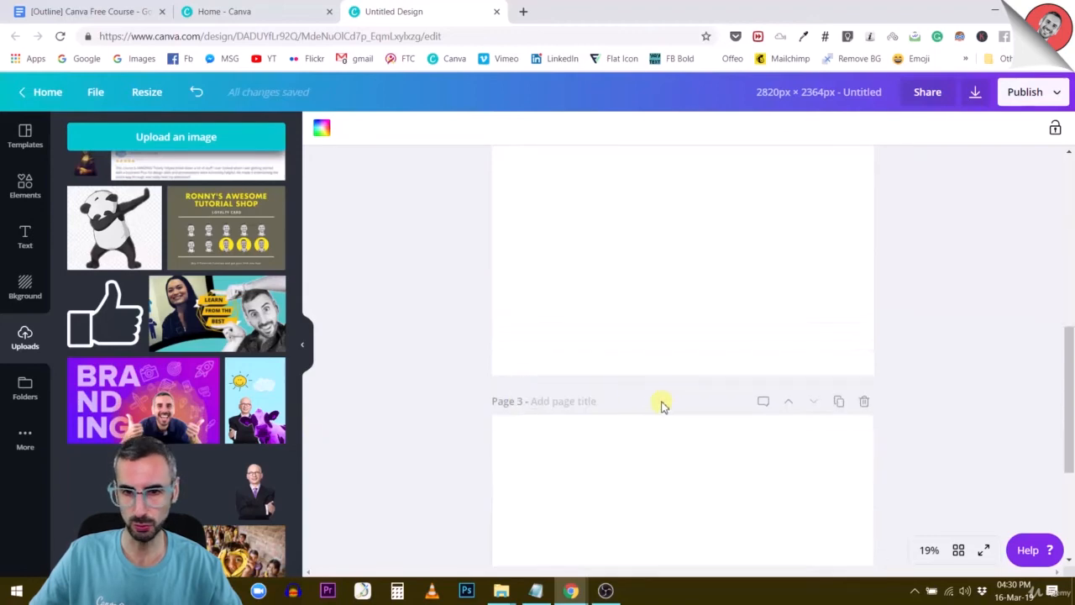
{"action": "scroll", "scroll_direction": "up", "scroll_amount": 3}
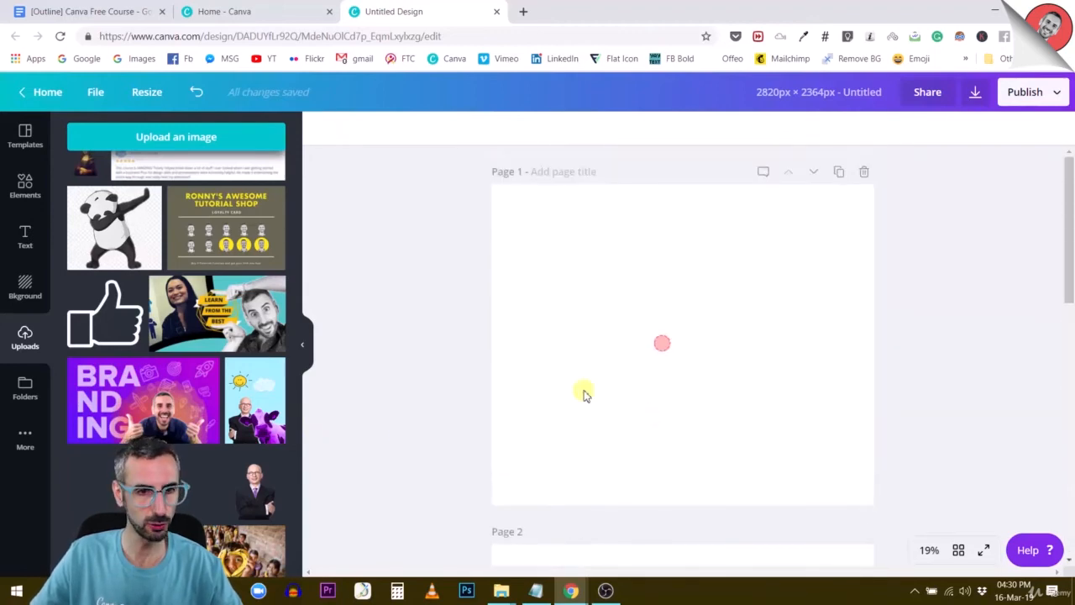
{"action": "left_click", "coordinate": [23, 388]}
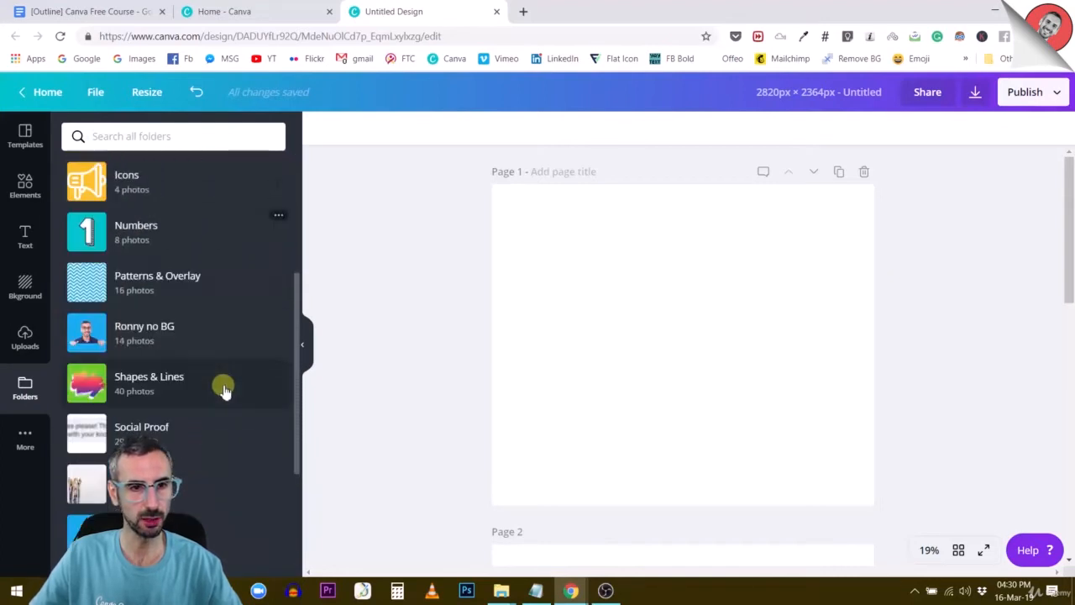
From the background-removed photos folder, add the man holding a sign to page 1.
{"action": "left_click", "coordinate": [144, 332]}
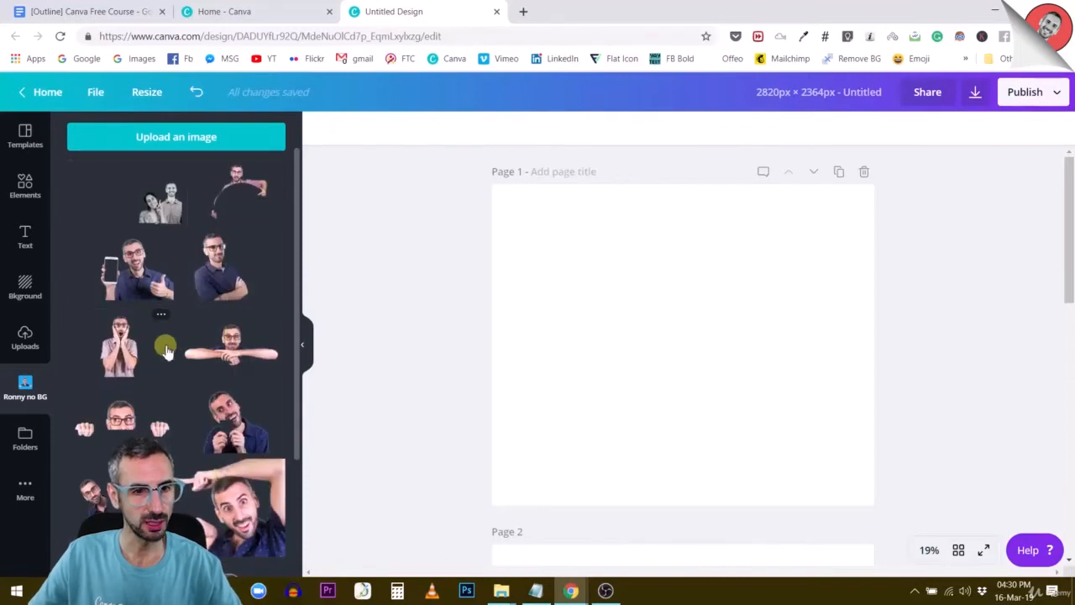
{"action": "scroll", "scroll_direction": "down", "scroll_amount": 3}
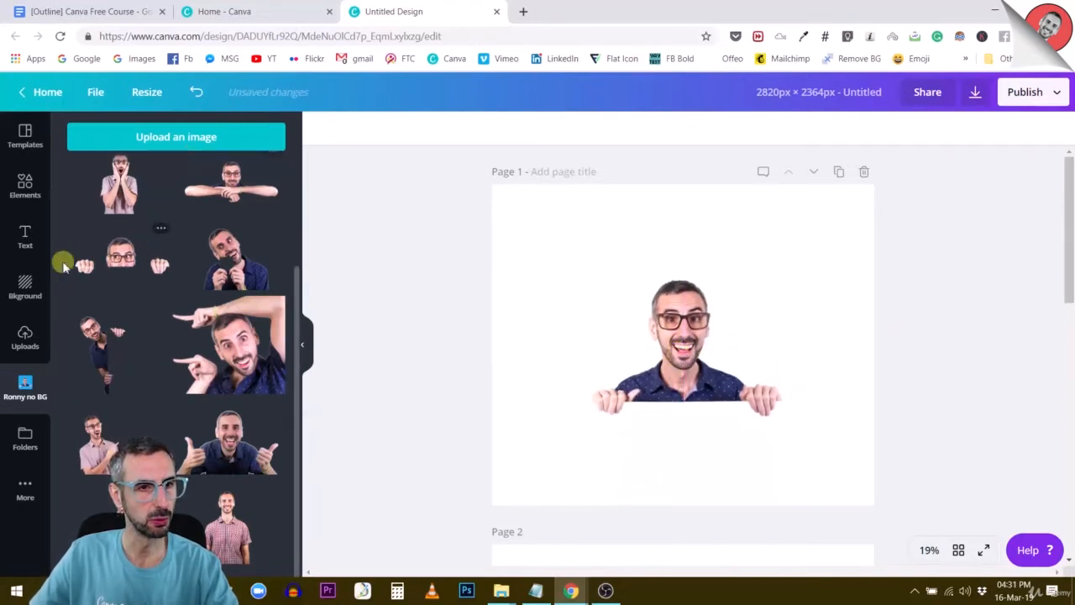
{"action": "left_click", "coordinate": [24, 185]}
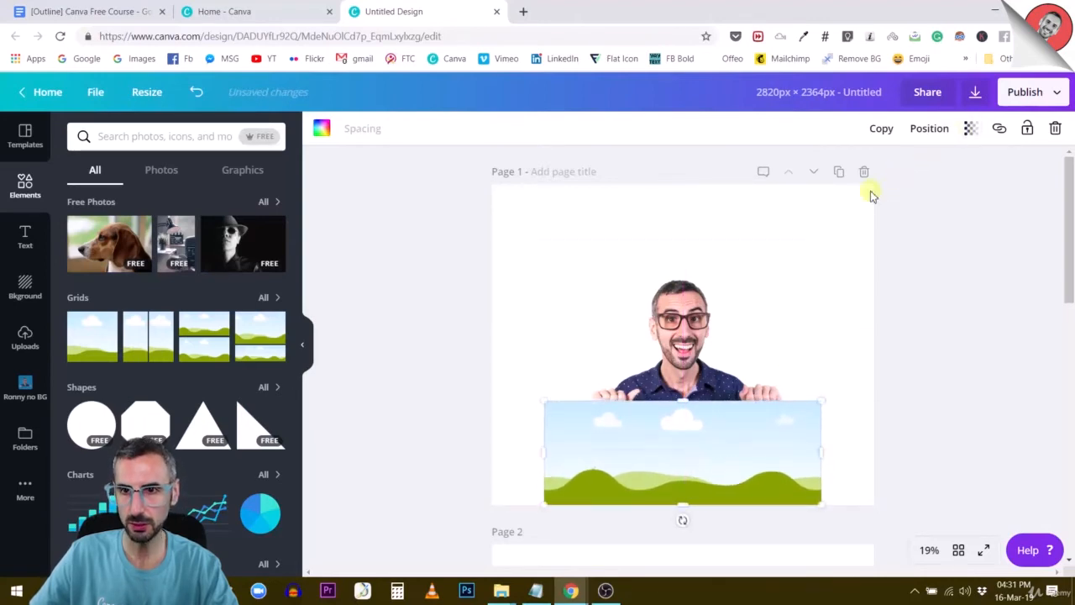
Send the landscape graphic behind the man's hands so he appears to hold it as a sign.
{"action": "left_click", "coordinate": [929, 128]}
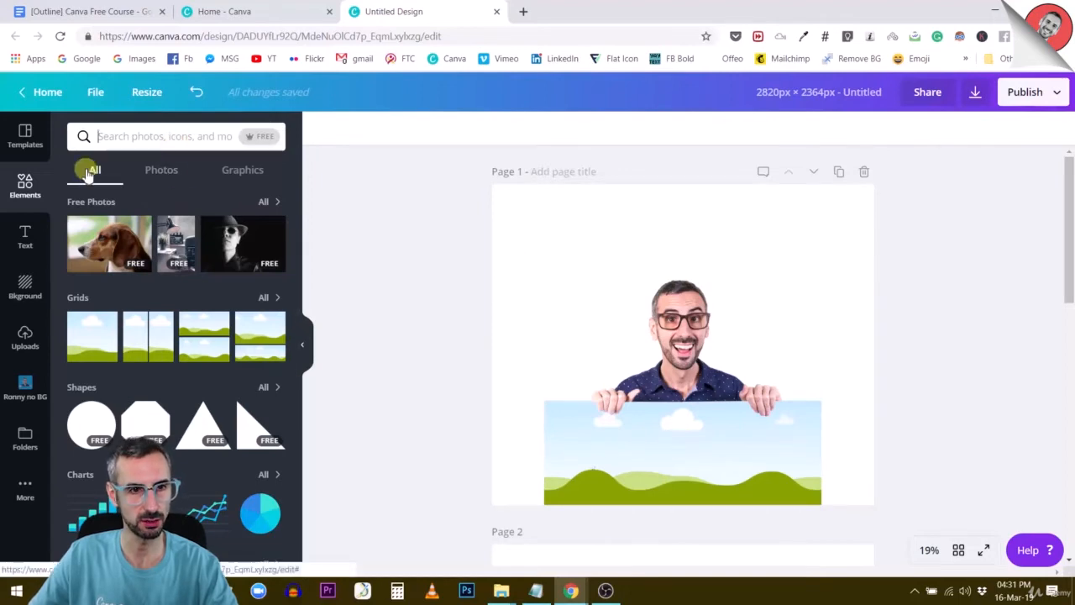
Search Elements for 'gradient' and replace the sign's landscape with the orange-to-pink gradient.
{"action": "type", "text": "gradient"}
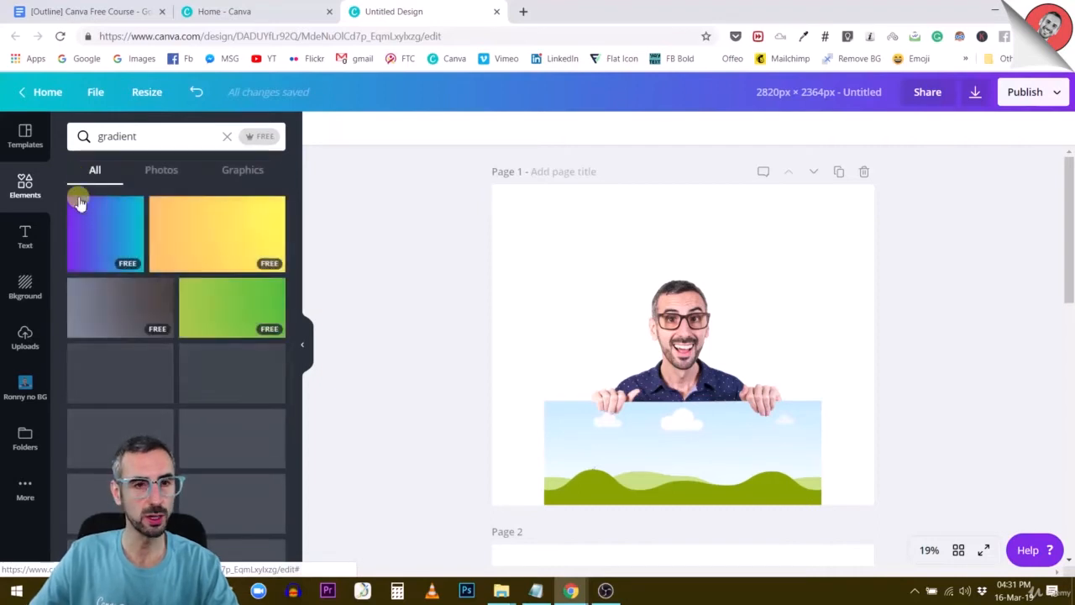
{"action": "scroll", "scroll_direction": "down", "scroll_amount": 3}
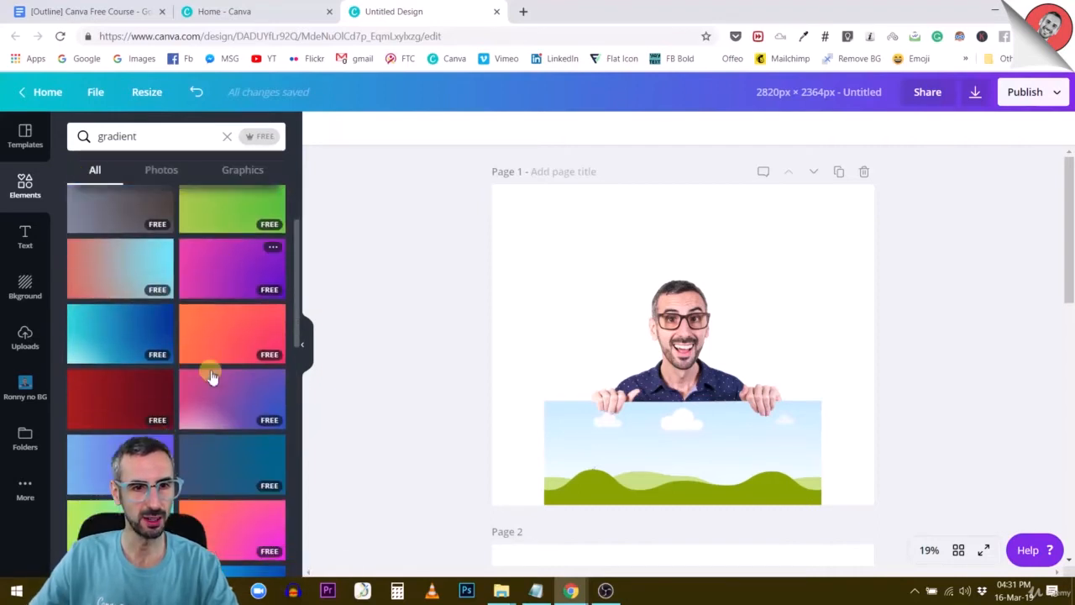
{"action": "scroll", "scroll_direction": "down", "scroll_amount": 3}
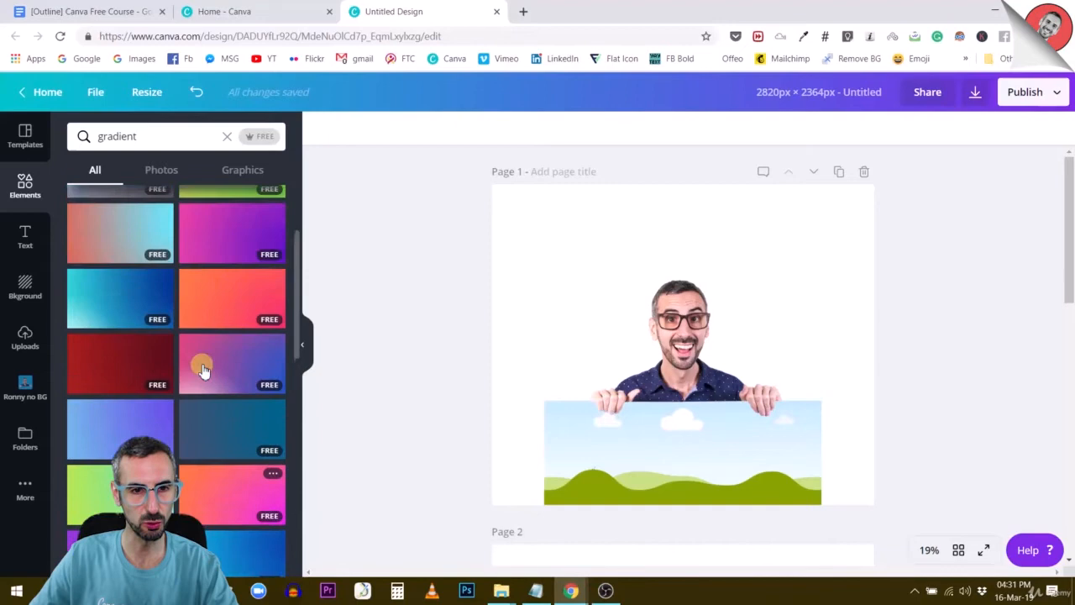
{"action": "left_click", "coordinate": [202, 370]}
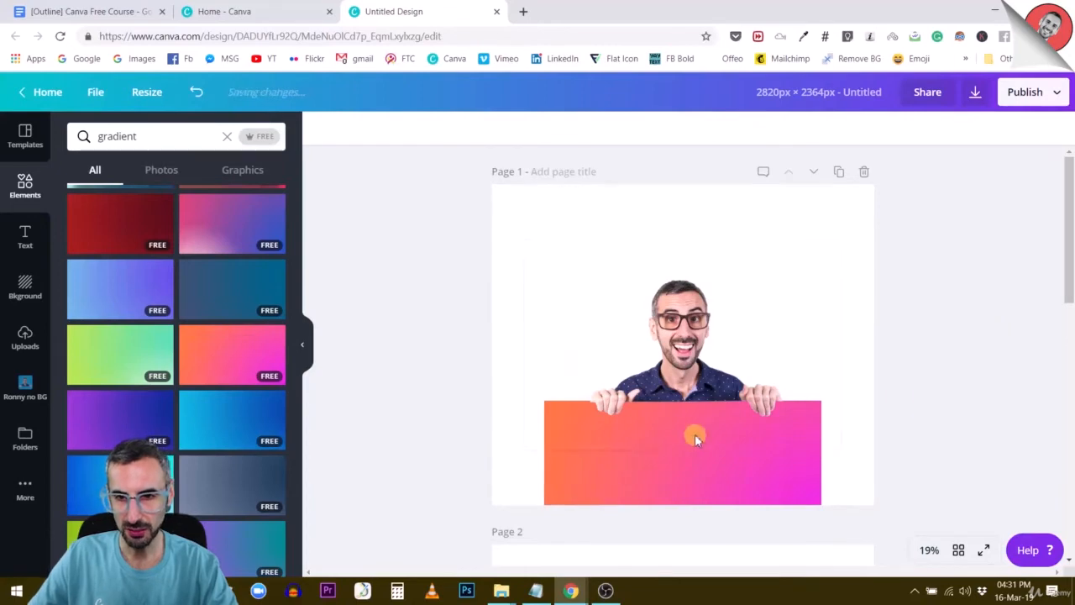
{"action": "left_click", "coordinate": [682, 452]}
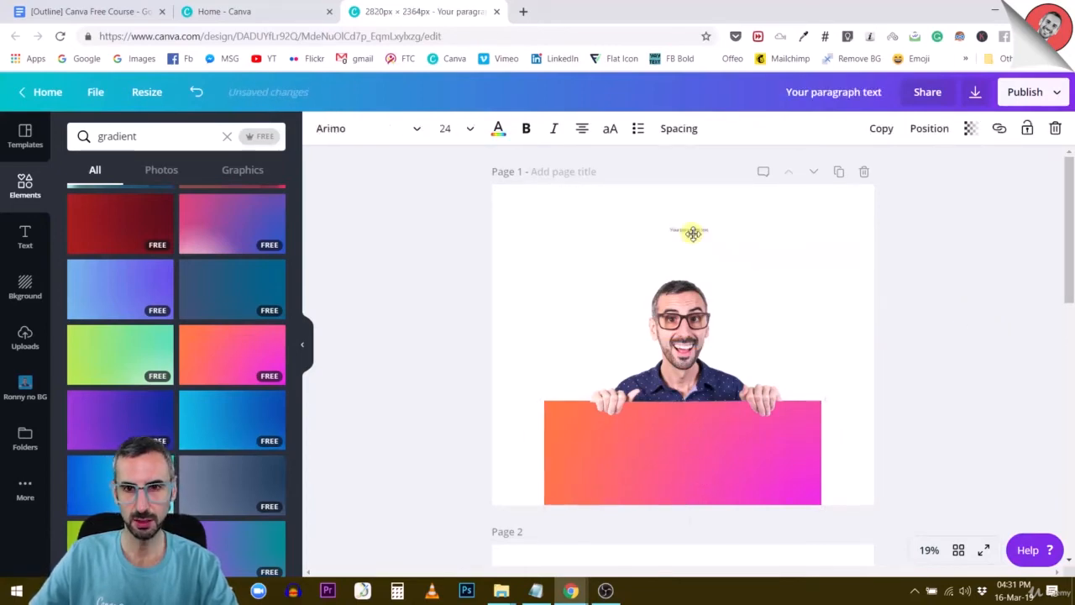
Place the new paragraph text box above the man's head on page 1.
{"action": "left_click_drag", "start_coordinate": [692, 233], "coordinate": [685, 235]}
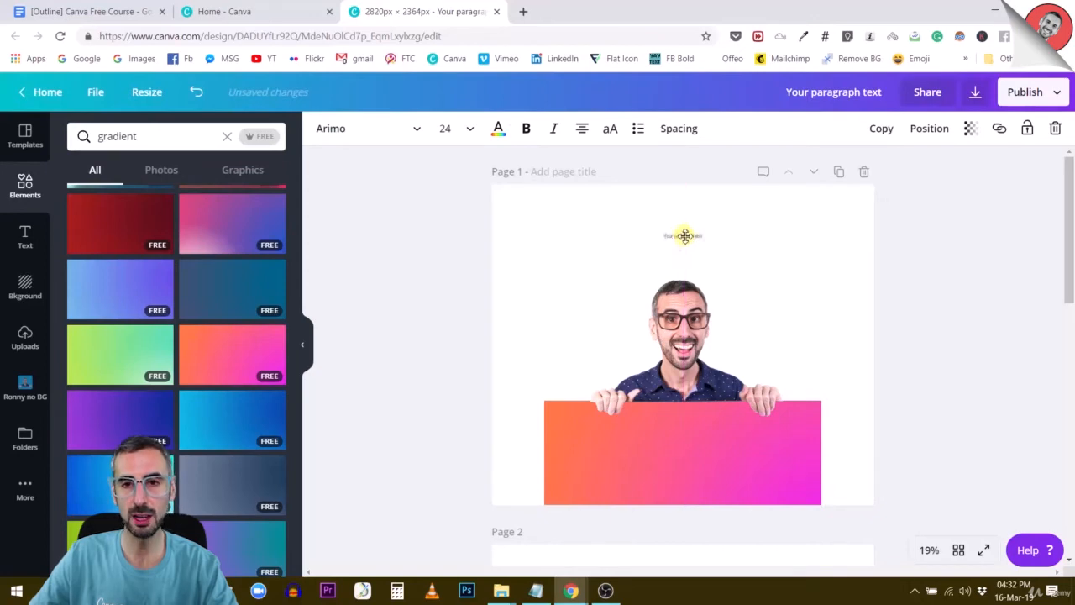
{"action": "left_click", "coordinate": [445, 128]}
{"action": "type", "text": "88"}
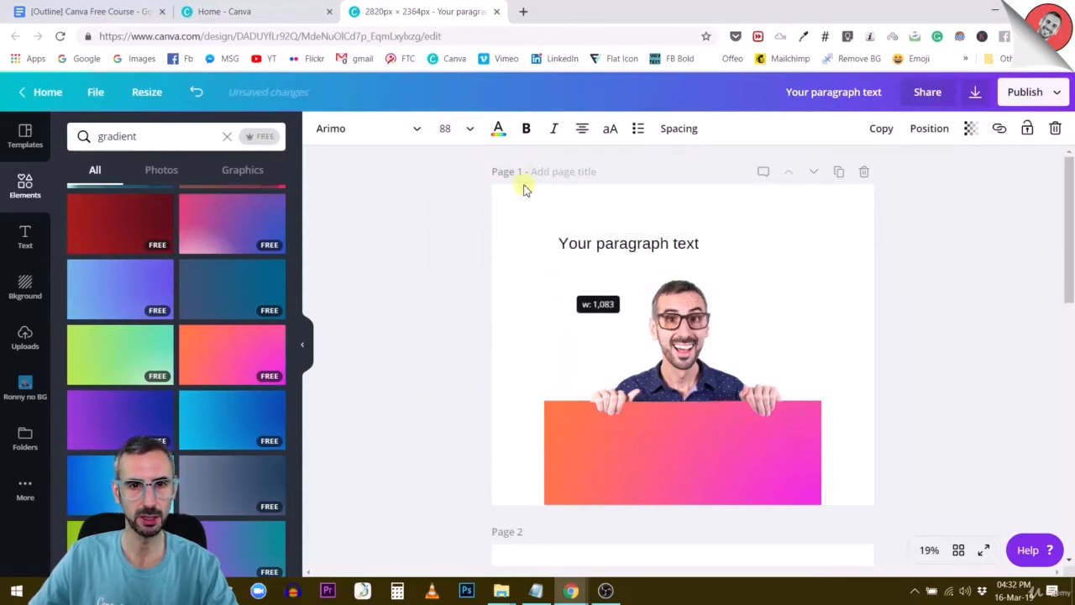
Set the heading text in the Campton font.
{"action": "left_click", "coordinate": [361, 128]}
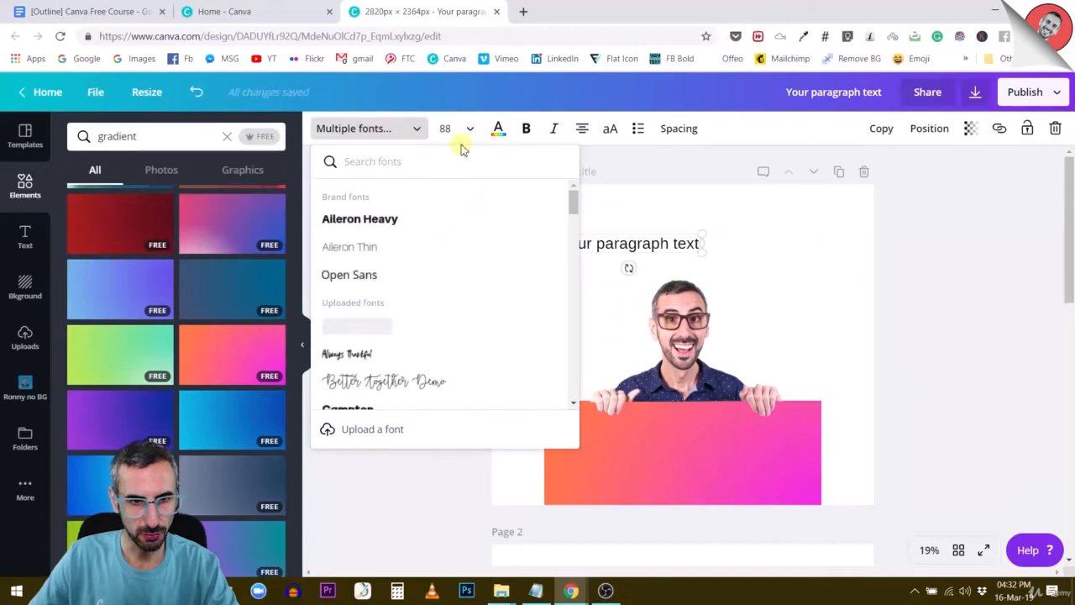
{"action": "scroll", "scroll_direction": "down", "scroll_amount": 3}
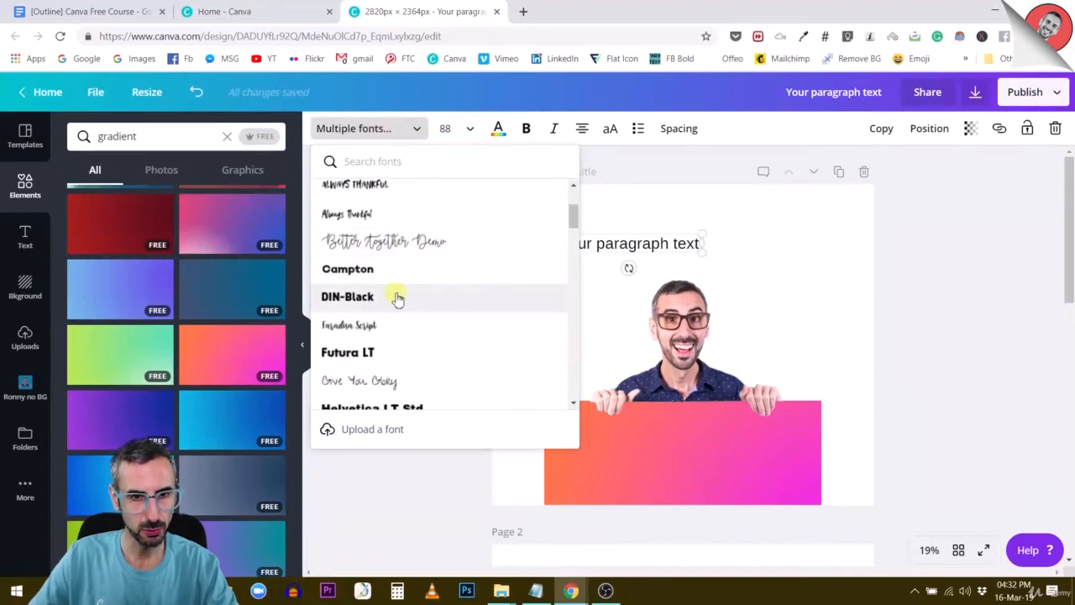
{"action": "left_click", "coordinate": [348, 269]}
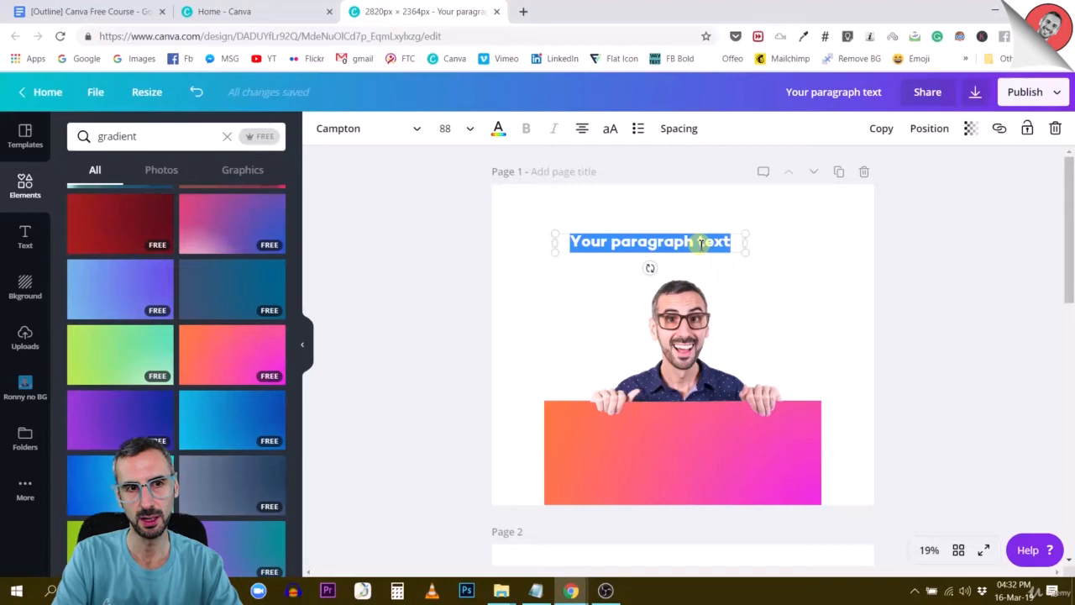
Retype the heading to read 'You Asked and I Listened'.
{"action": "type", "text": "Y"}
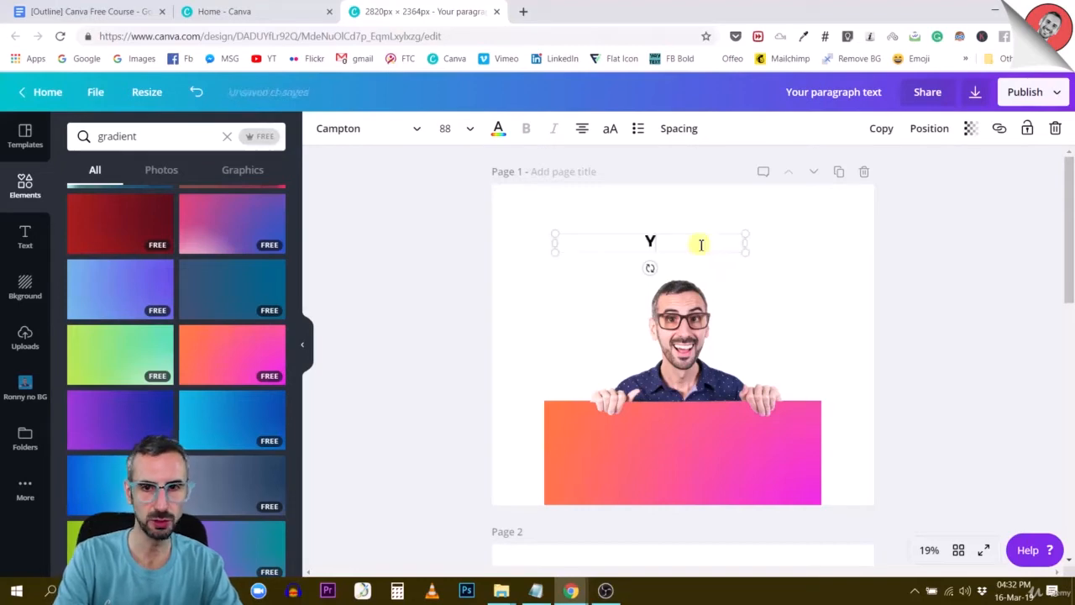
{"action": "type", "text": "ou Aske"}
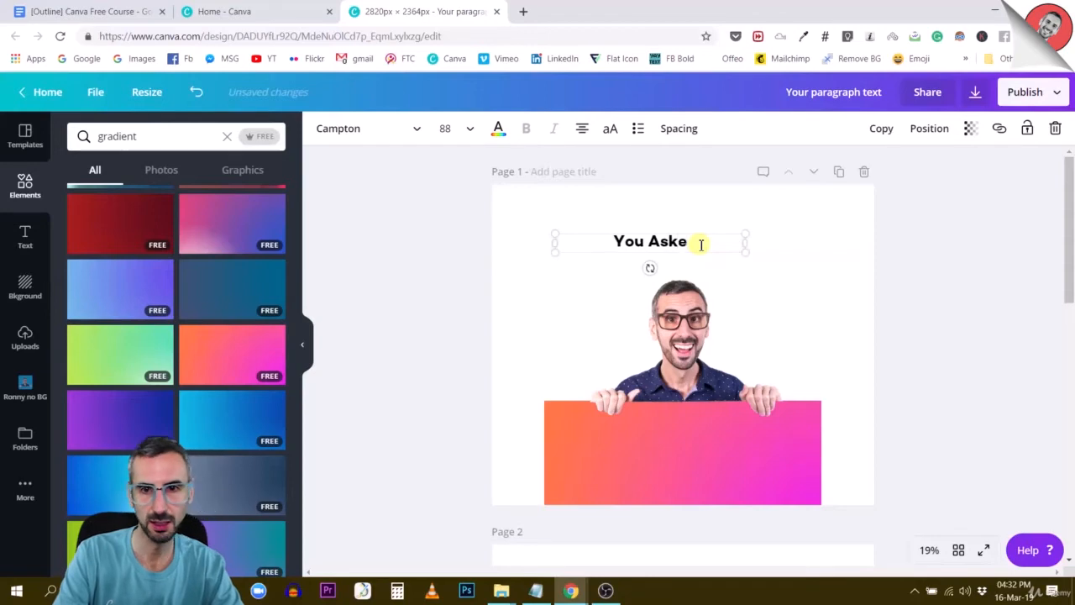
{"action": "type", "text": "d"}
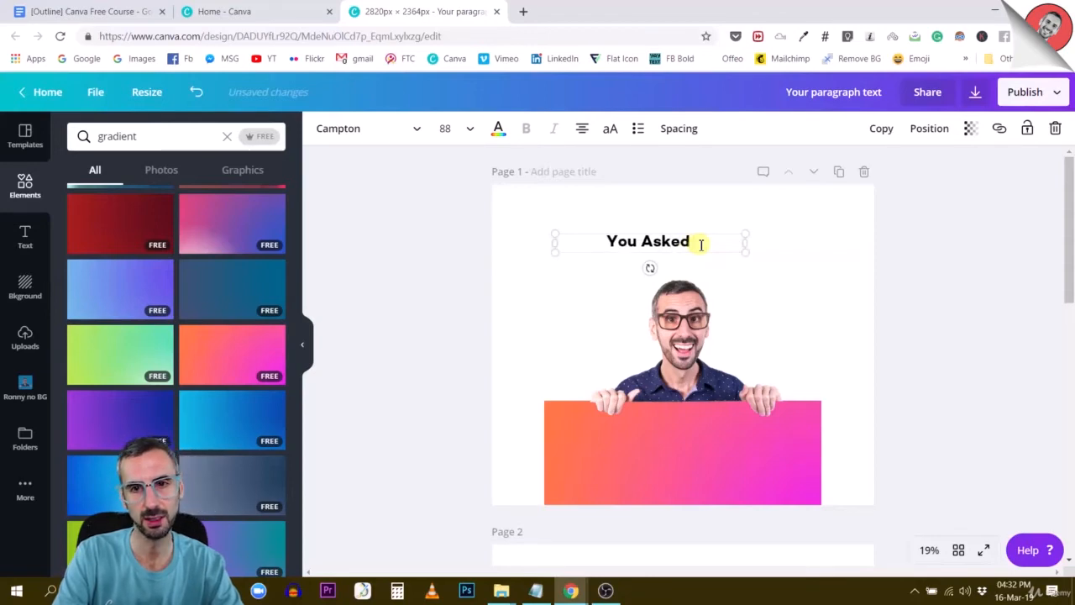
{"action": "type", "text": "and"}
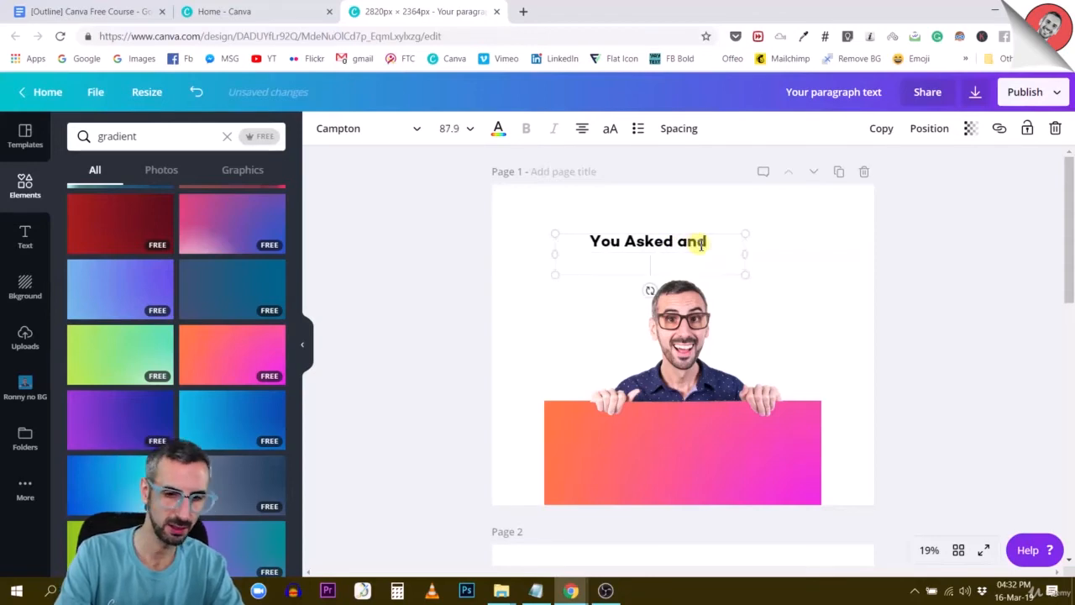
{"action": "type", "text": "I listened"}
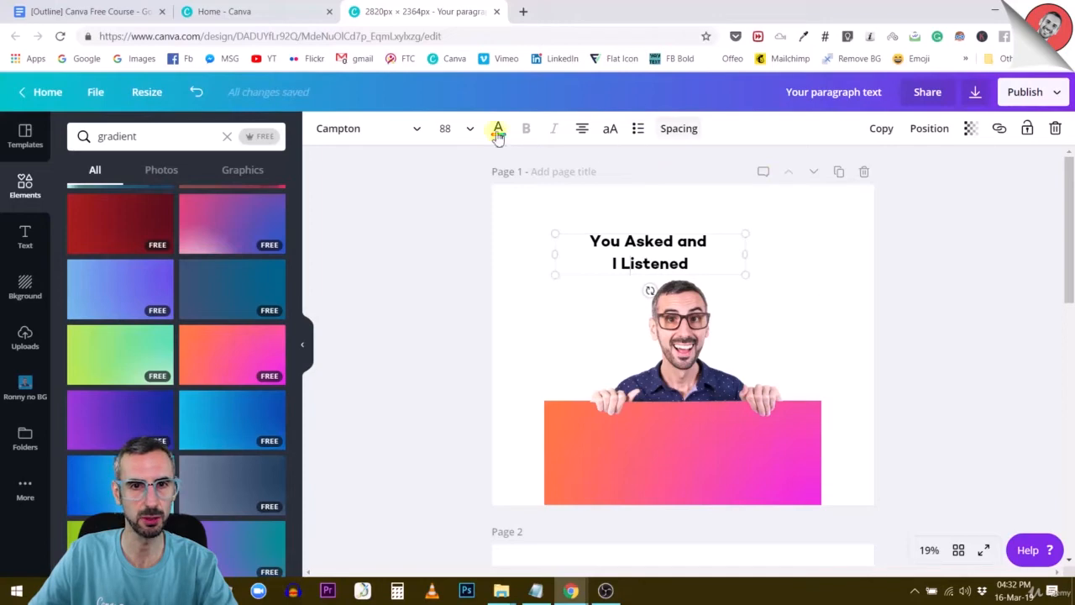
Set the heading to size 144 and tighten its line height.
{"action": "left_click", "coordinate": [445, 128]}
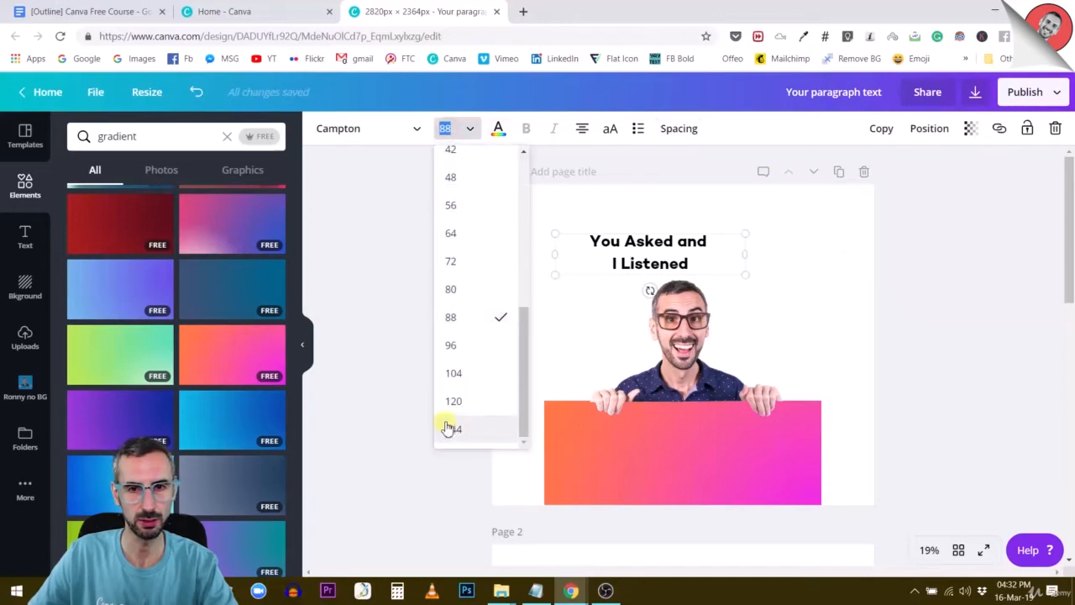
{"action": "left_click", "coordinate": [454, 428]}
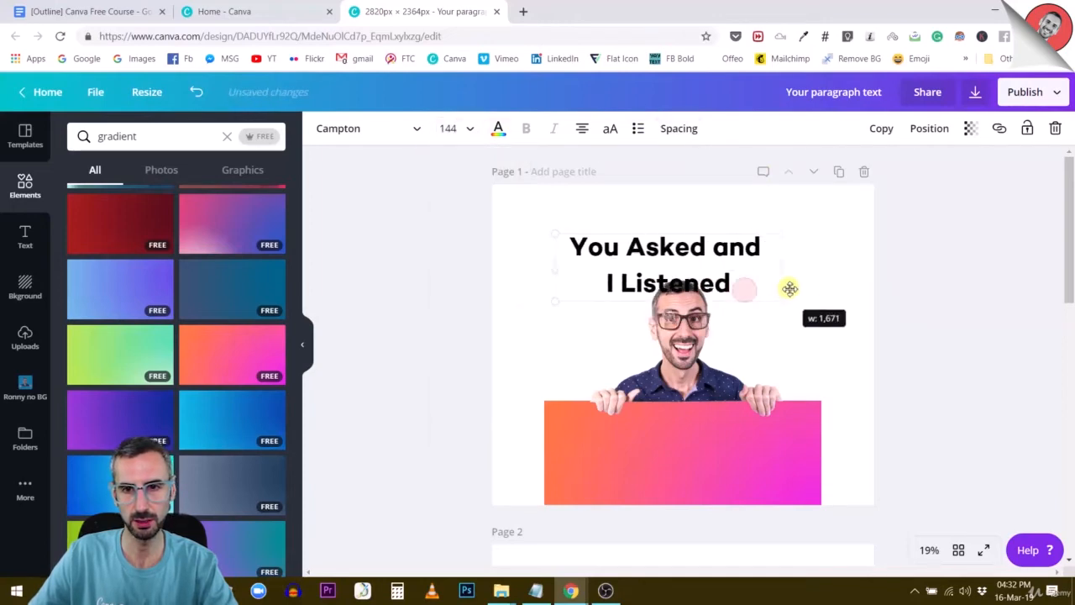
{"action": "left_click", "coordinate": [678, 128]}
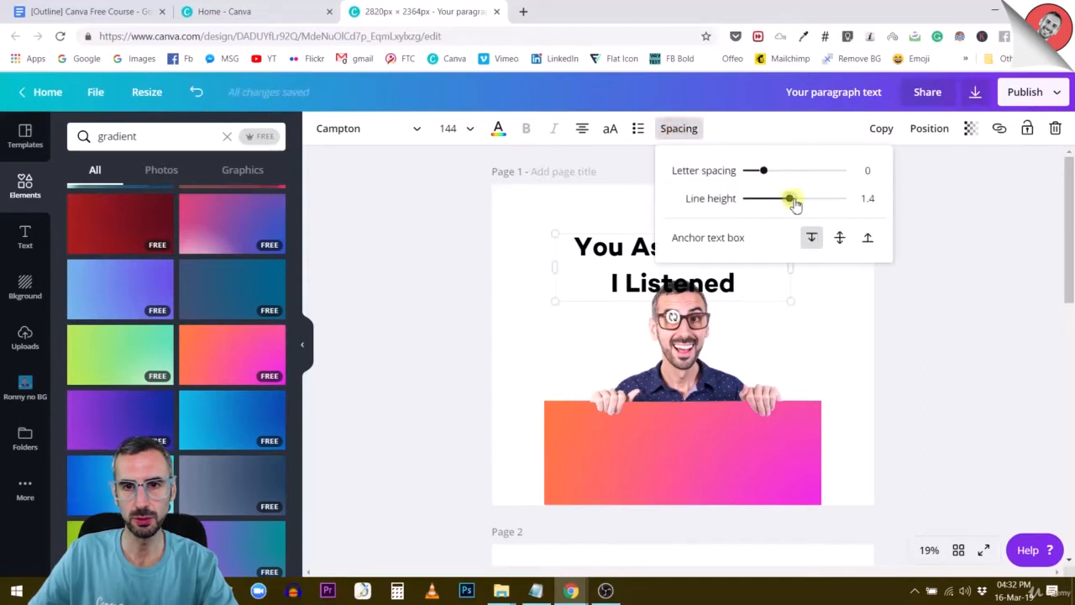
{"action": "left_click_drag", "start_coordinate": [790, 199], "coordinate": [759, 198]}
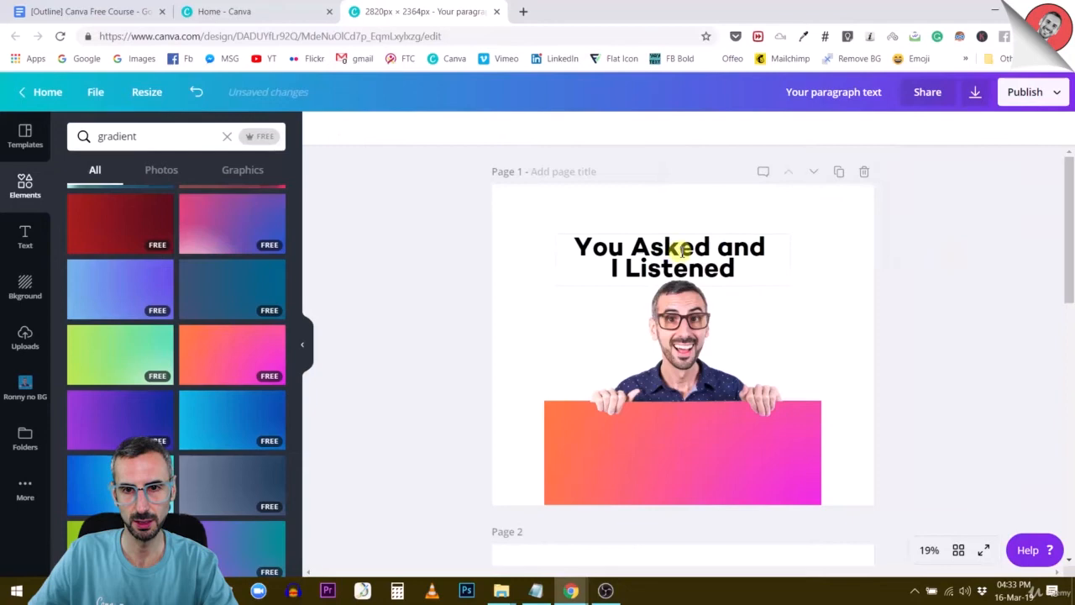
Move the heading down onto the gradient sign.
{"action": "left_click_drag", "start_coordinate": [668, 255], "coordinate": [681, 450]}
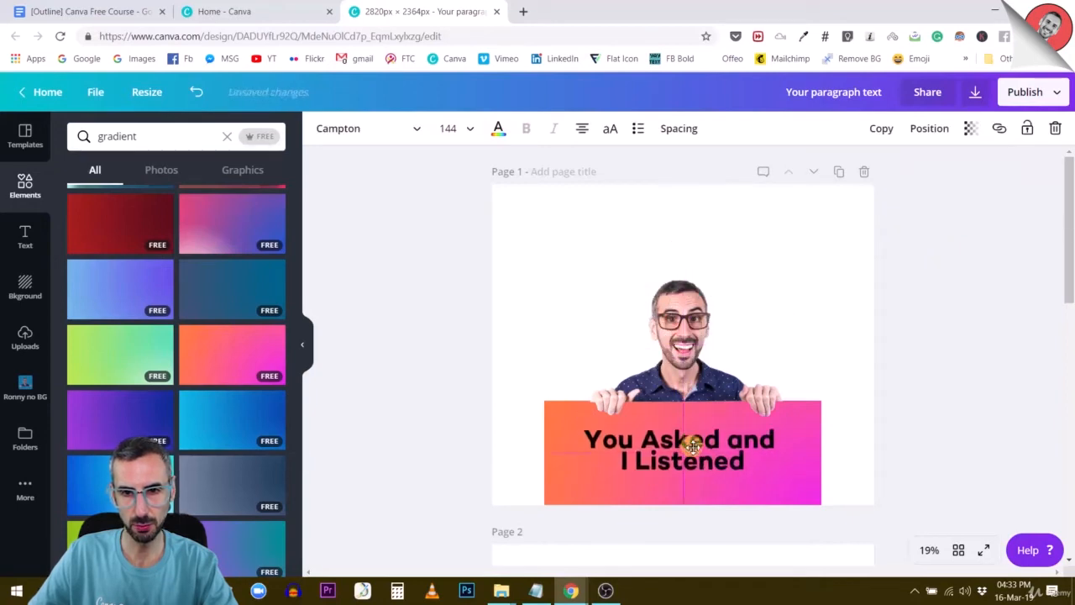
{"action": "left_click", "coordinate": [682, 450]}
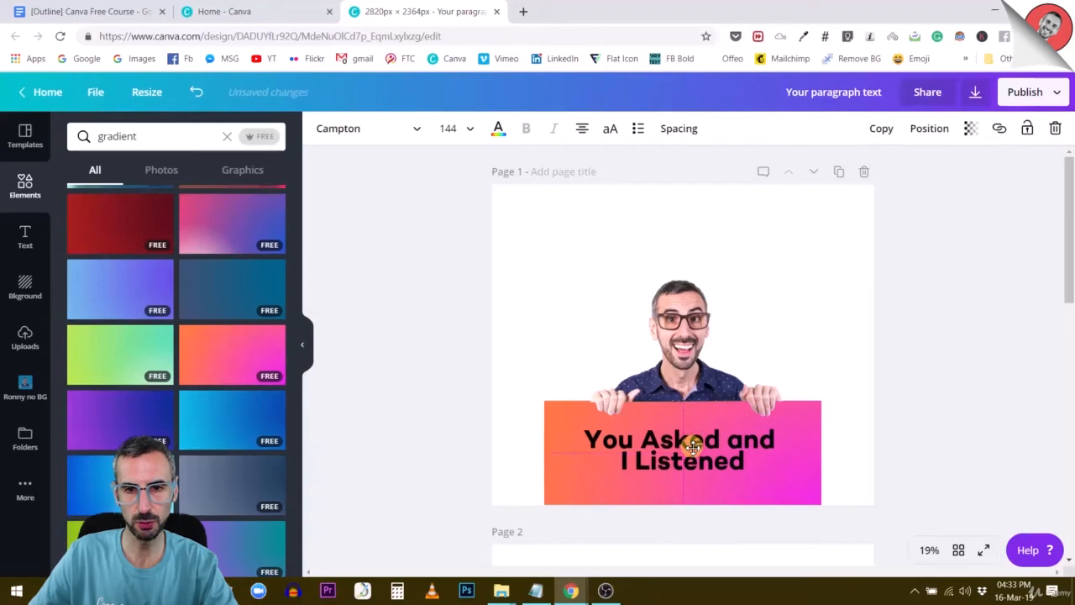
{"action": "left_click", "coordinate": [681, 440]}
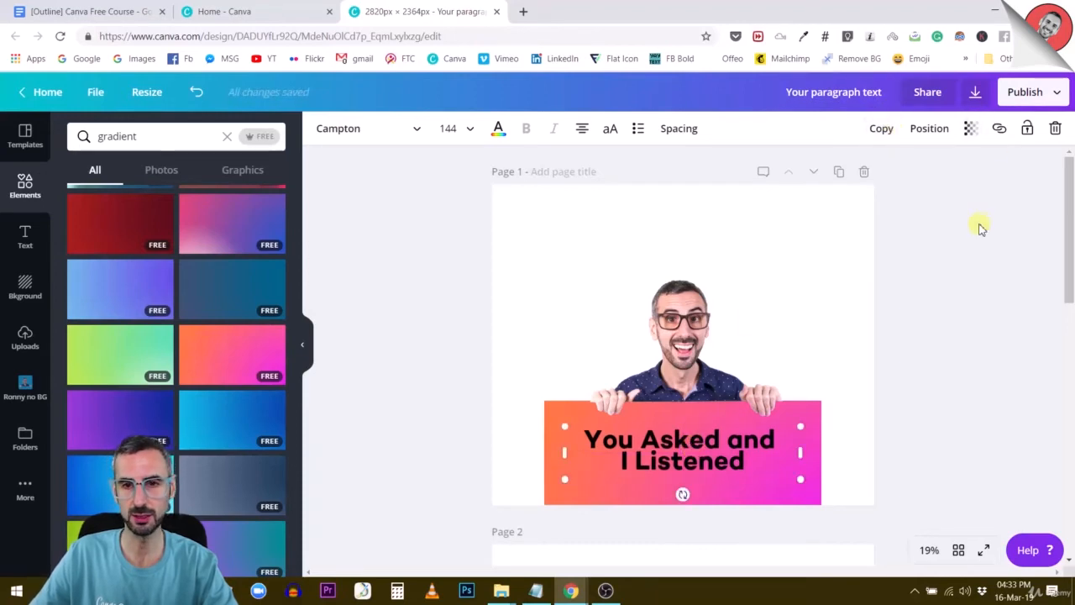
{"action": "mouse_move", "coordinate": [880, 127]}
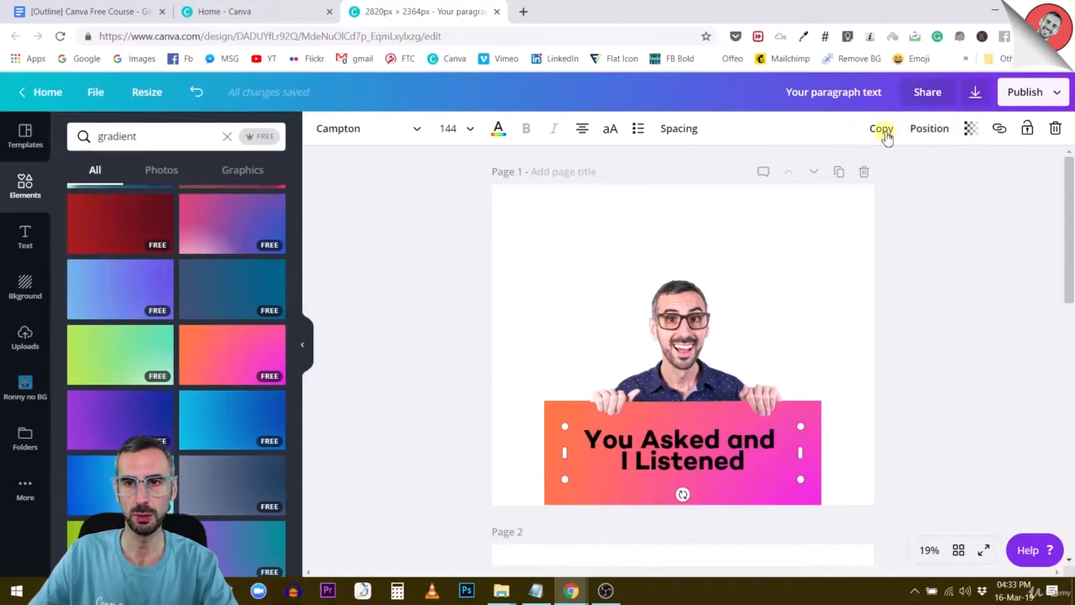
Colour the heading text white.
{"action": "left_click", "coordinate": [497, 128]}
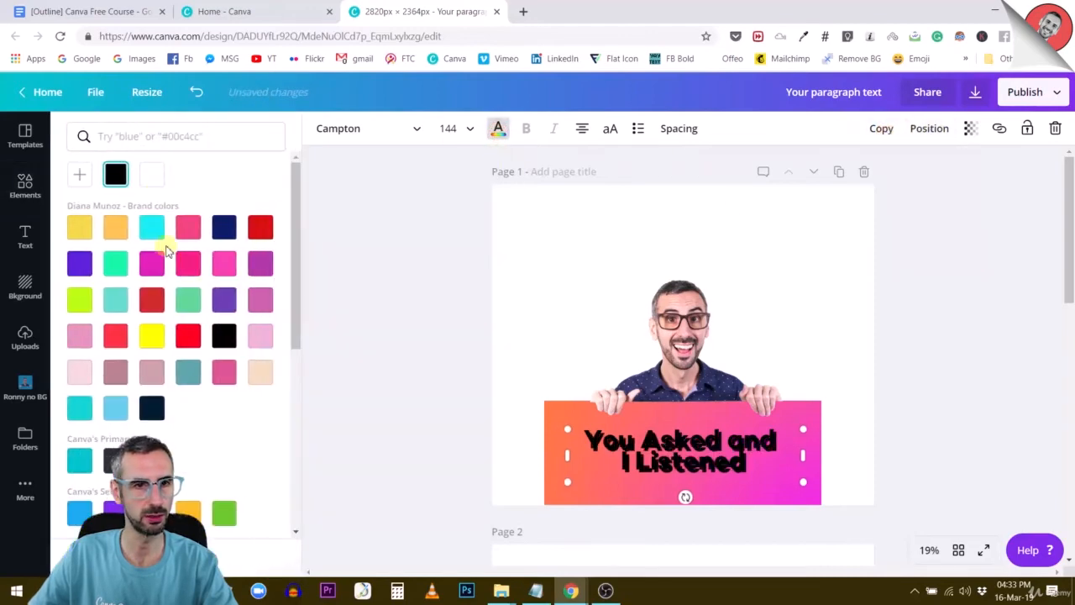
{"action": "left_click", "coordinate": [151, 173]}
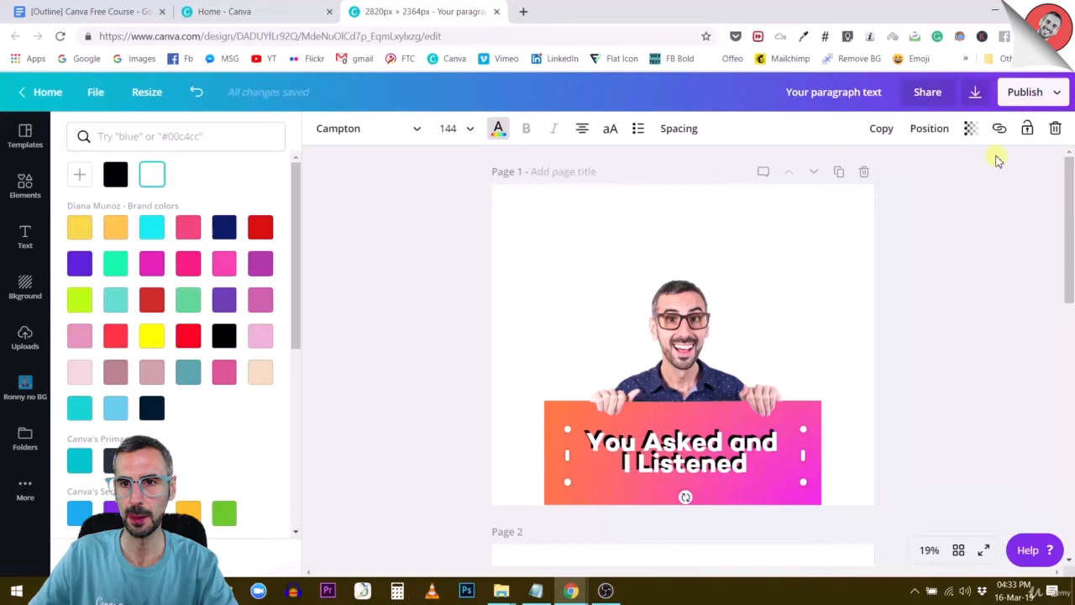
{"action": "left_click", "coordinate": [928, 127]}
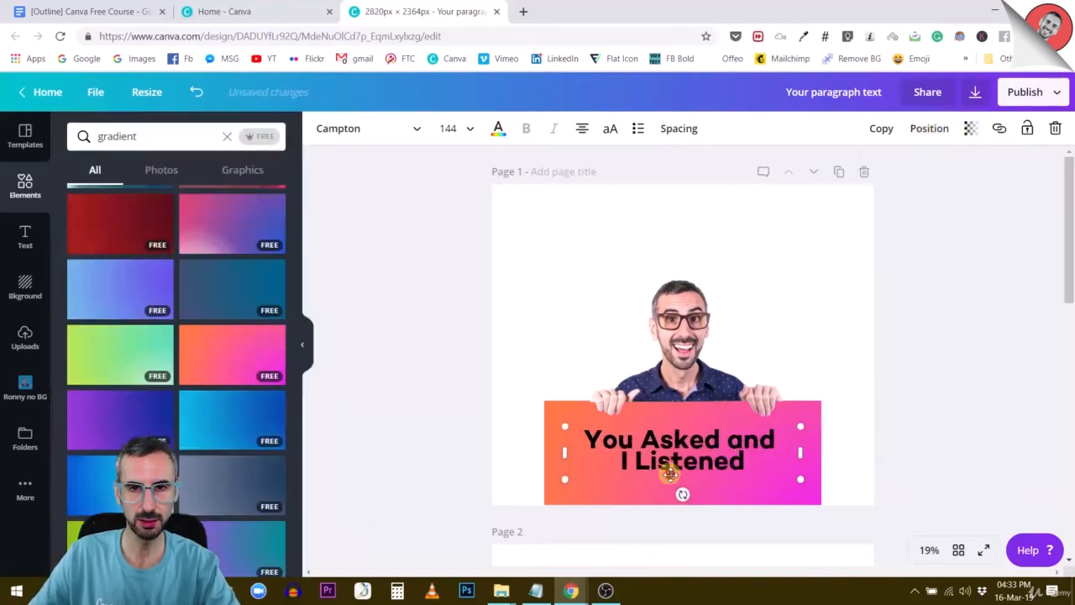
Make the heading all capitals and widen its letter spacing to 10.
{"action": "left_click", "coordinate": [612, 128]}
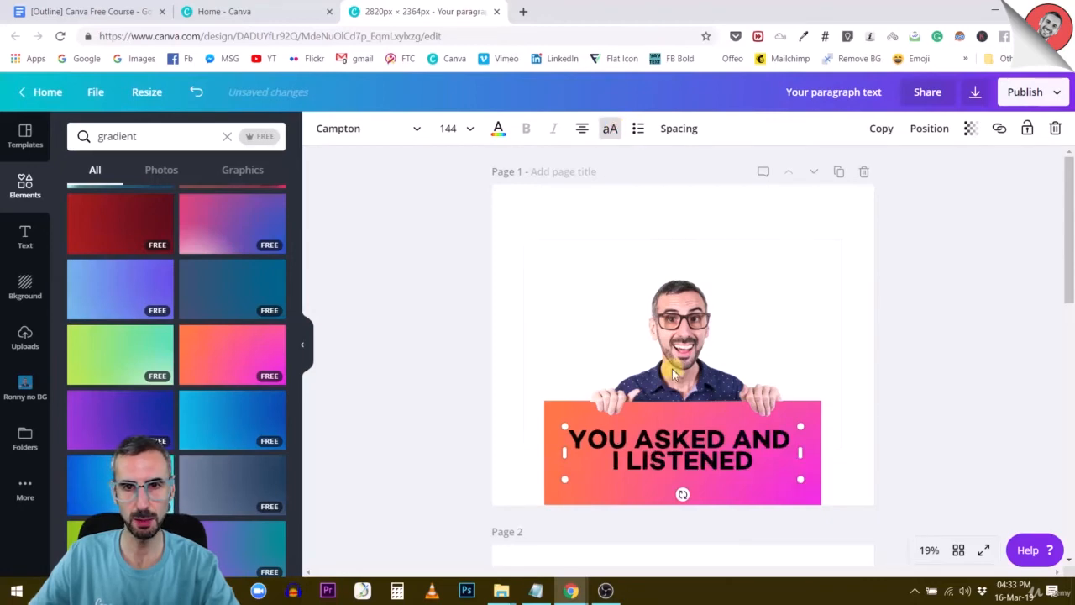
{"action": "left_click", "coordinate": [679, 128]}
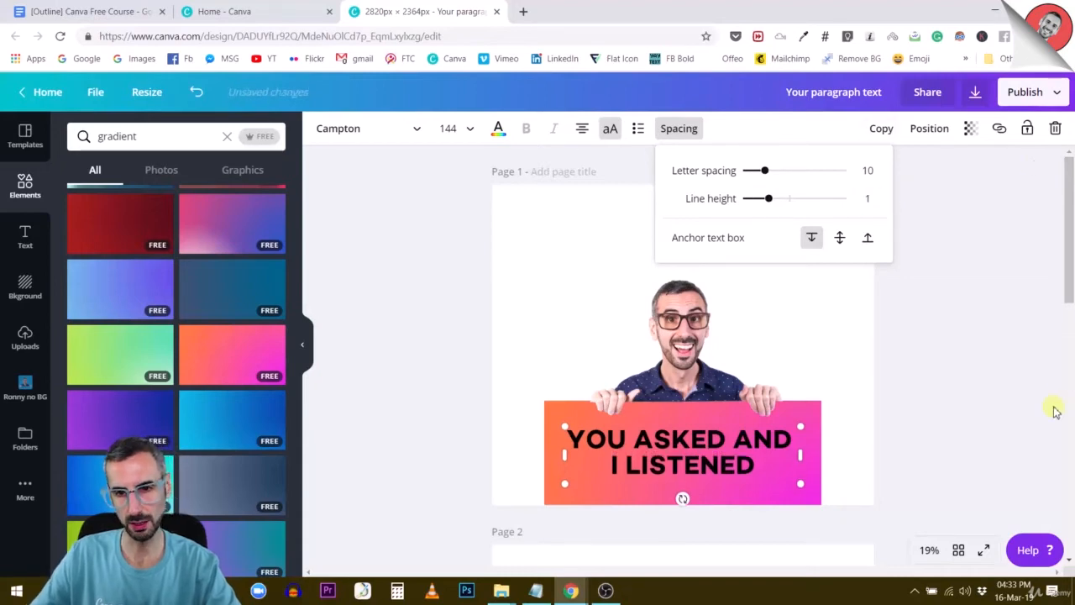
{"action": "left_click", "coordinate": [797, 202]}
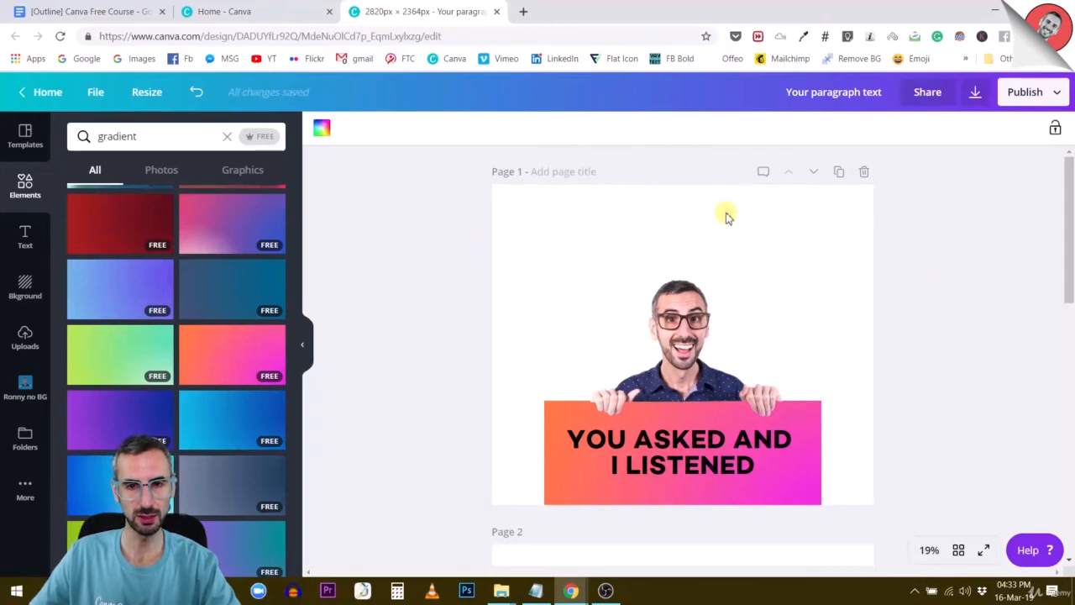
{"action": "mouse_move", "coordinate": [25, 286]}
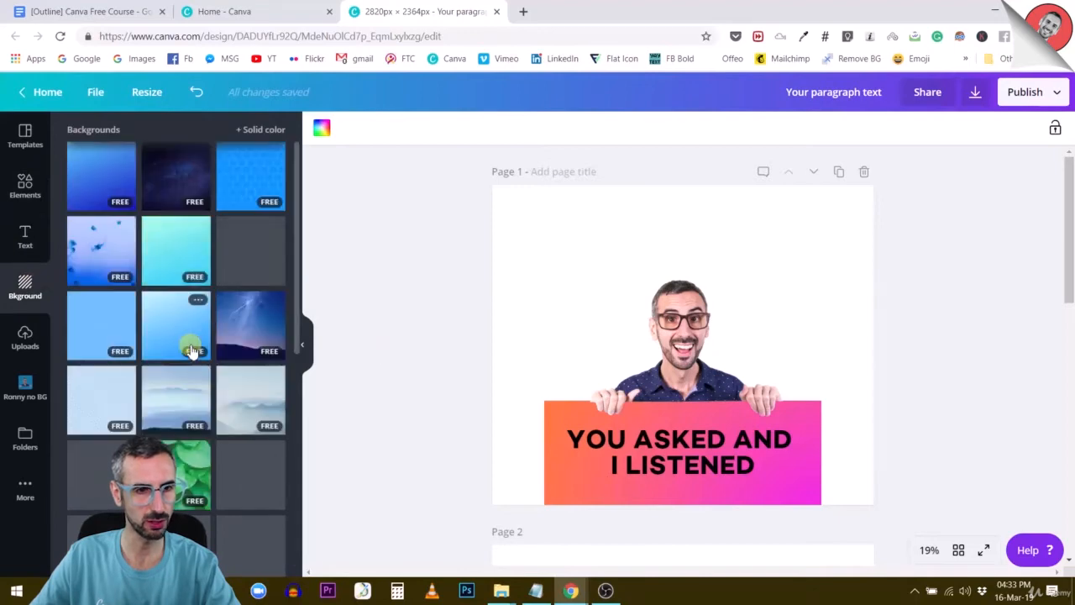
Browse Uploads and Folders to reach the saved Backgrounds photo folder.
{"action": "scroll", "scroll_direction": "down", "scroll_amount": 3}
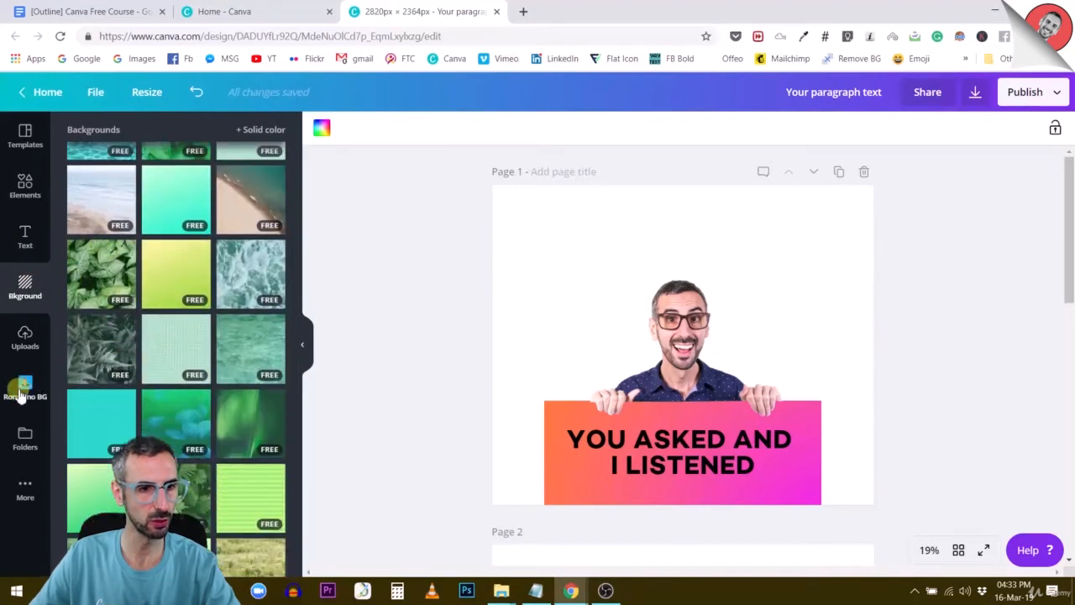
{"action": "left_click", "coordinate": [23, 383]}
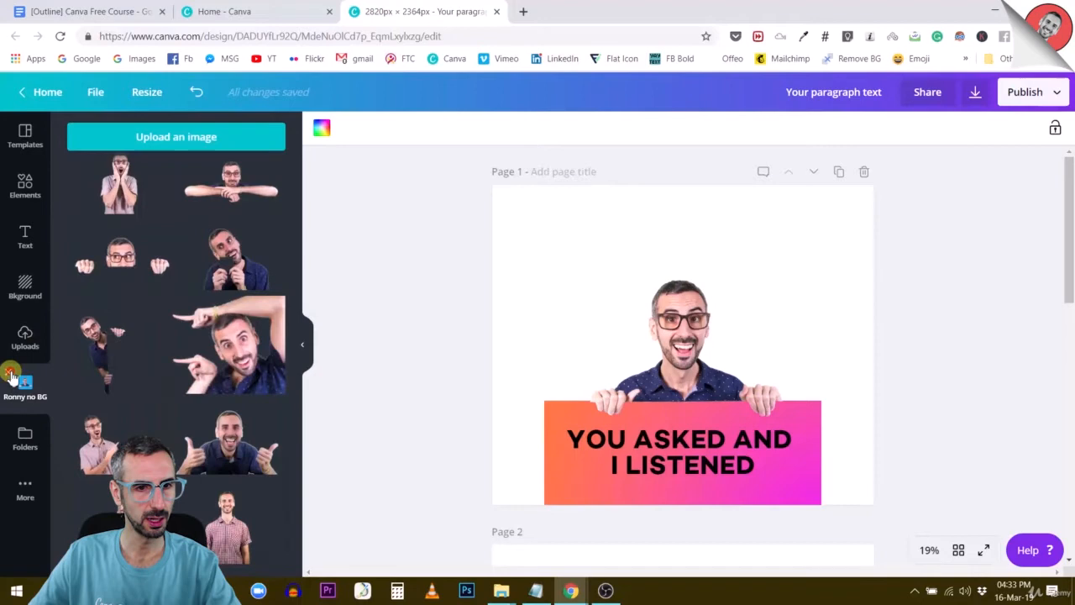
{"action": "left_click", "coordinate": [24, 386]}
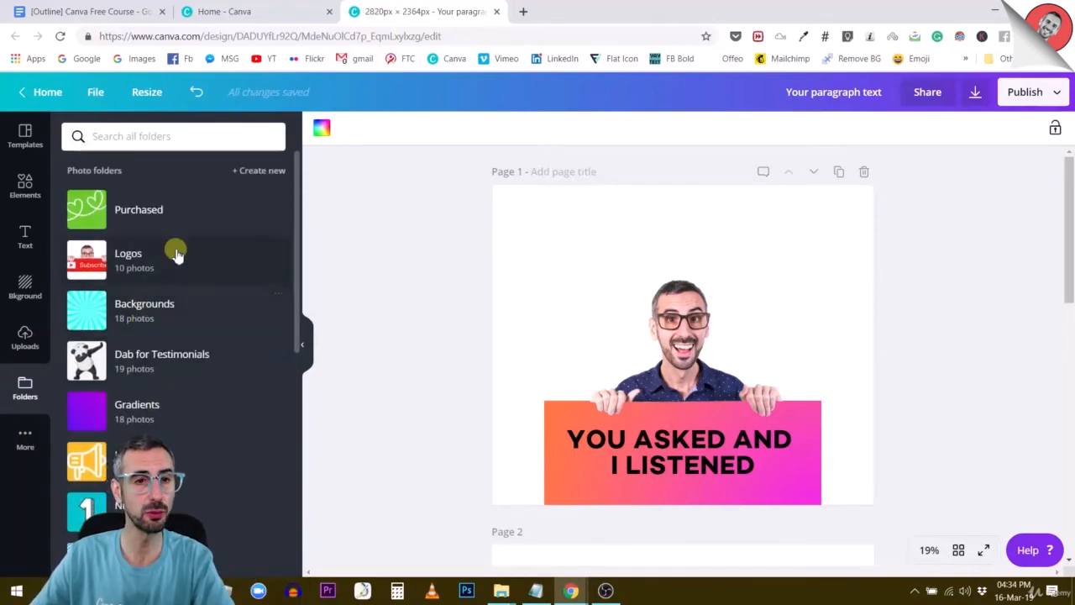
{"action": "scroll", "scroll_direction": "down", "scroll_amount": 3}
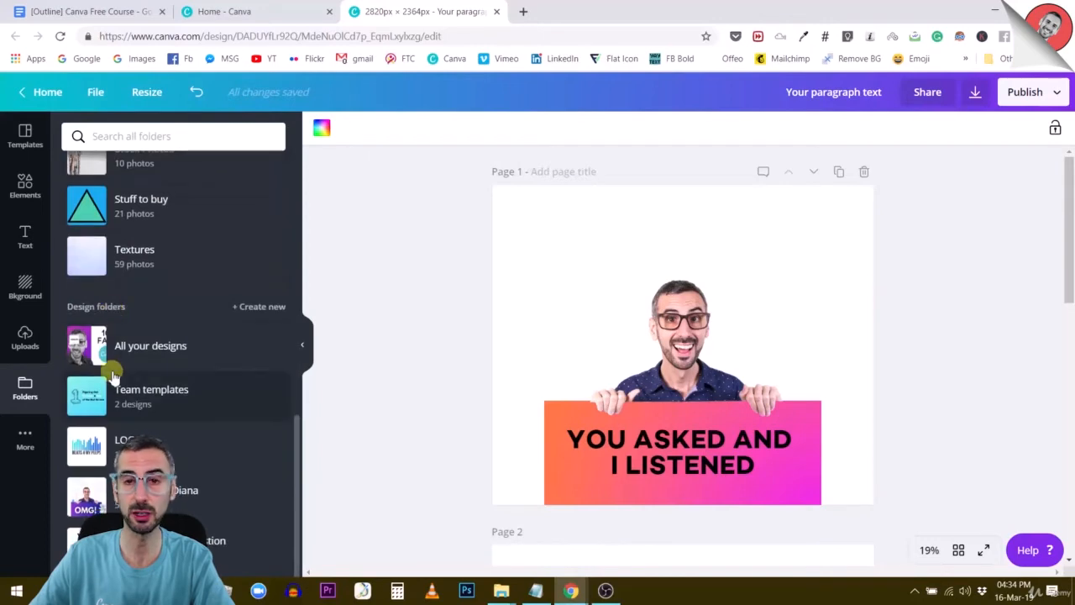
{"action": "scroll", "scroll_direction": "down", "scroll_amount": 3}
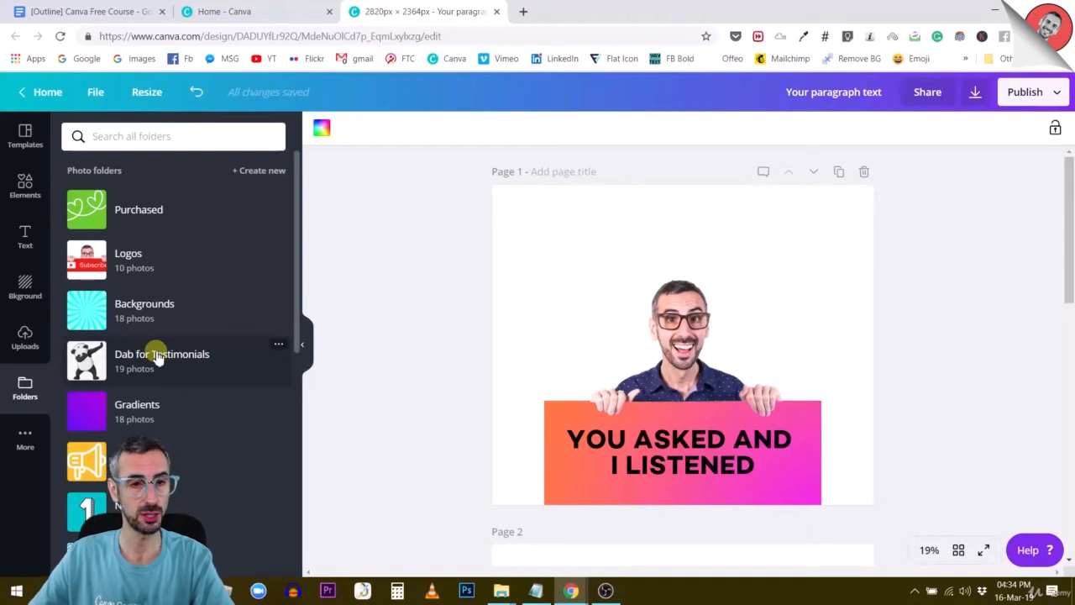
{"action": "mouse_move", "coordinate": [205, 298]}
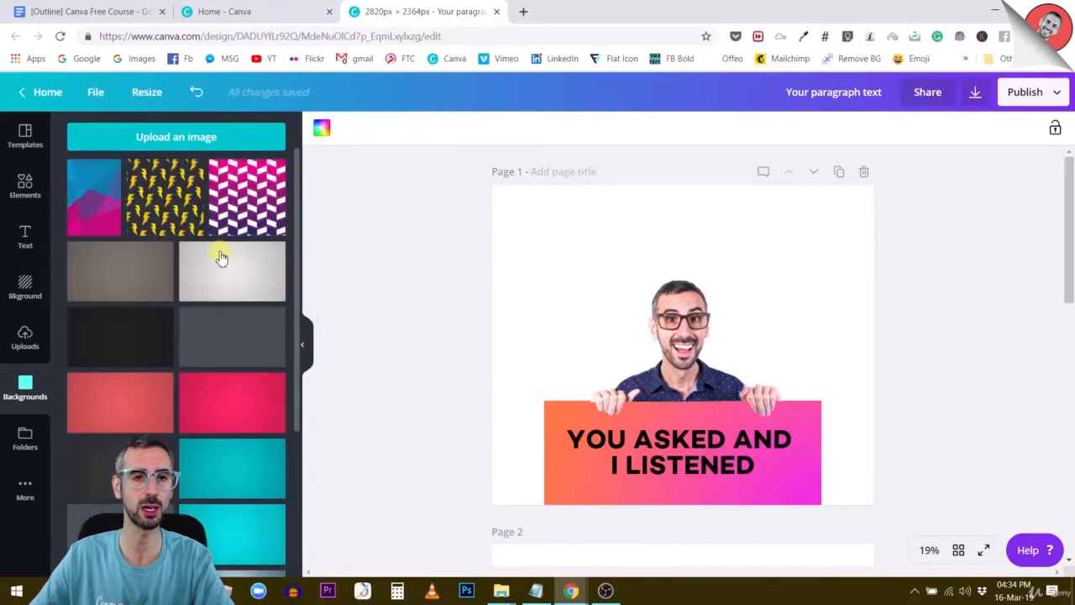
{"action": "scroll", "scroll_direction": "down", "scroll_amount": 3}
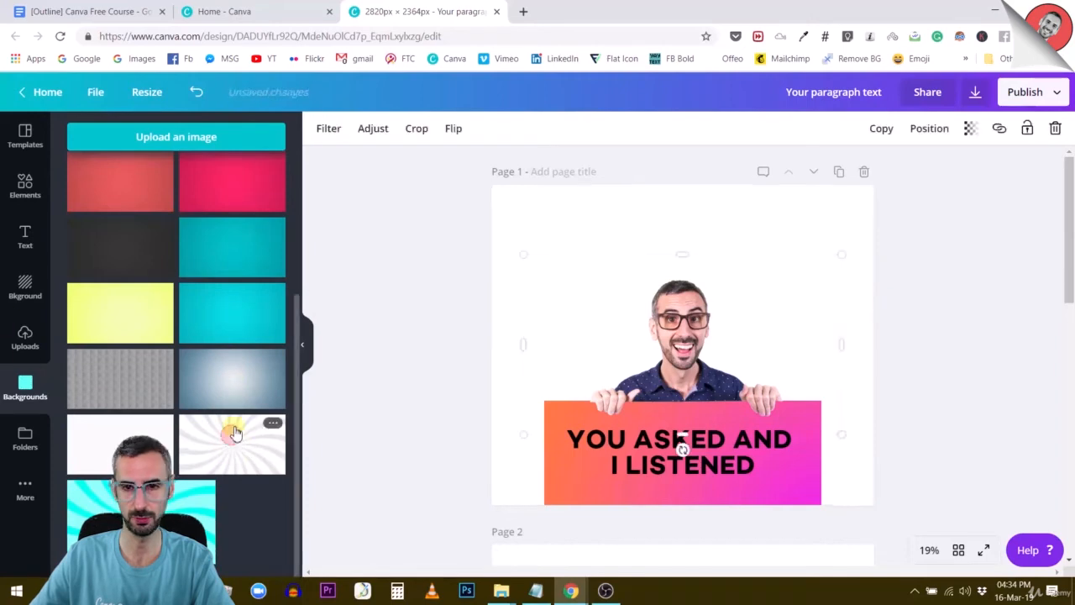
Add the white sunburst to page 1, enlarge it to fill the page and fade it to 25.
{"action": "left_click", "coordinate": [232, 443]}
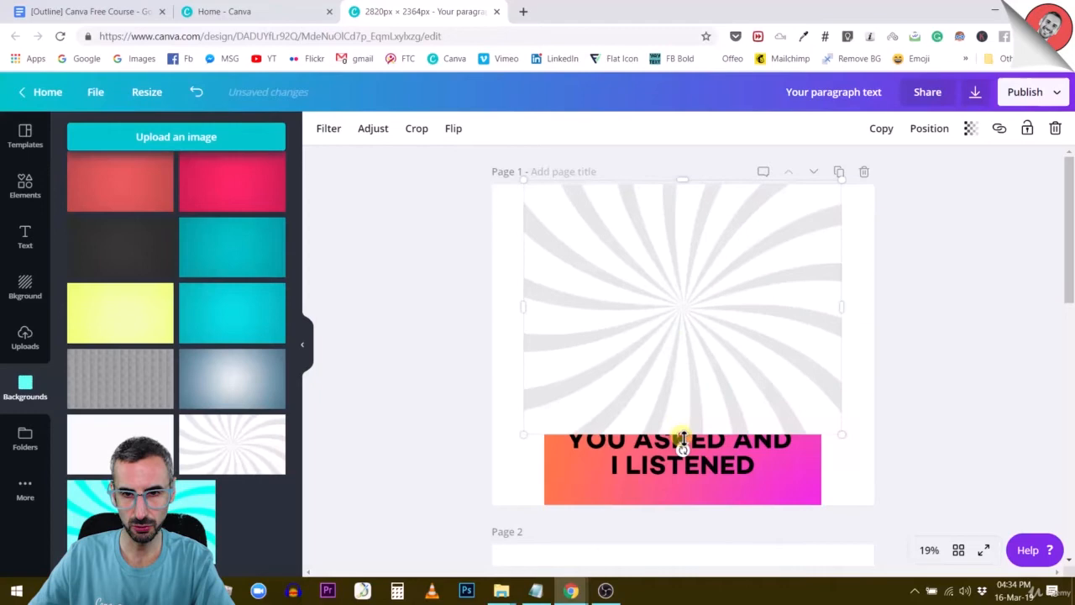
{"action": "left_click_drag", "start_coordinate": [681, 433], "coordinate": [695, 515]}
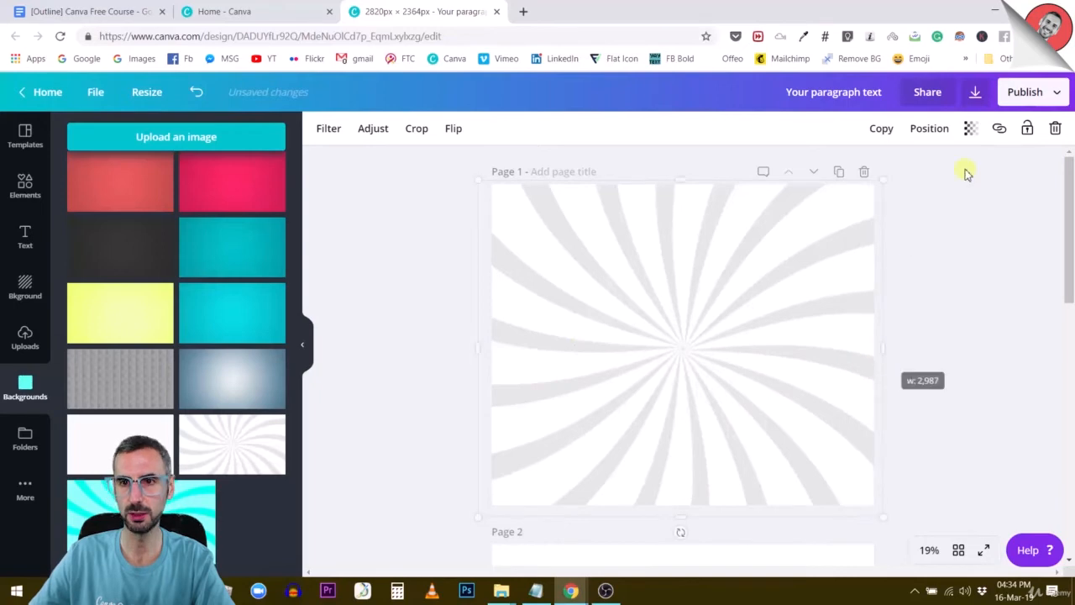
{"action": "left_click", "coordinate": [971, 128]}
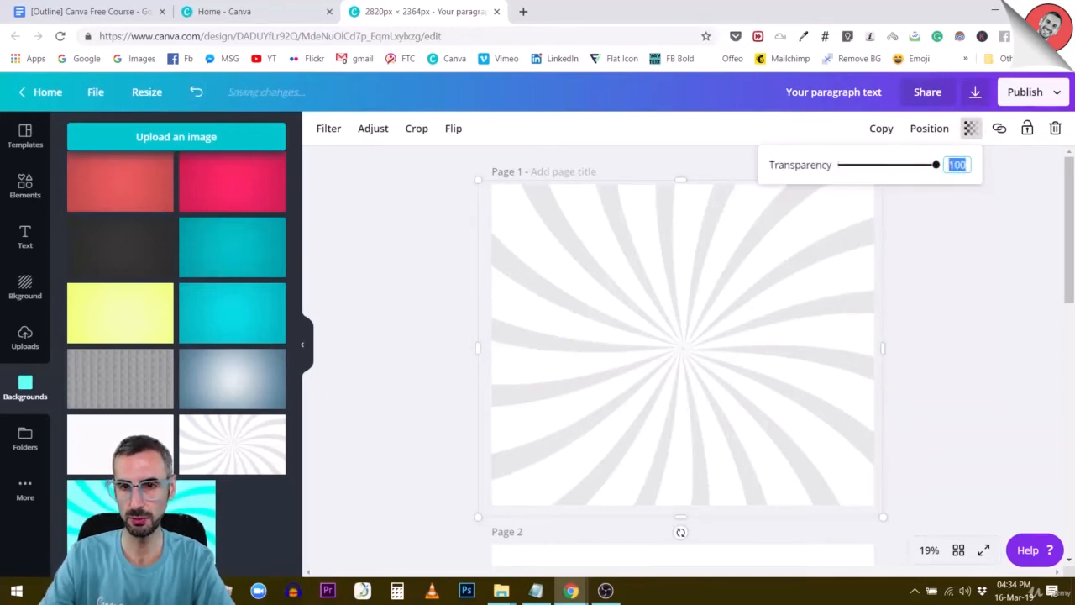
{"action": "left_click_drag", "start_coordinate": [938, 164], "coordinate": [862, 164]}
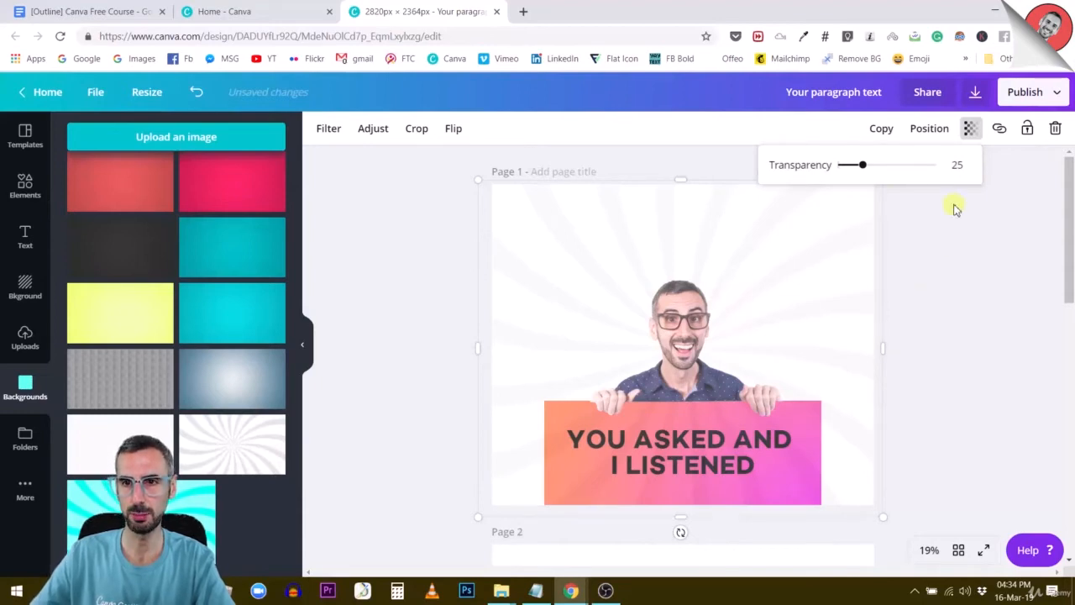
Send the sunburst to the back behind the man and the banner.
{"action": "left_click", "coordinate": [929, 128]}
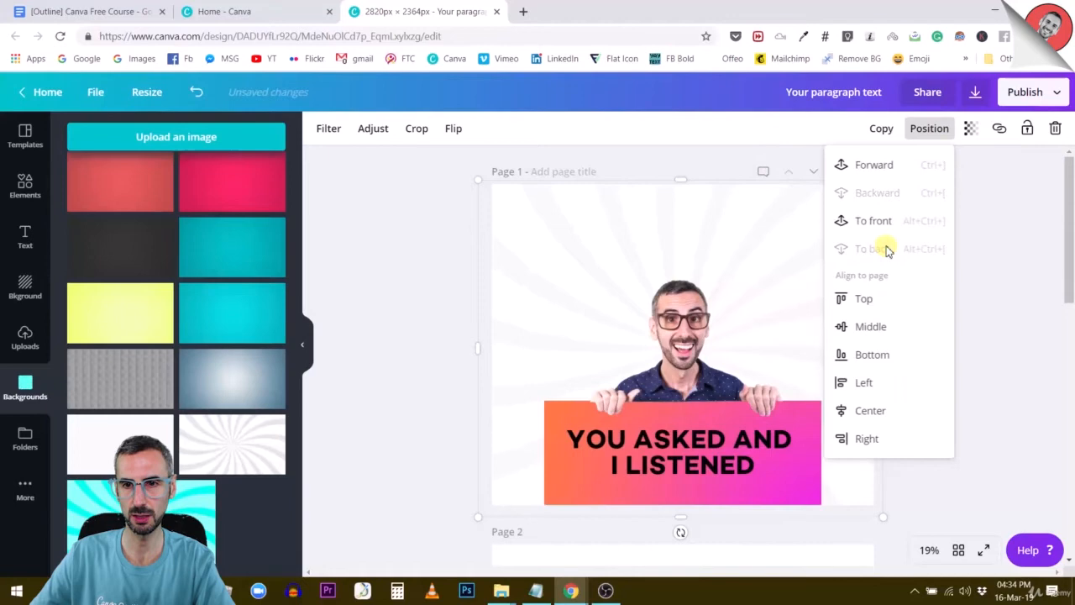
{"action": "left_click", "coordinate": [1045, 299]}
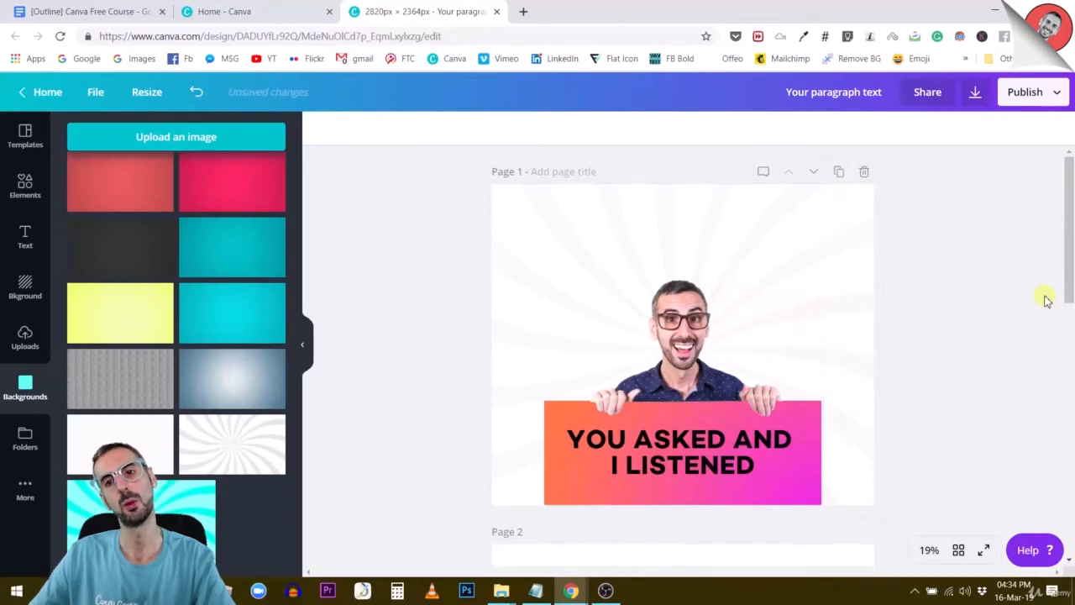
{"action": "mouse_move", "coordinate": [937, 284]}
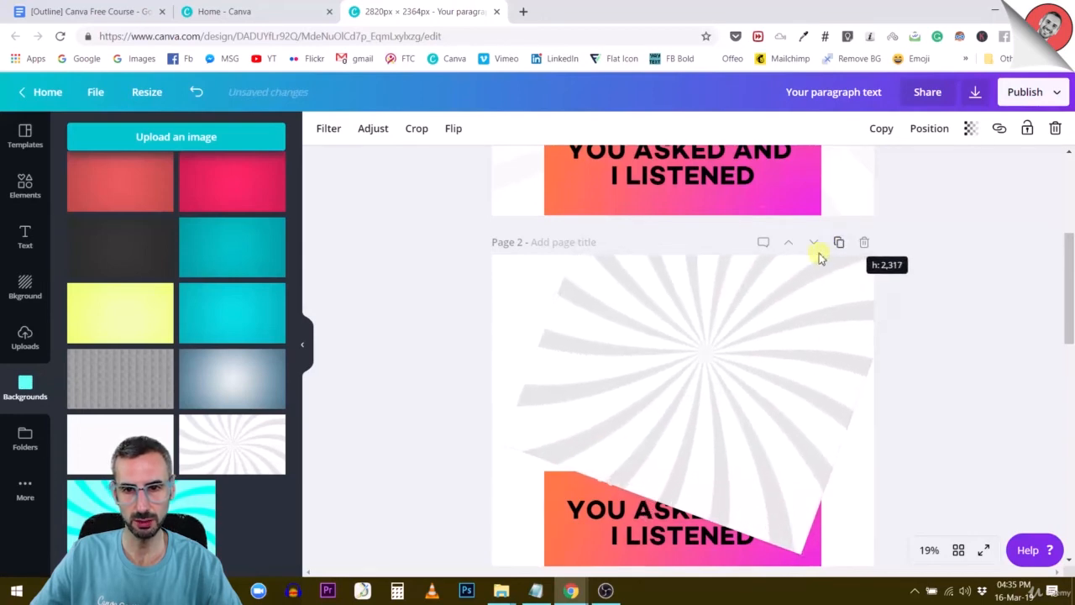
Send page 2's sunburst background to the back behind the man.
{"action": "scroll", "scroll_direction": "down", "scroll_amount": 3}
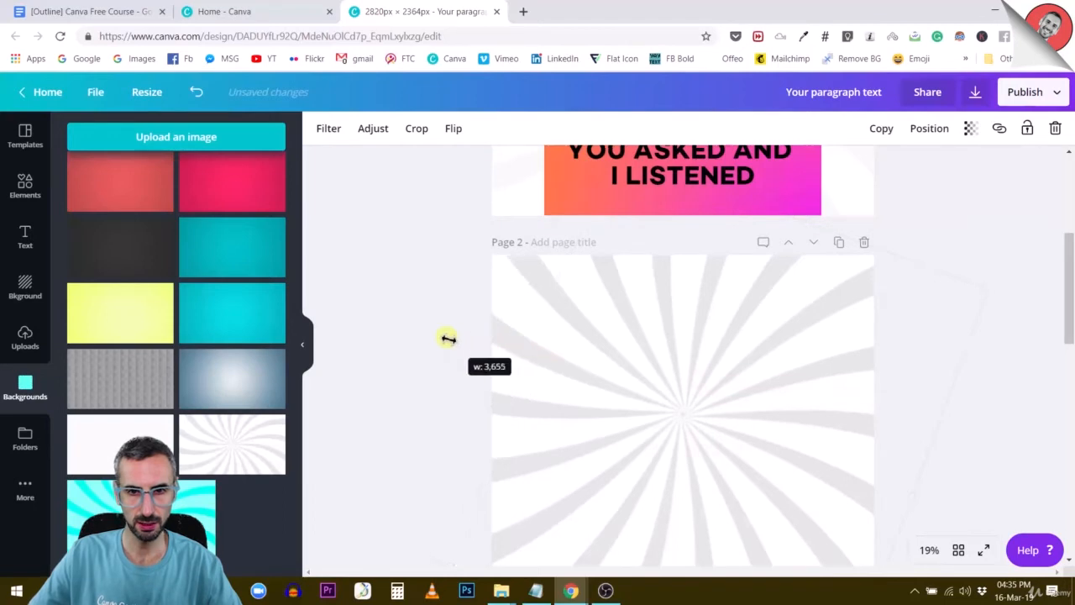
{"action": "left_click", "coordinate": [929, 128]}
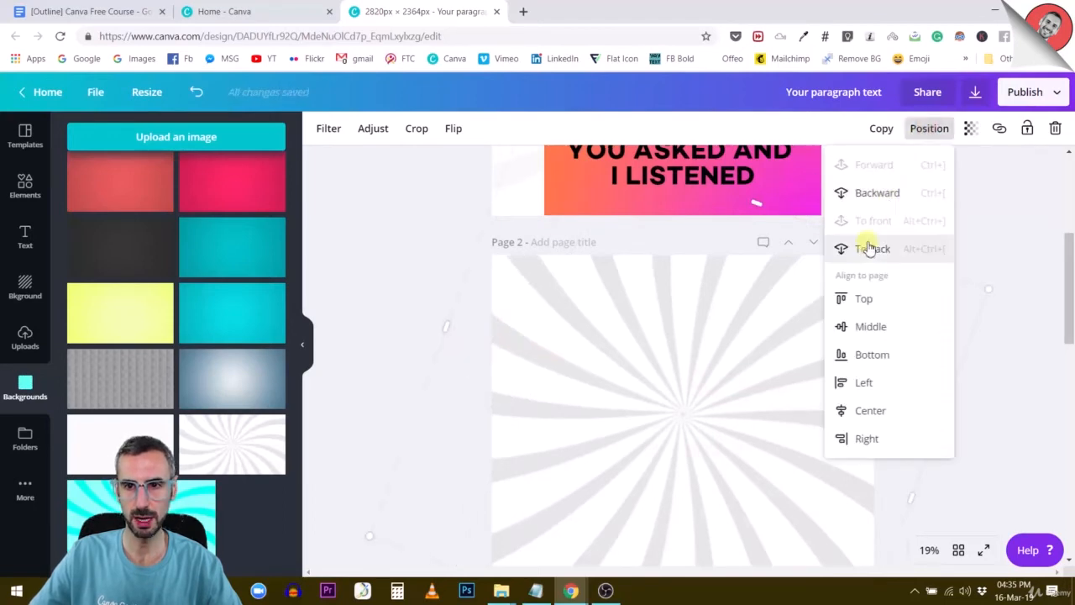
{"action": "left_click", "coordinate": [871, 248]}
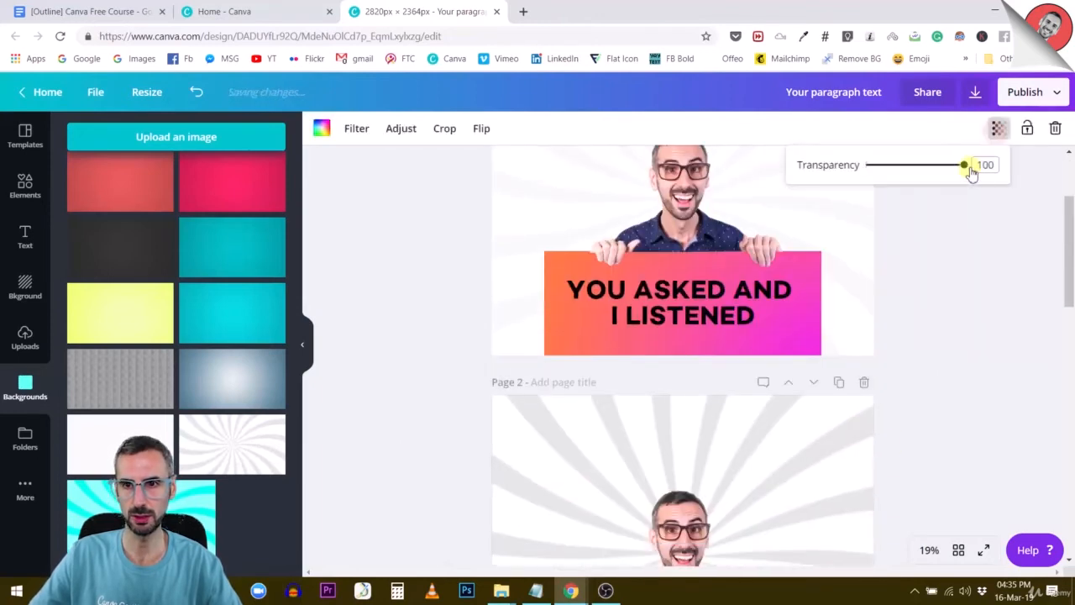
Adjust the transparency on the sunburst backgrounds to keep them faint.
{"action": "left_click", "coordinate": [998, 128]}
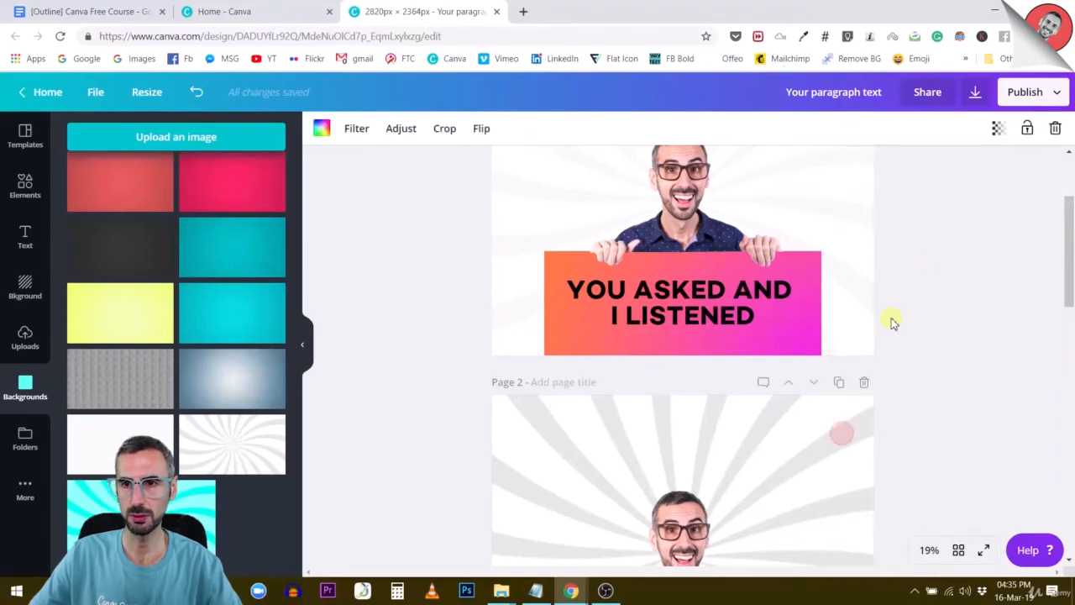
{"action": "left_click", "coordinate": [997, 128]}
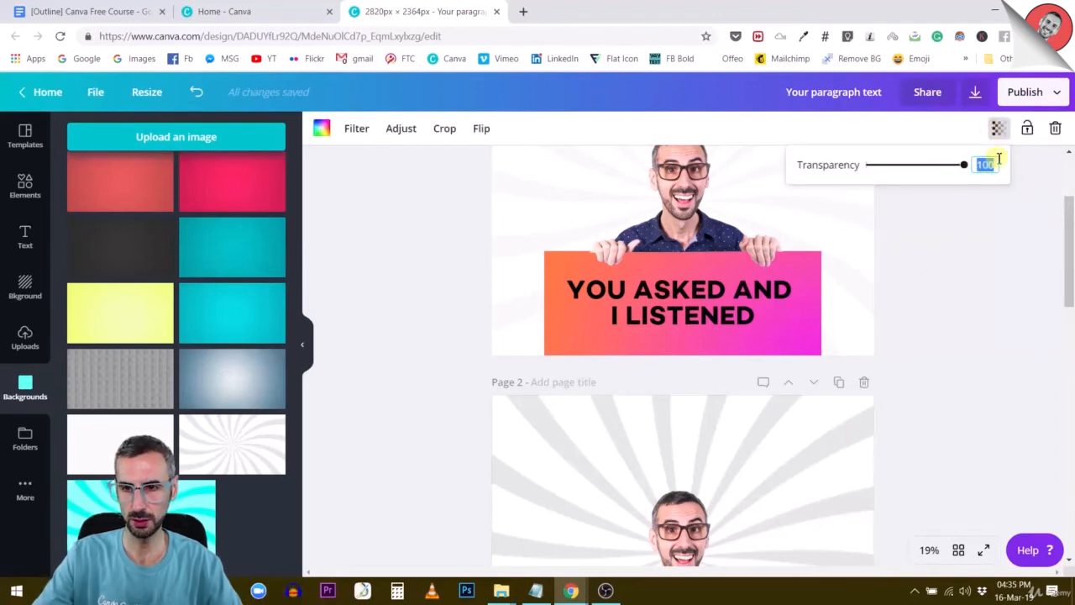
{"action": "scroll", "scroll_direction": "down", "scroll_amount": 3}
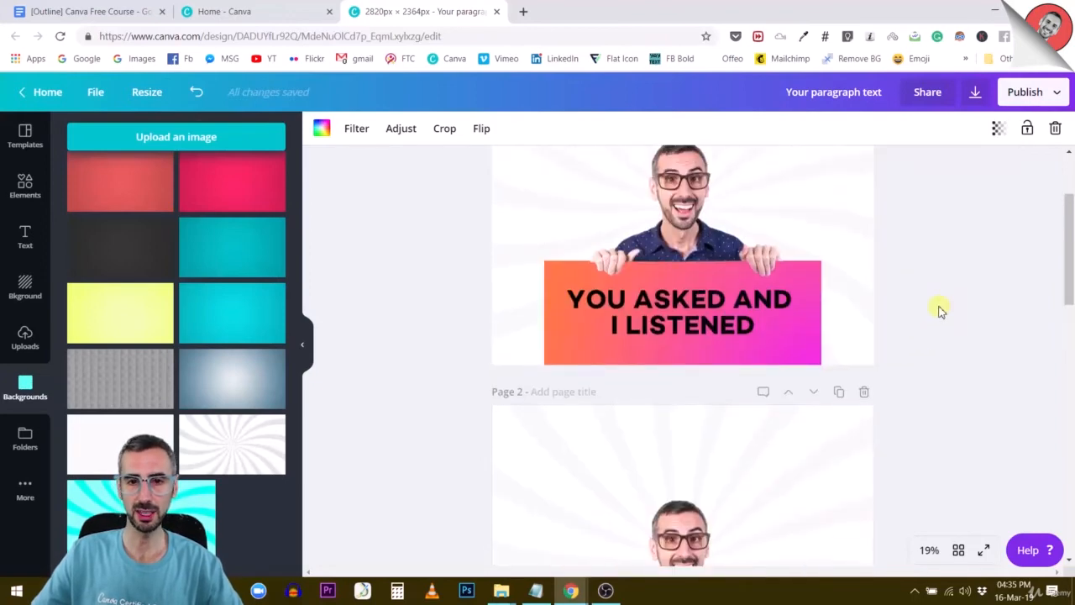
{"action": "scroll", "scroll_direction": "down", "scroll_amount": 3}
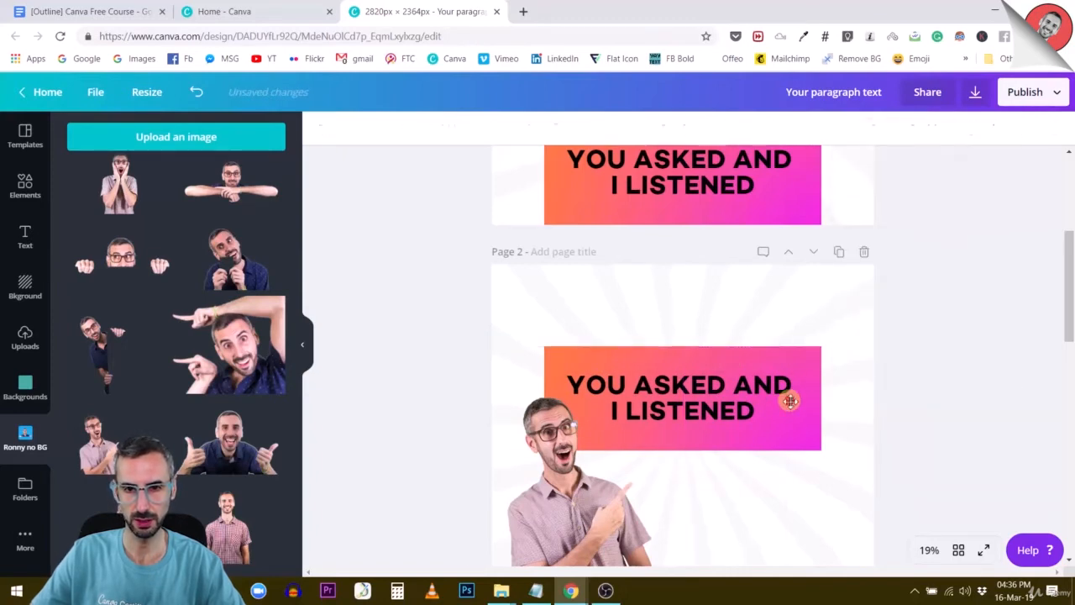
Start editing the banner headline text on page 2.
{"action": "left_click", "coordinate": [679, 397]}
{"action": "type", "text": "10"}
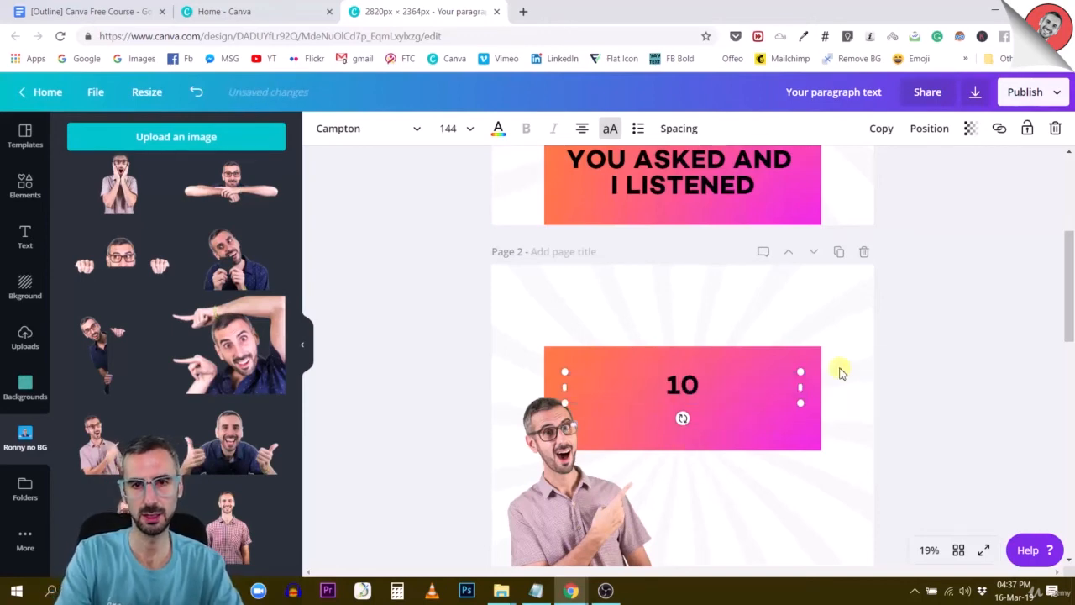
Retype the heading as 10 MOST FREQUENTLY ASKED QUESTIONS ABOUT and stretch the gradient banner taller.
{"action": "type", "text": "MOST FREQUENTLY ASKED QUESTIONS"}
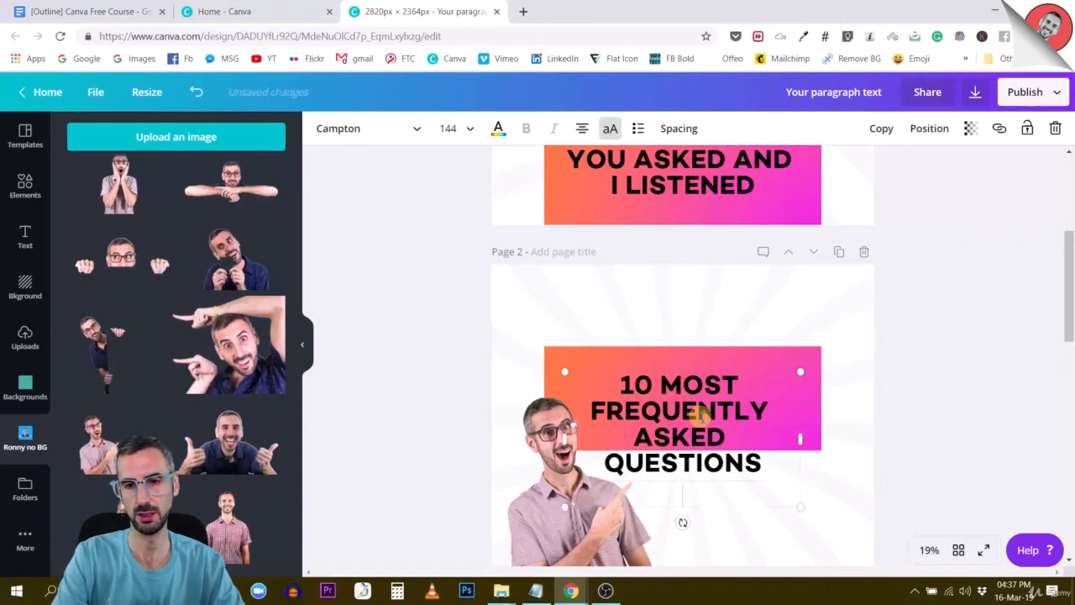
{"action": "type", "text": "ABOUT"}
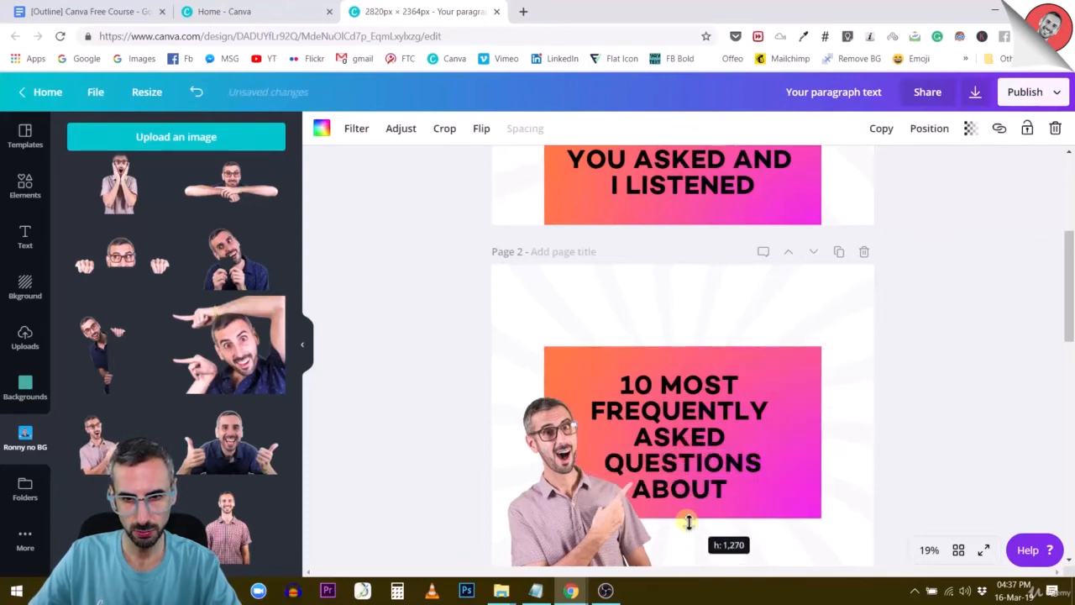
{"action": "left_click_drag", "start_coordinate": [689, 520], "coordinate": [689, 534]}
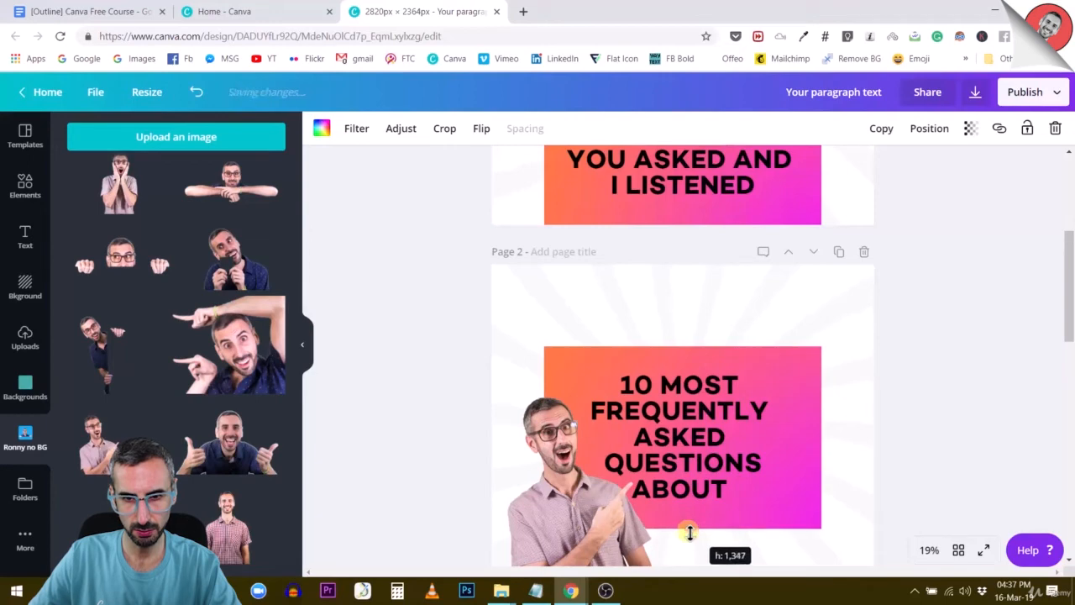
{"action": "left_click_drag", "start_coordinate": [688, 534], "coordinate": [736, 500]}
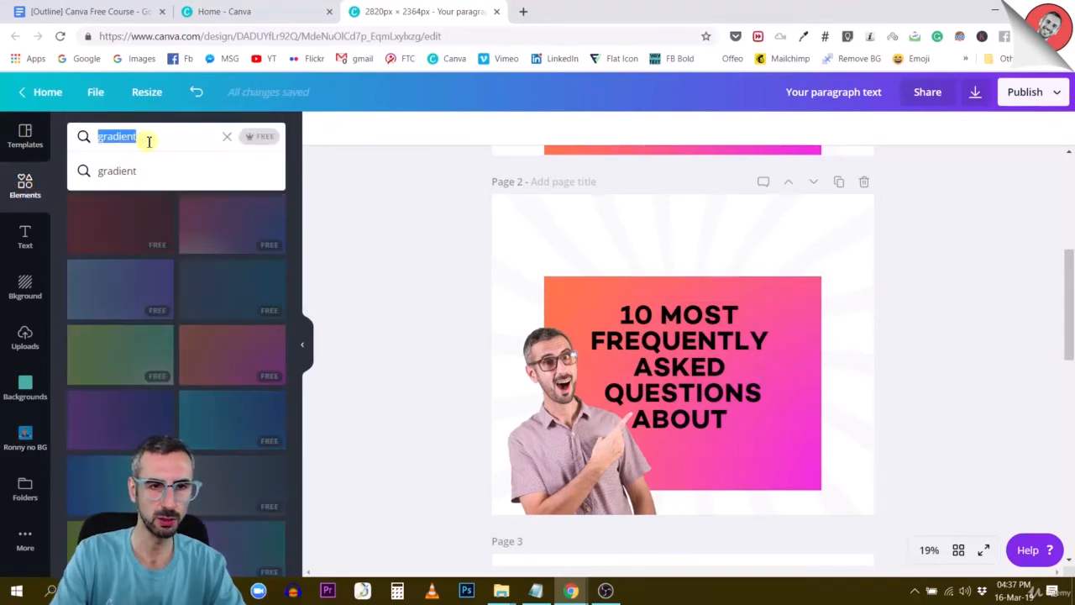
Find the Canva logo in Elements and place it on page 2's banner below ABOUT.
{"action": "type", "text": "Canva"}
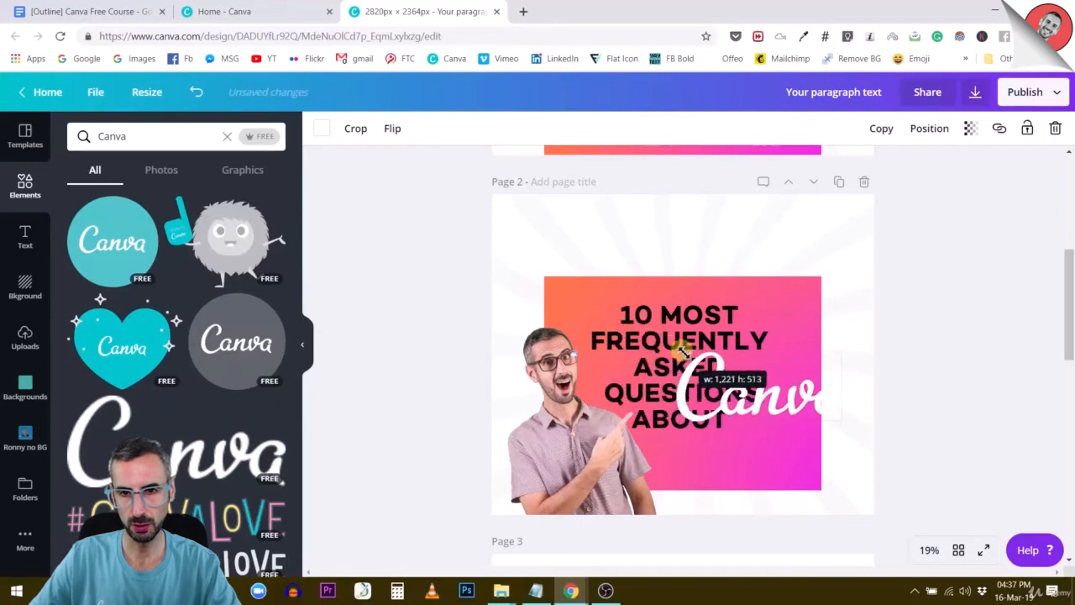
{"action": "left_click_drag", "start_coordinate": [736, 394], "coordinate": [689, 462]}
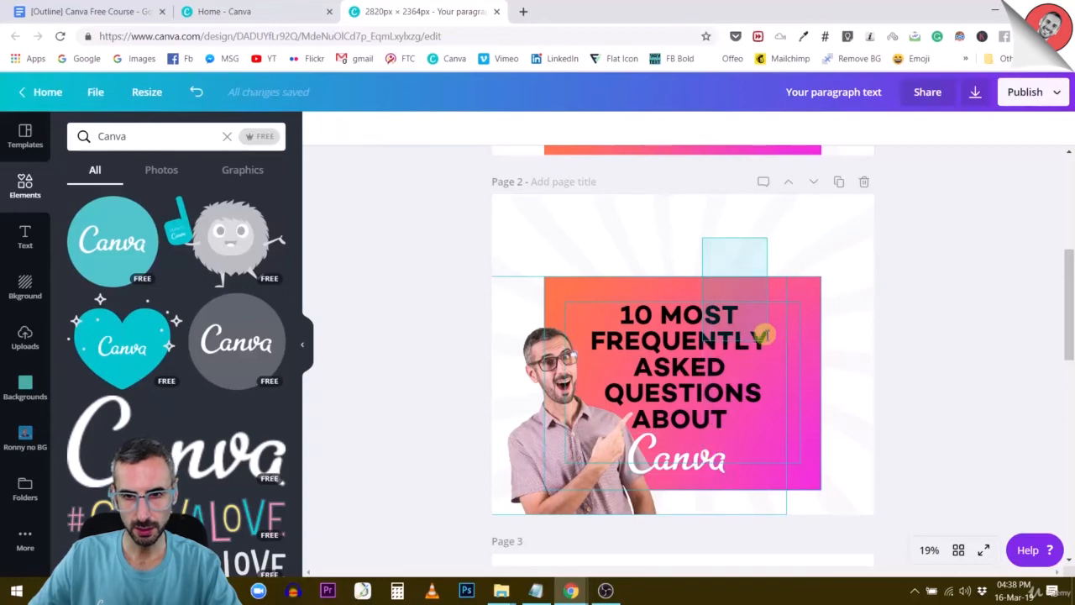
{"action": "left_click", "coordinate": [682, 394]}
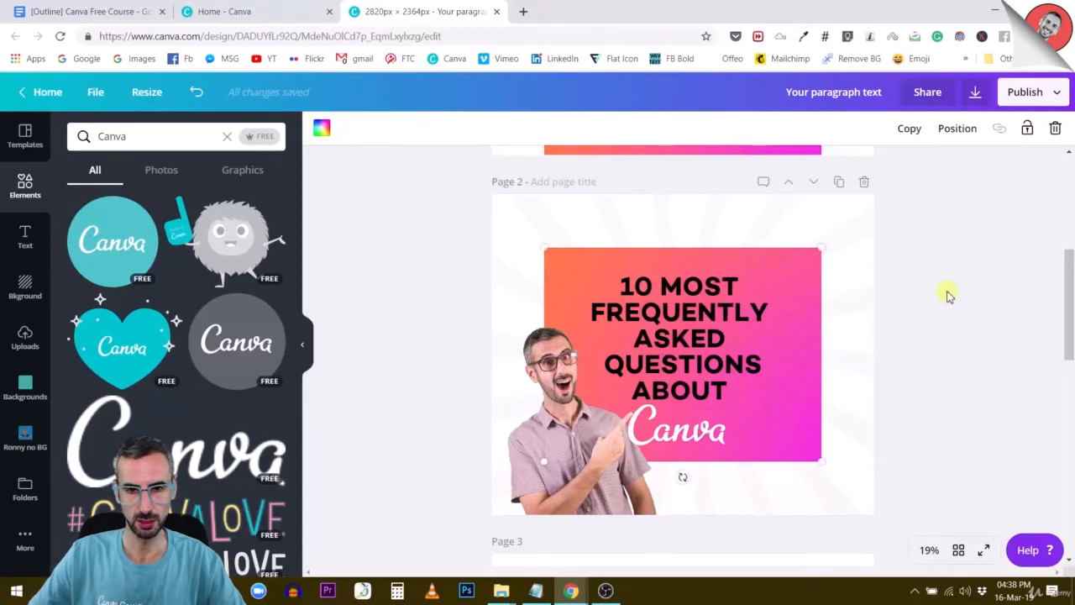
{"action": "left_click", "coordinate": [1028, 128]}
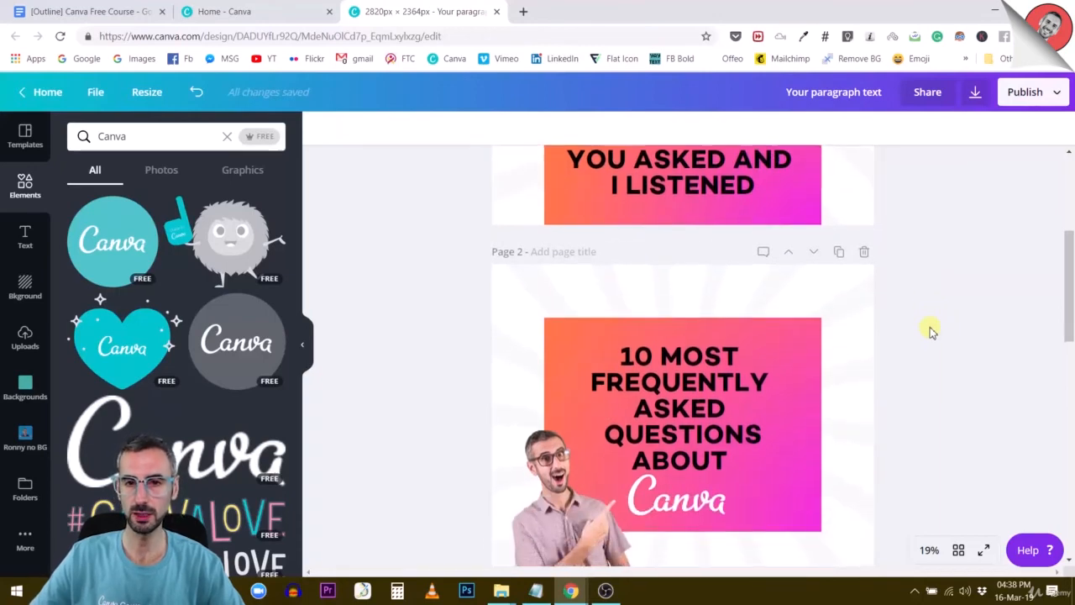
{"action": "scroll", "scroll_direction": "down", "scroll_amount": 3}
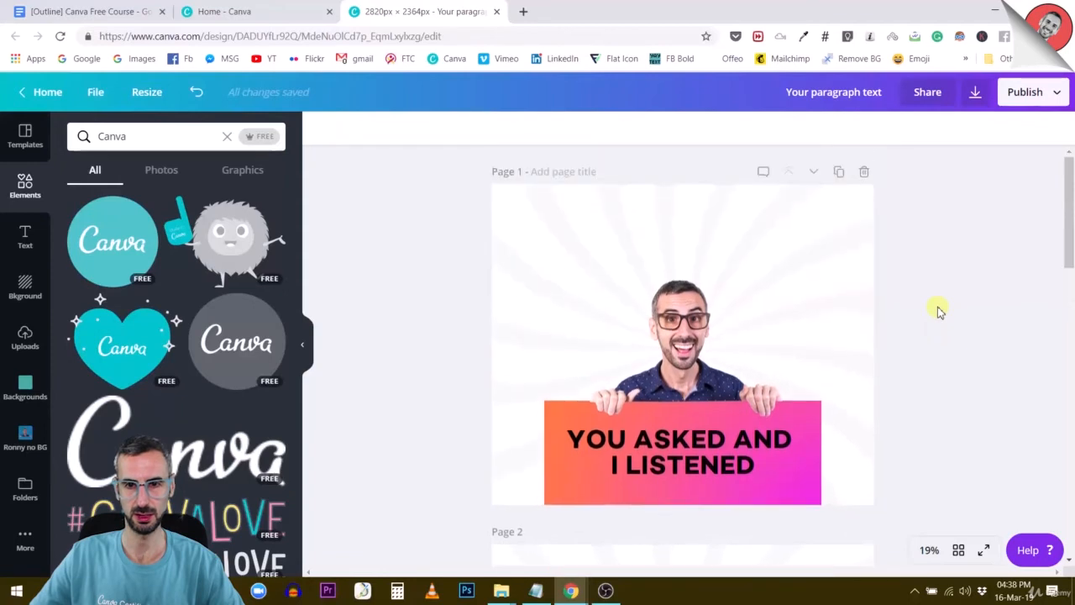
{"action": "scroll", "scroll_direction": "down", "scroll_amount": 3}
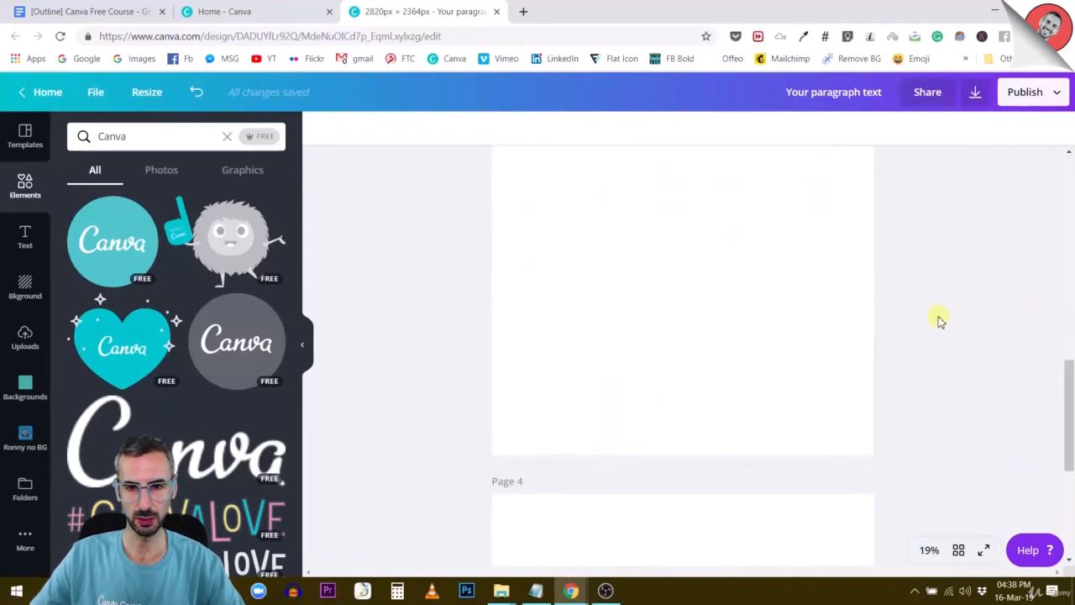
{"action": "scroll", "scroll_direction": "up", "scroll_amount": 3}
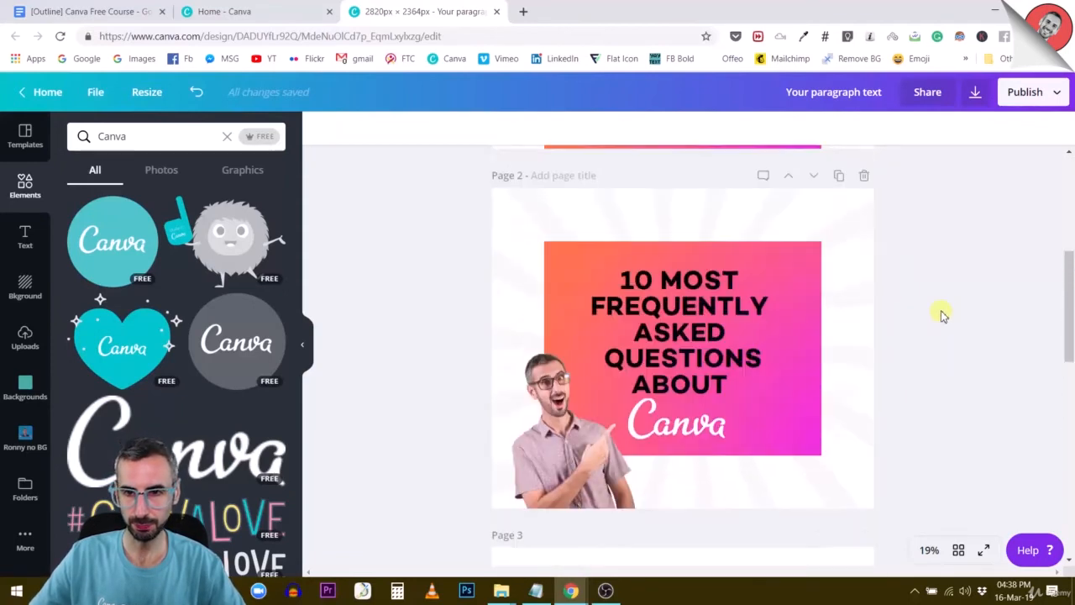
{"action": "scroll", "scroll_direction": "down", "scroll_amount": 3}
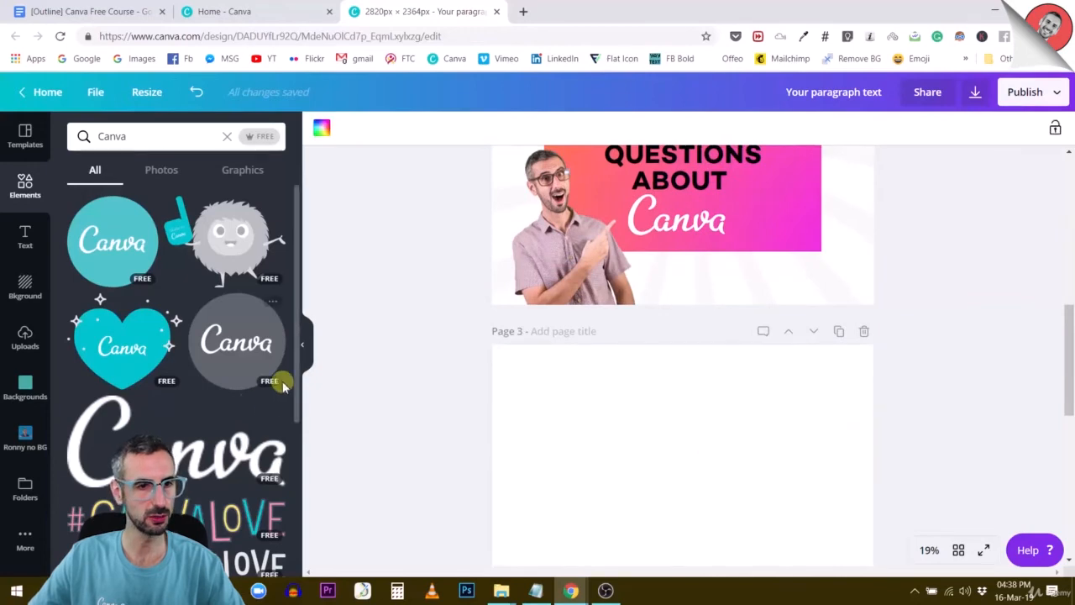
{"action": "mouse_move", "coordinate": [25, 496]}
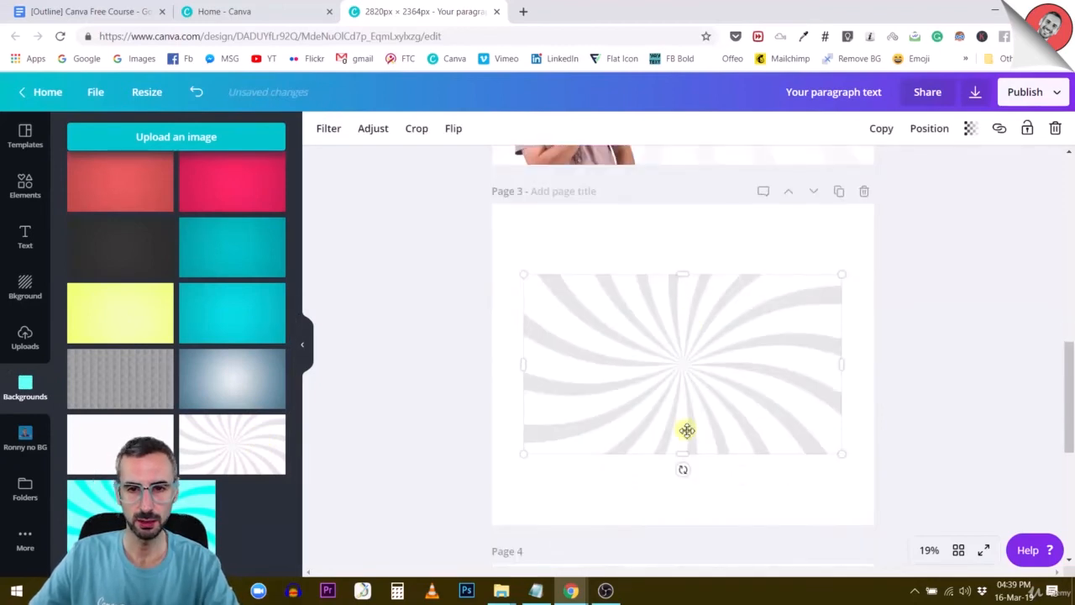
Fill page 3 with the sunburst background and scroll back up through the pages.
{"action": "left_click_drag", "start_coordinate": [687, 430], "coordinate": [688, 360]}
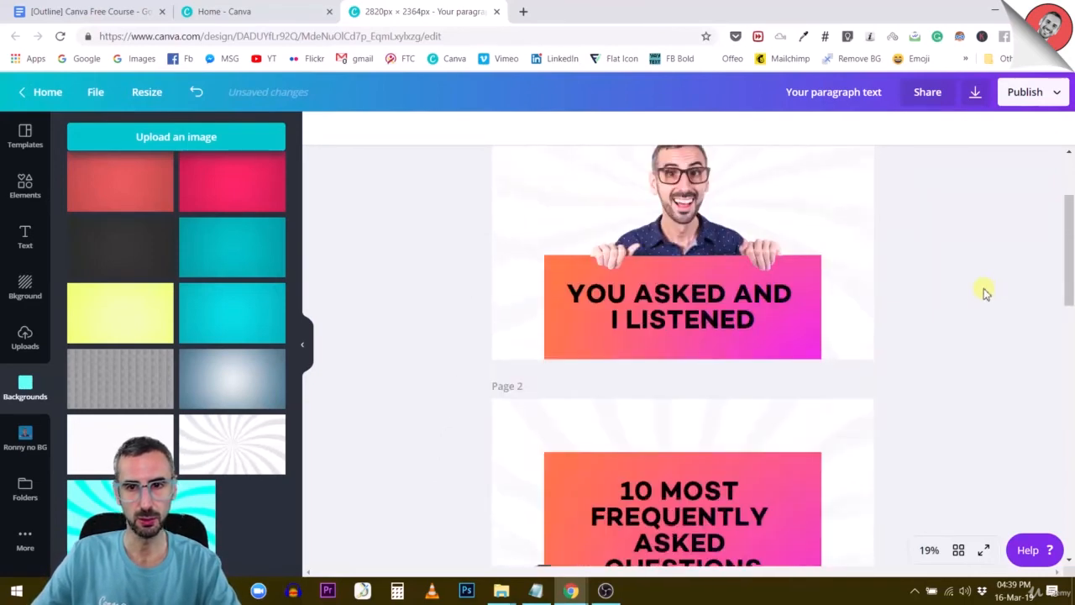
{"action": "scroll", "scroll_direction": "down", "scroll_amount": 3}
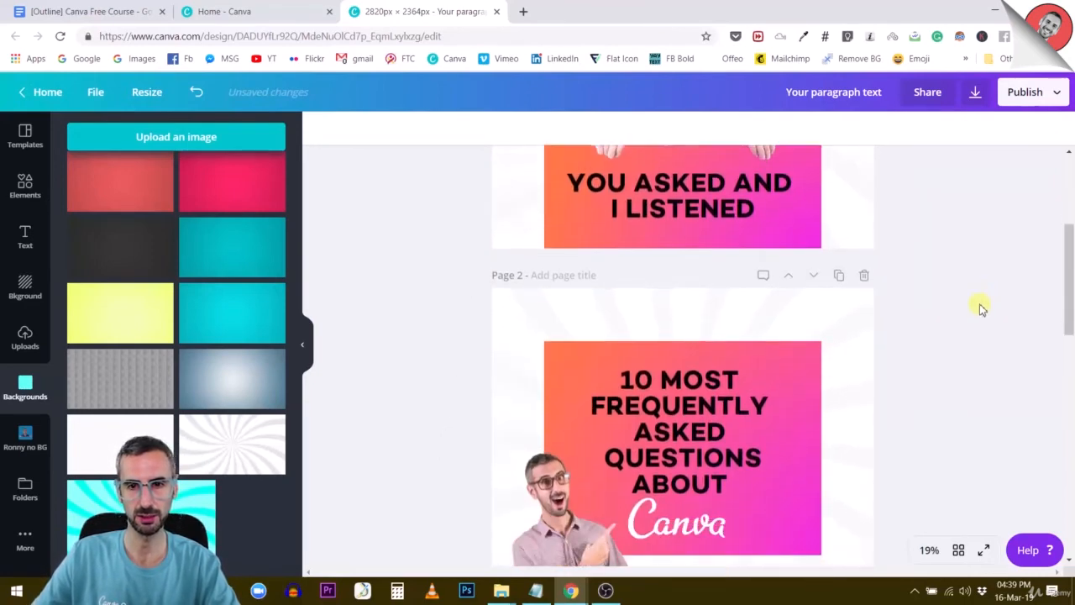
{"action": "scroll", "scroll_direction": "down", "scroll_amount": 3}
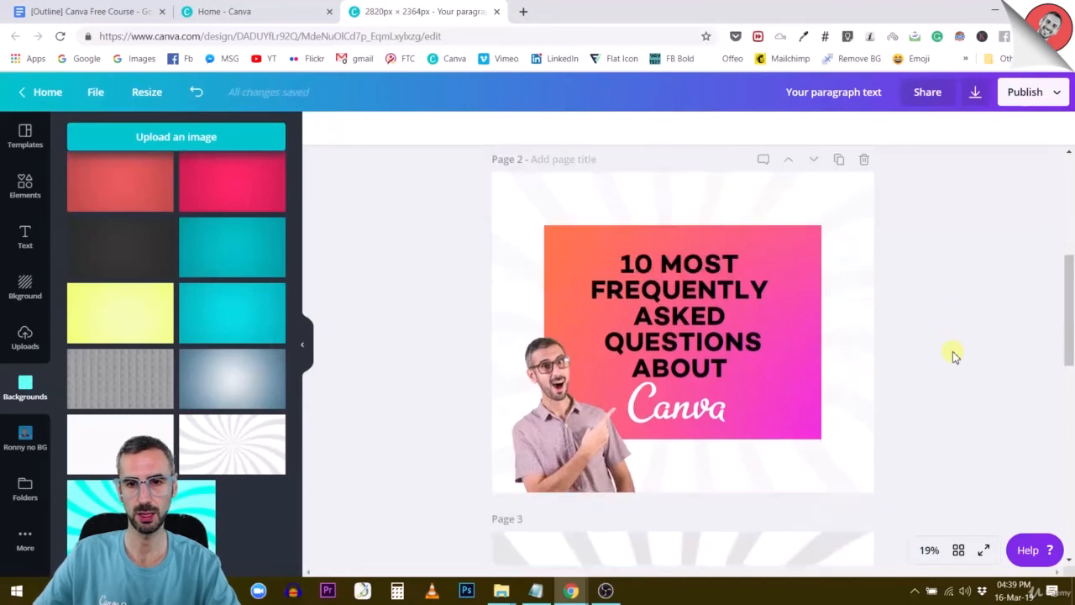
{"action": "scroll", "scroll_direction": "down", "scroll_amount": 3}
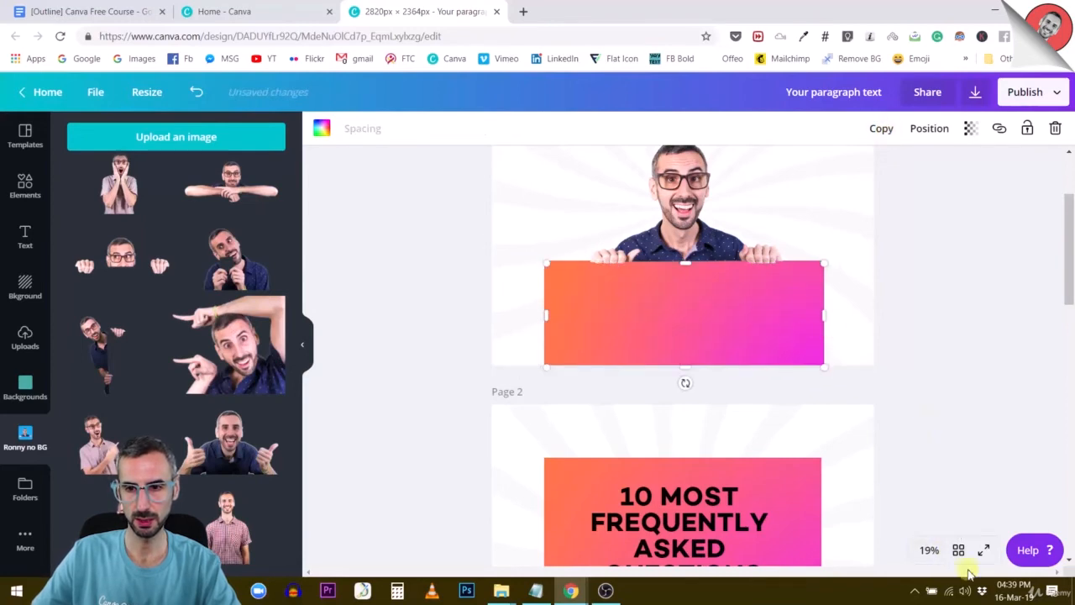
Zoom out to 10% and select page 1's YOU ASKED AND I LISTENED headline.
{"action": "left_click", "coordinate": [929, 551]}
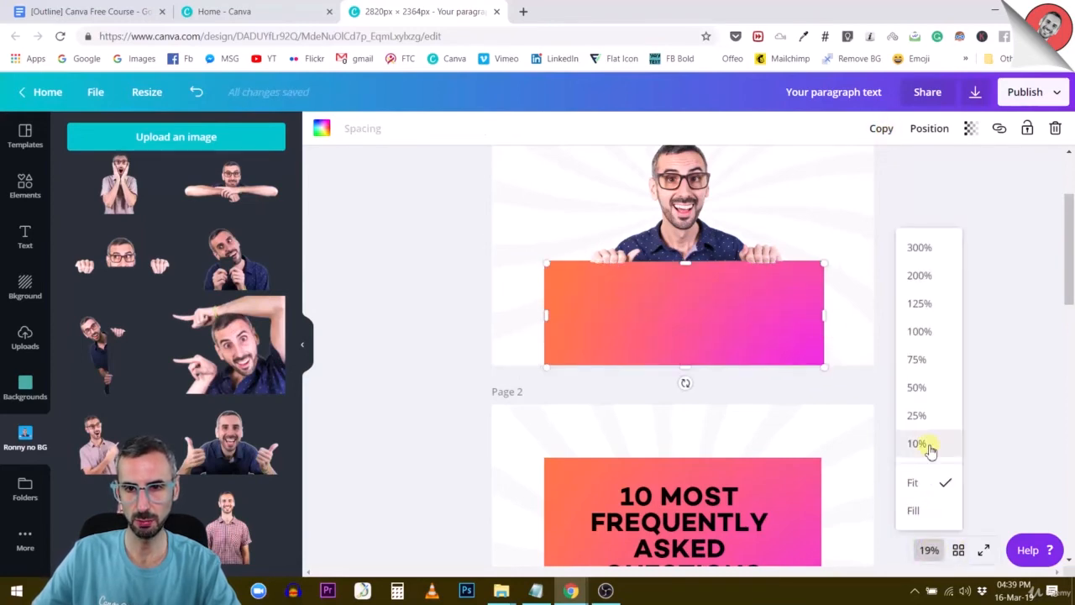
{"action": "left_click", "coordinate": [917, 443]}
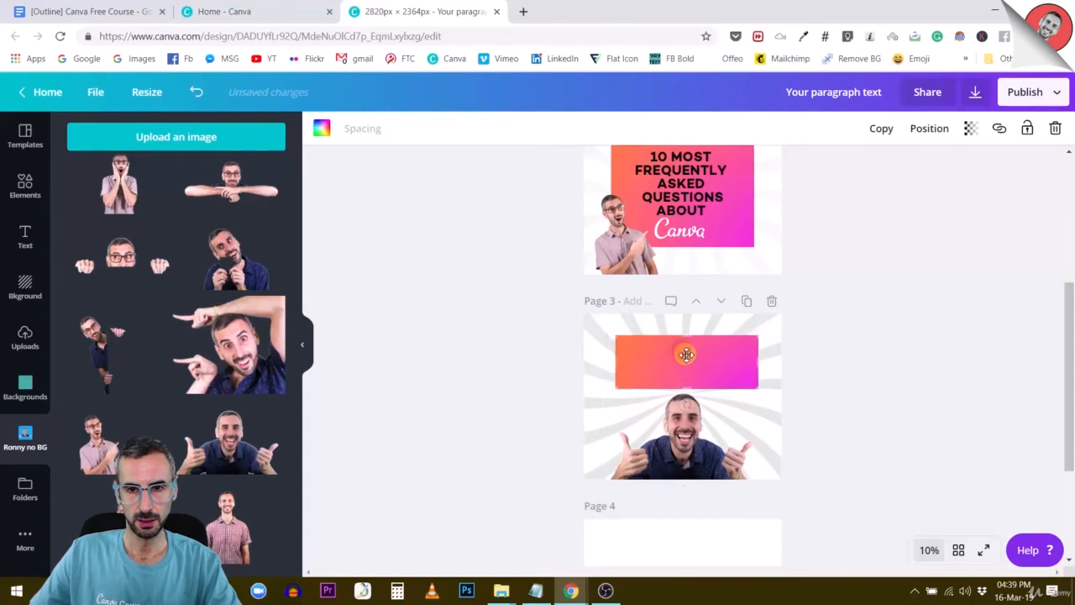
{"action": "left_click", "coordinate": [683, 353]}
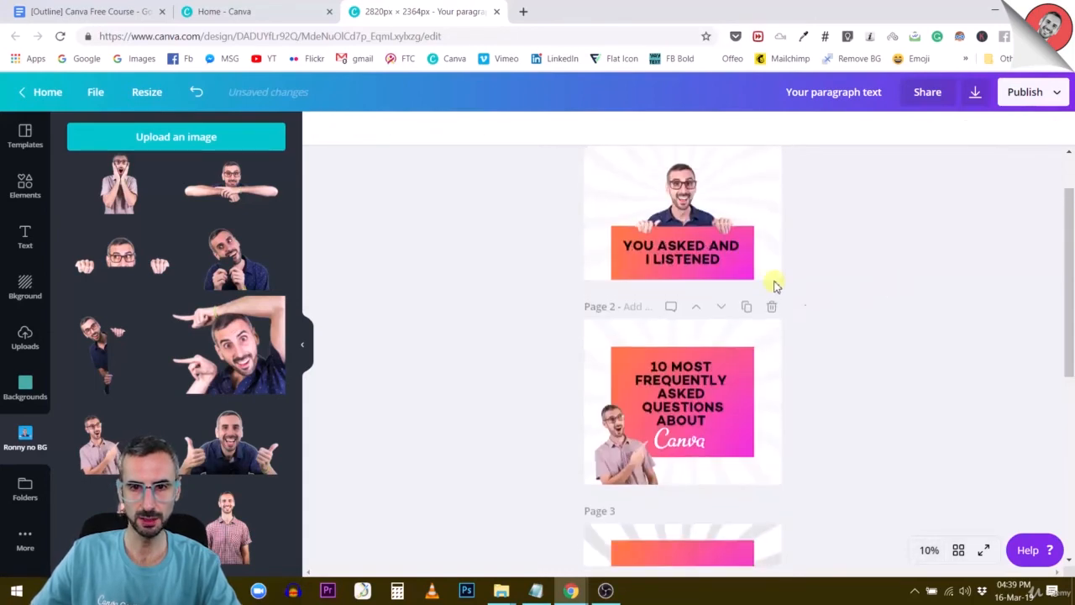
{"action": "left_click", "coordinate": [681, 251]}
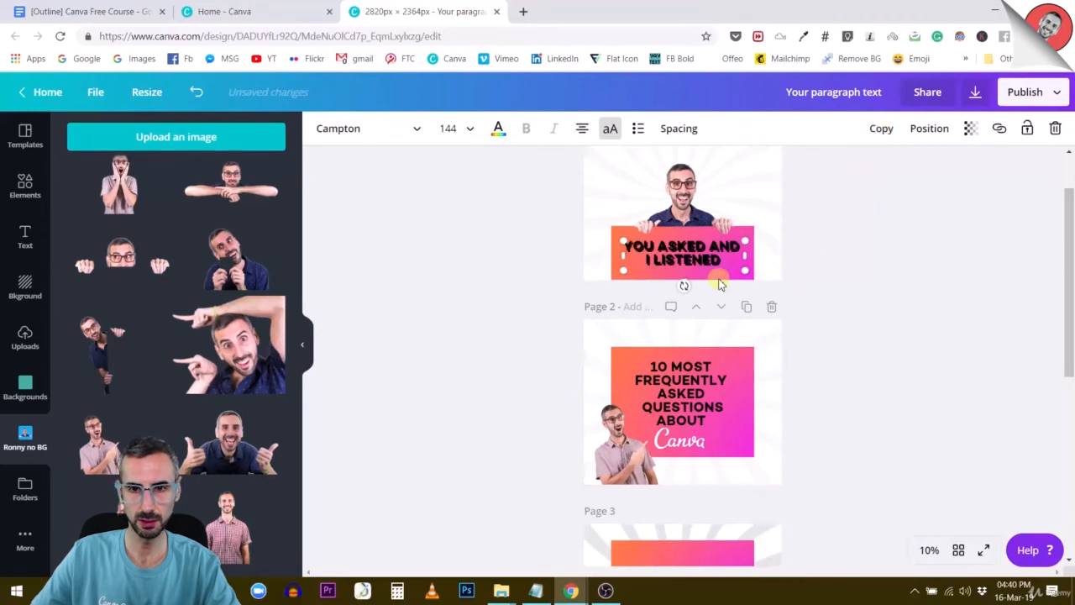
Copy the headline onto page 3's orange banner and begin editing it.
{"action": "scroll", "scroll_direction": "down", "scroll_amount": 3}
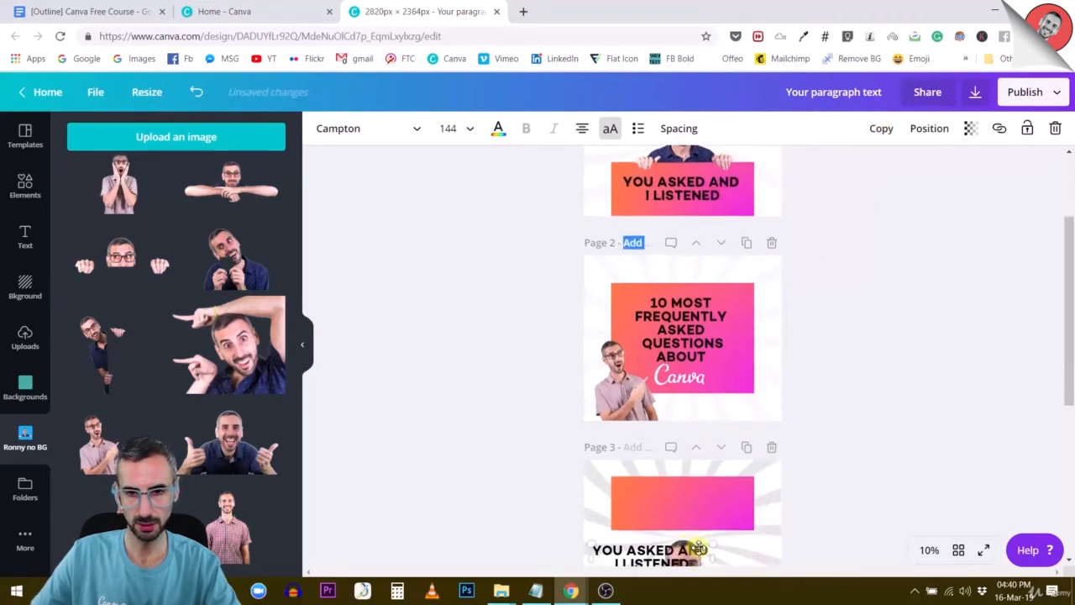
{"action": "scroll", "scroll_direction": "down", "scroll_amount": 3}
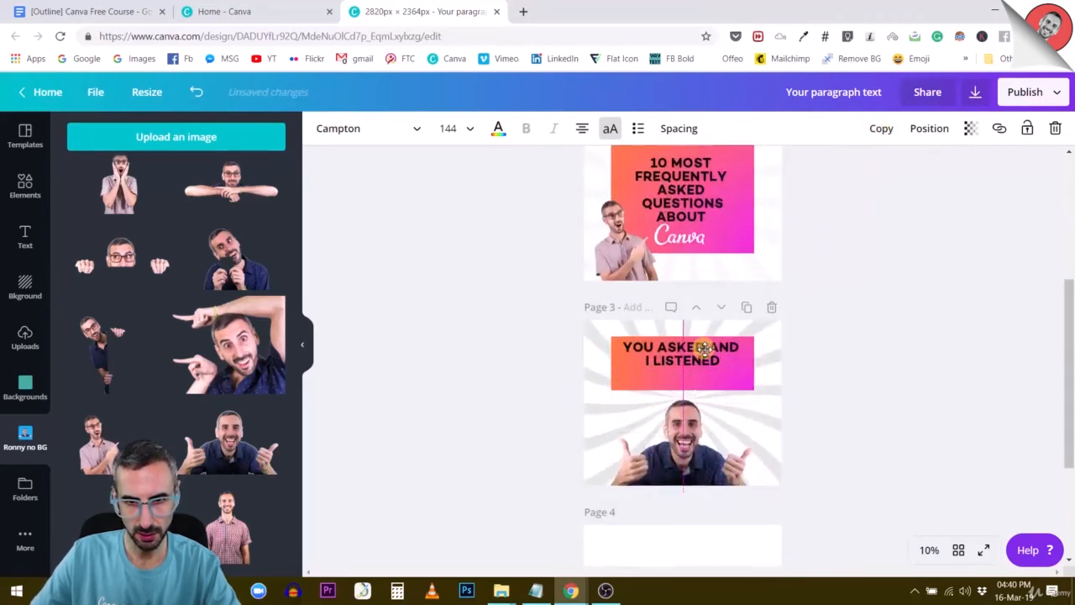
{"action": "left_click", "coordinate": [682, 352]}
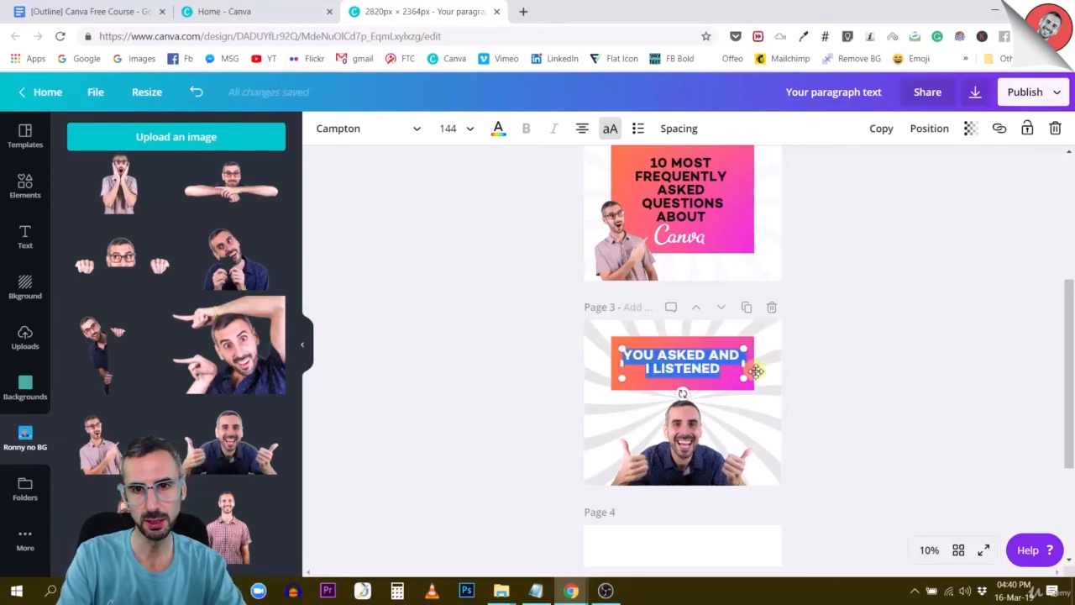
Enter the headline 'GATHERED IN A FREE COURSE' on page 3 and zoom to 25%.
{"action": "type", "text": "GATHERED"}
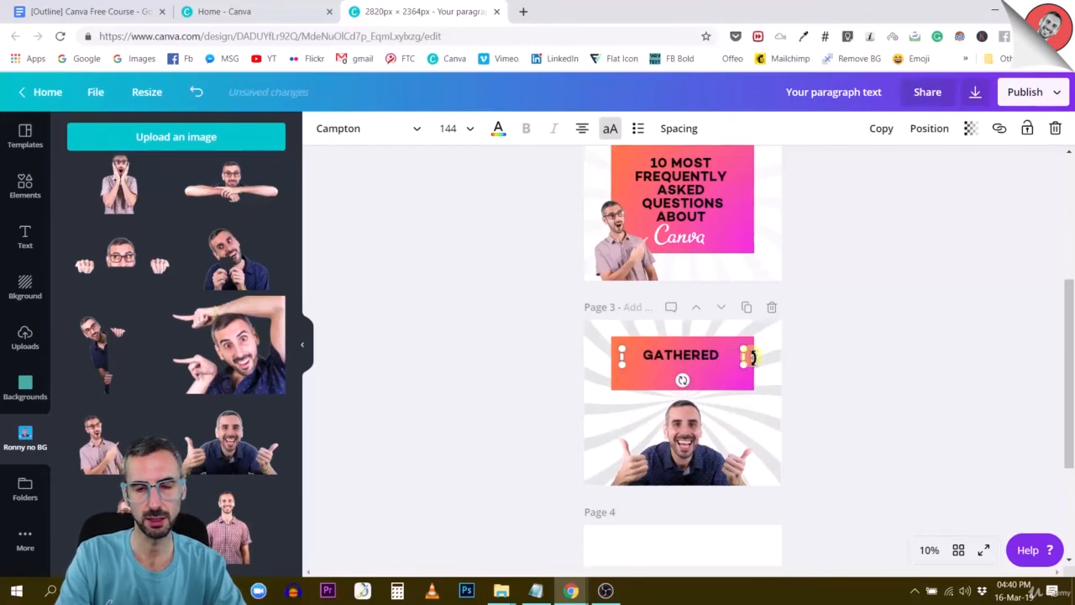
{"action": "type", "text": "IN A FEREE COURSE"}
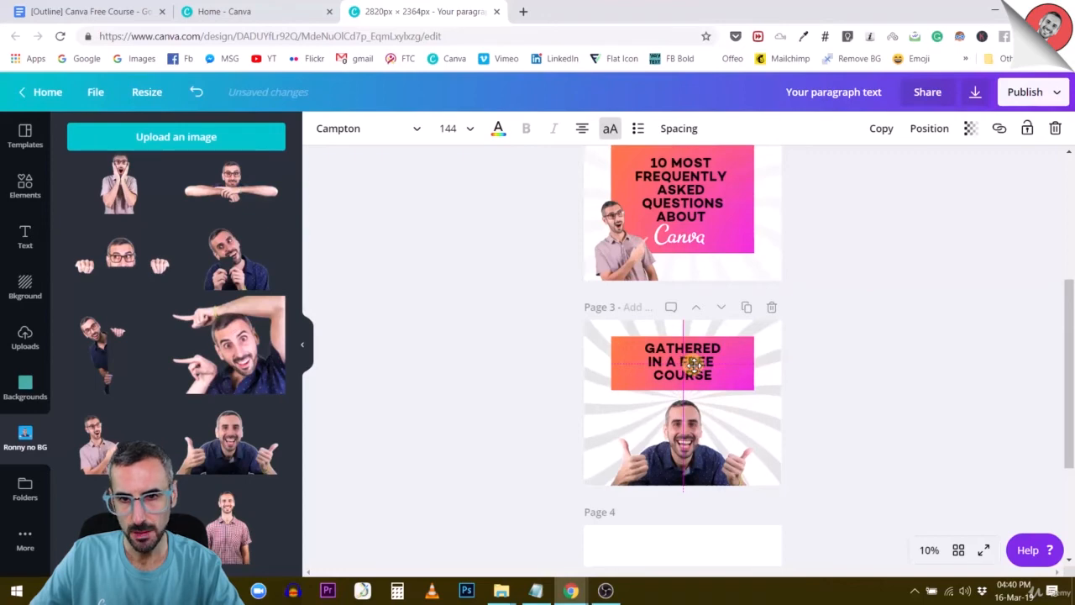
{"action": "left_click", "coordinate": [929, 549]}
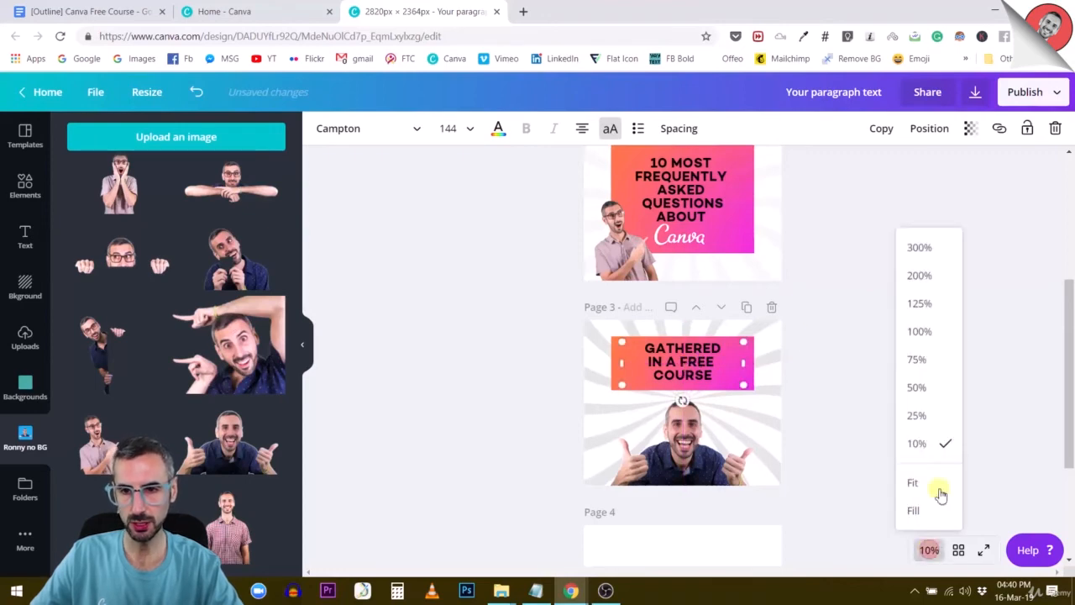
{"action": "left_click", "coordinate": [914, 482]}
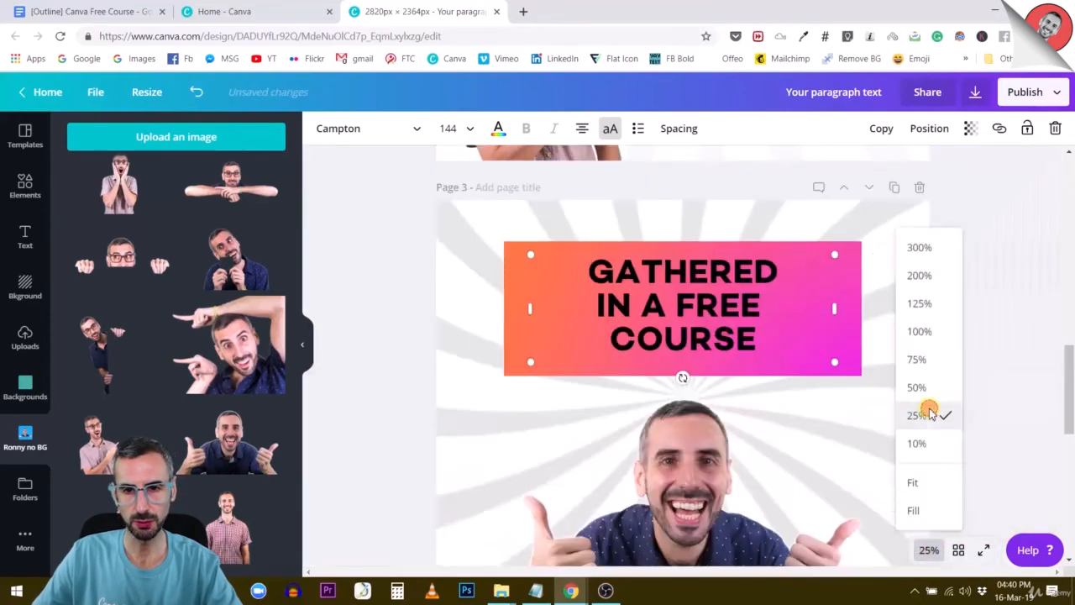
{"action": "left_click", "coordinate": [917, 415]}
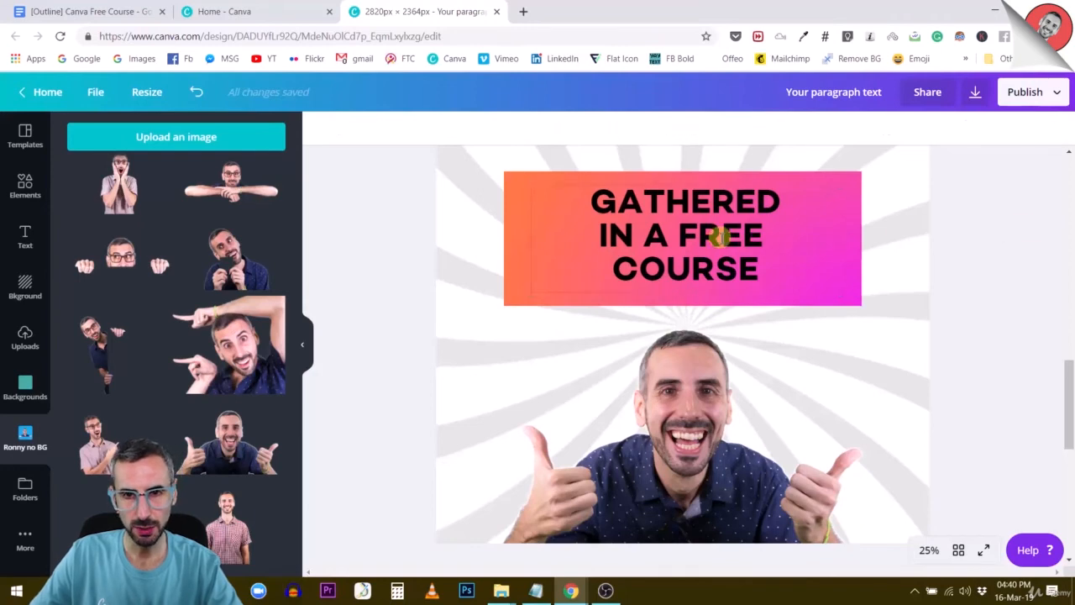
{"action": "left_click", "coordinate": [682, 239]}
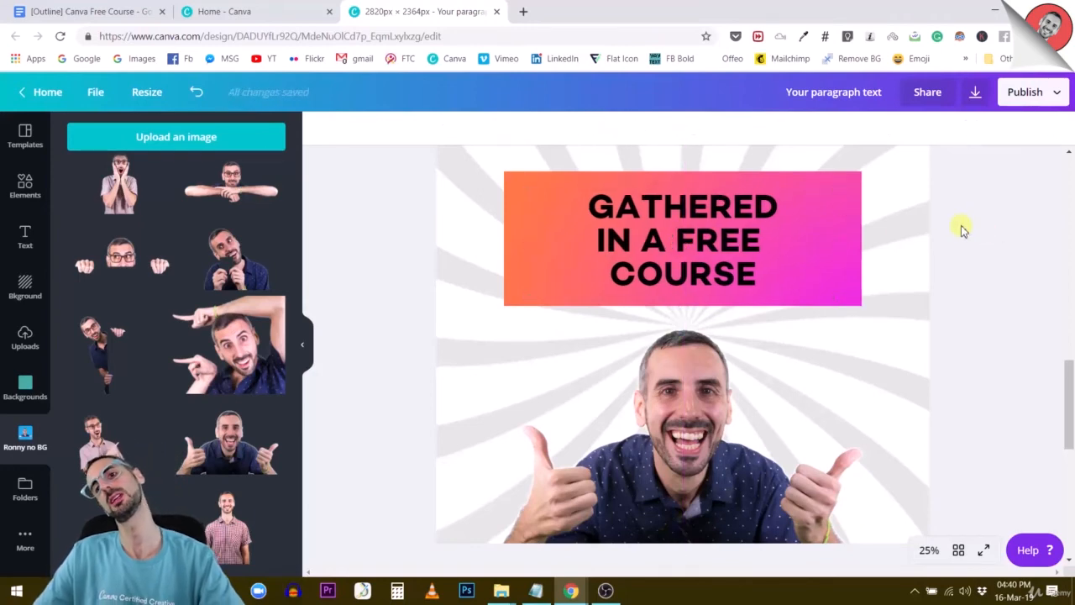
Narrow the orange banner from both sides to fit the headline, then zoom back to 10%.
{"action": "left_click", "coordinate": [682, 238]}
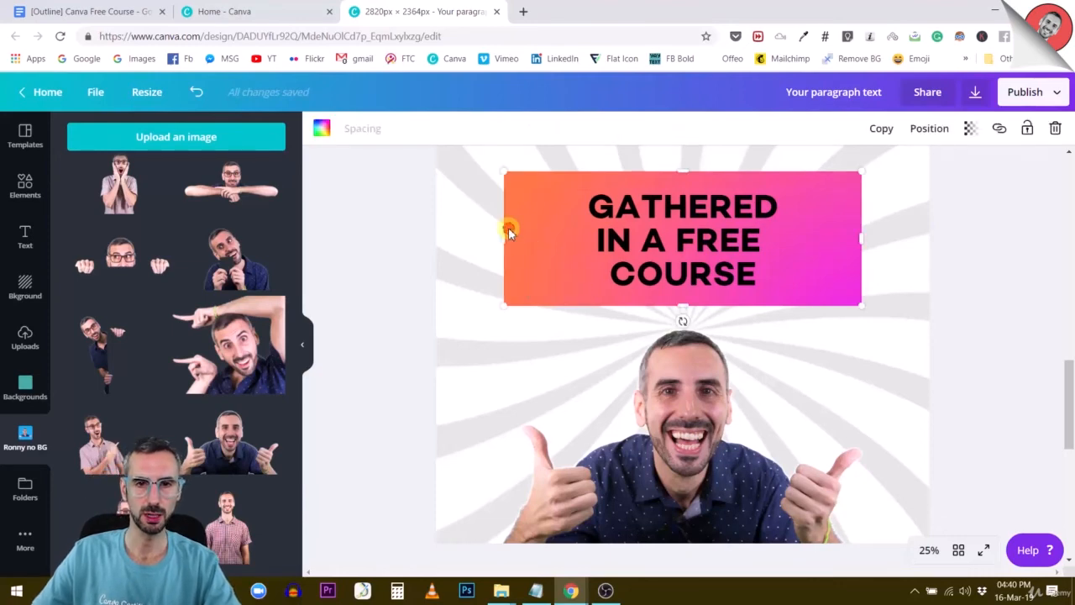
{"action": "left_click_drag", "start_coordinate": [504, 239], "coordinate": [551, 239]}
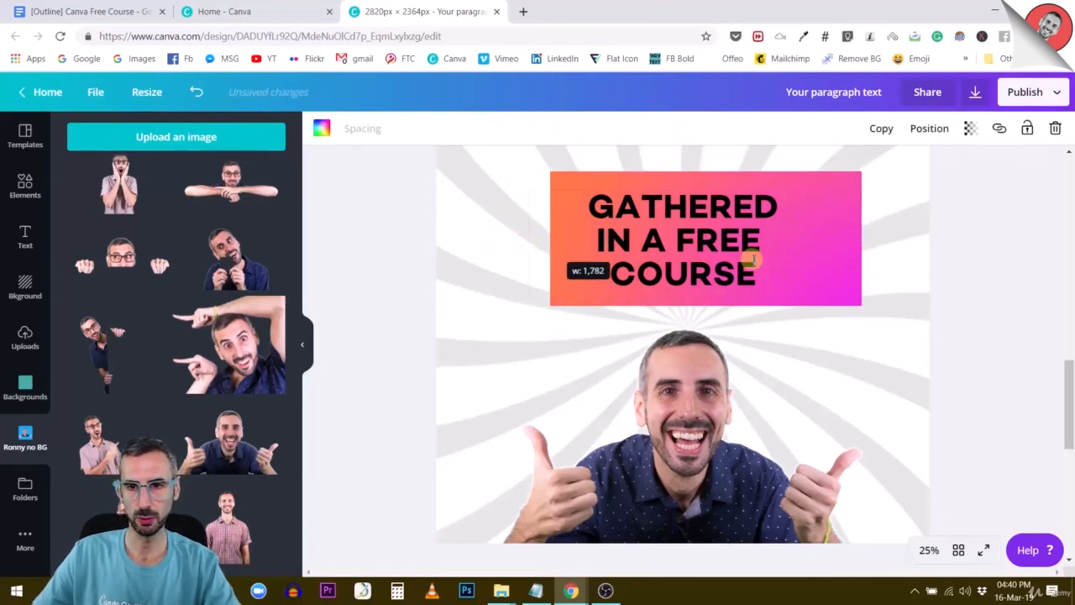
{"action": "left_click_drag", "start_coordinate": [752, 258], "coordinate": [823, 271]}
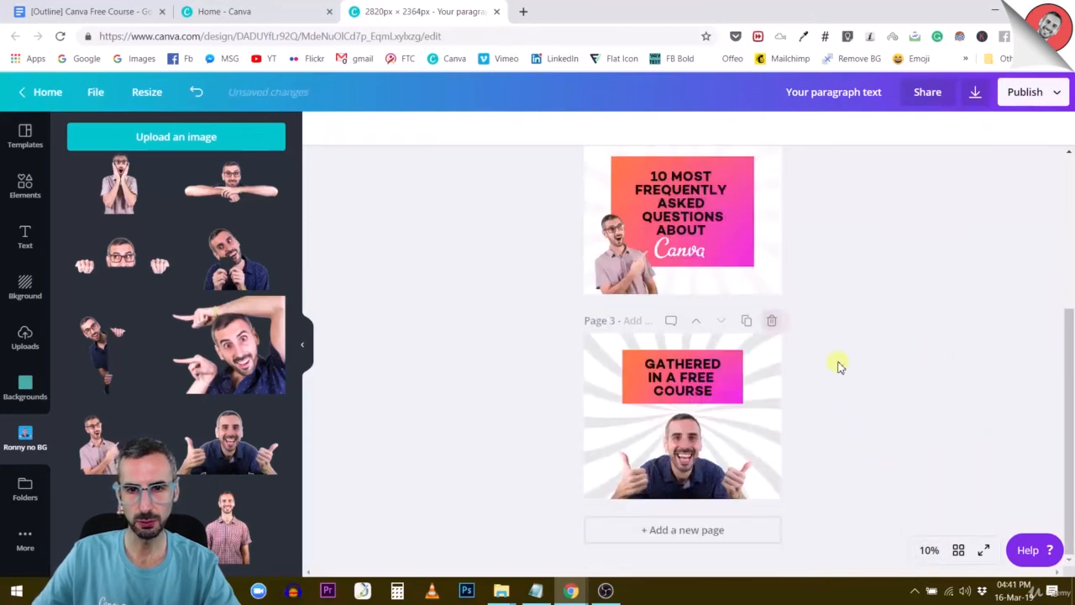
{"action": "mouse_move", "coordinate": [771, 477]}
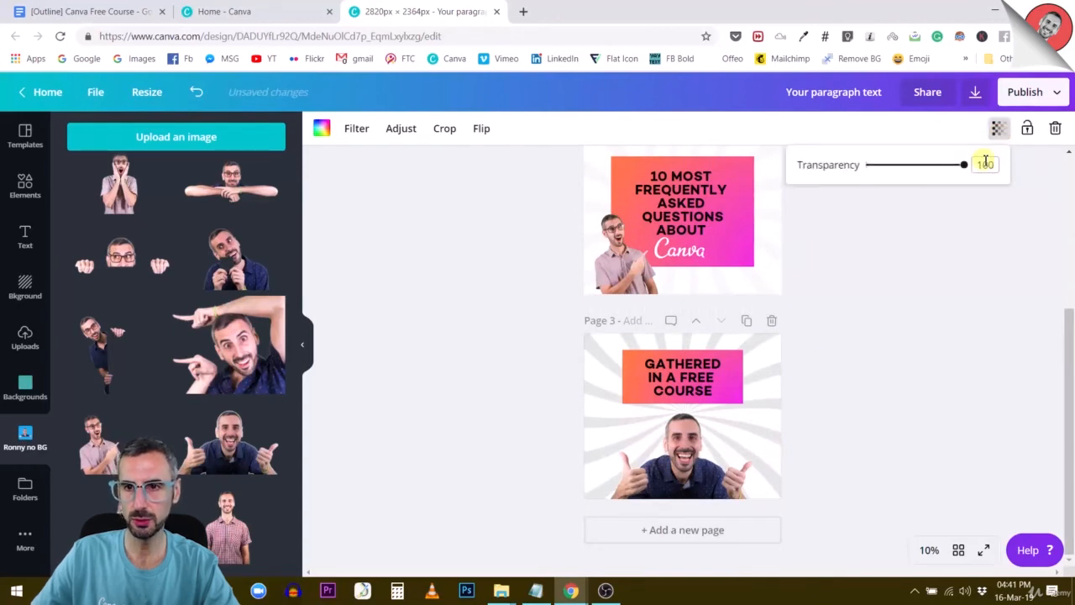
{"action": "left_click_drag", "start_coordinate": [964, 164], "coordinate": [892, 165]}
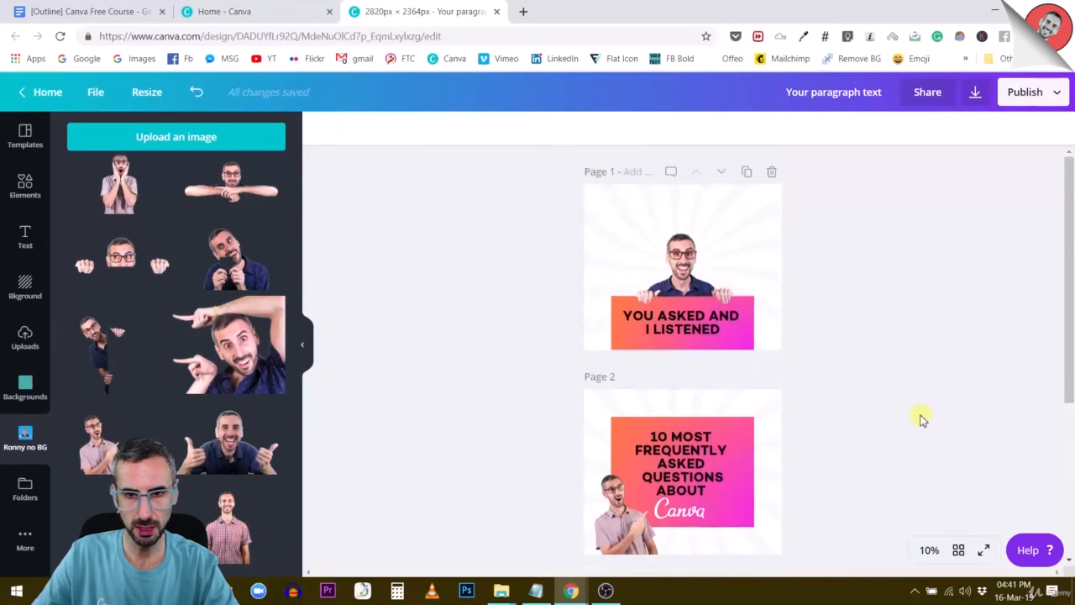
Replace GATHERED with ANSWERED so page 3 reads 'ANSWERED IN A FREE COURSE'.
{"action": "scroll", "scroll_direction": "down", "scroll_amount": 3}
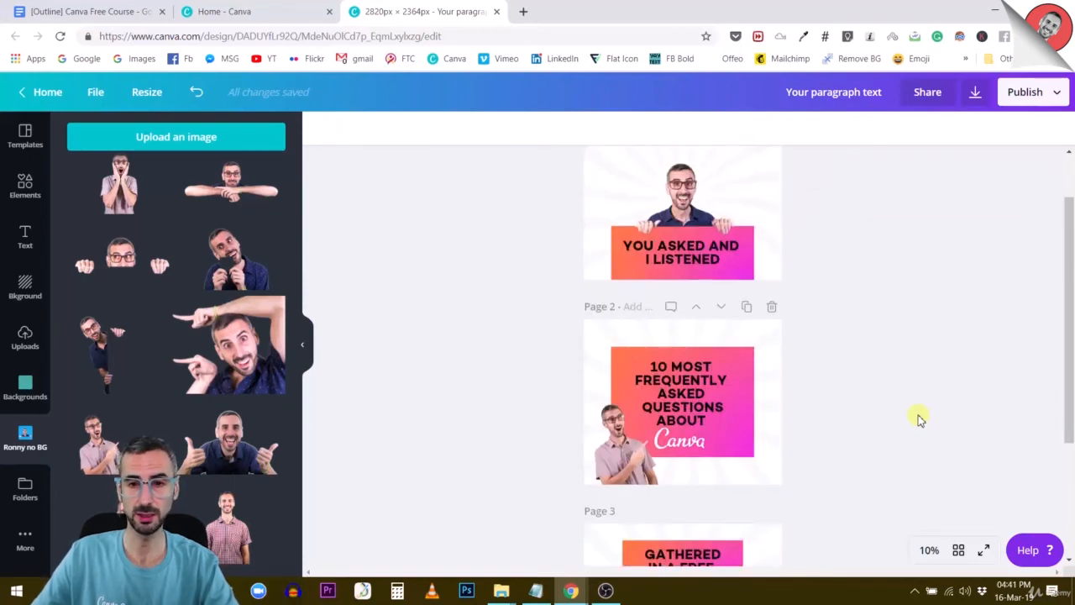
{"action": "scroll", "scroll_direction": "down", "scroll_amount": 3}
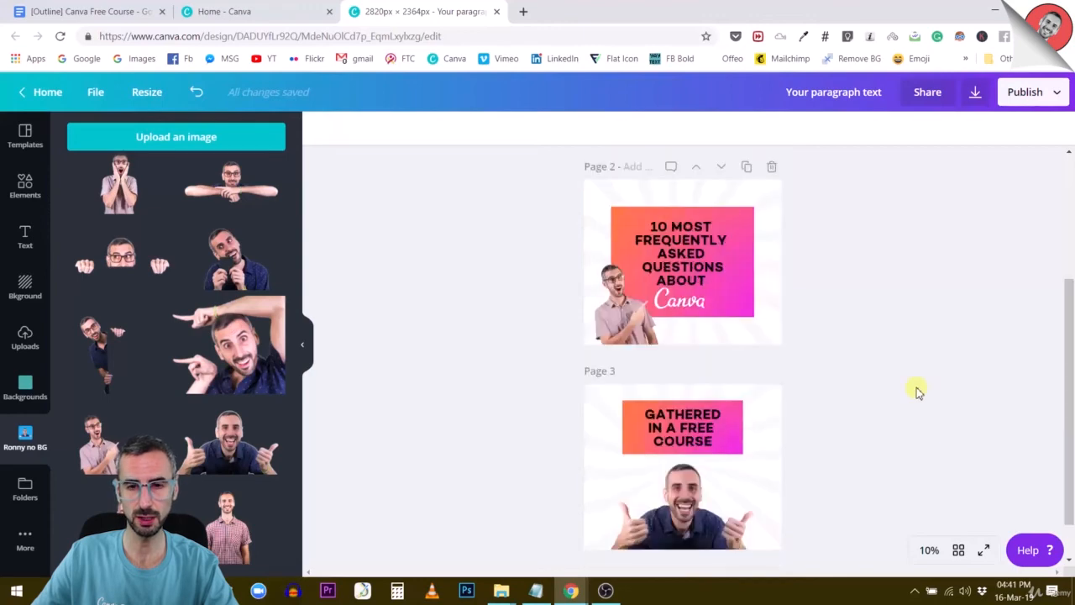
{"action": "double_click", "coordinate": [682, 413]}
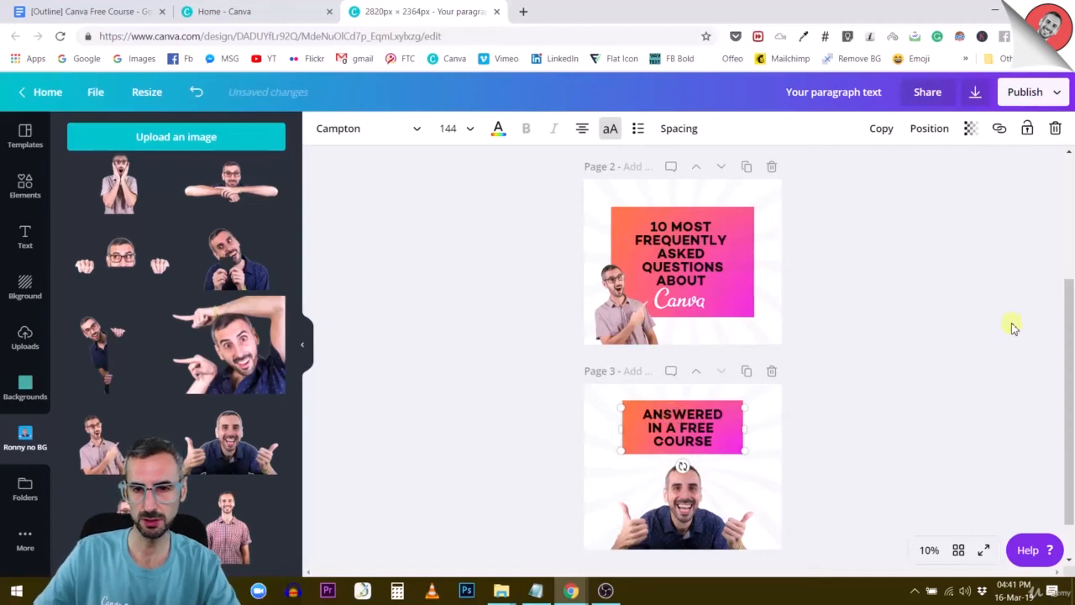
{"action": "scroll", "scroll_direction": "down", "scroll_amount": 3}
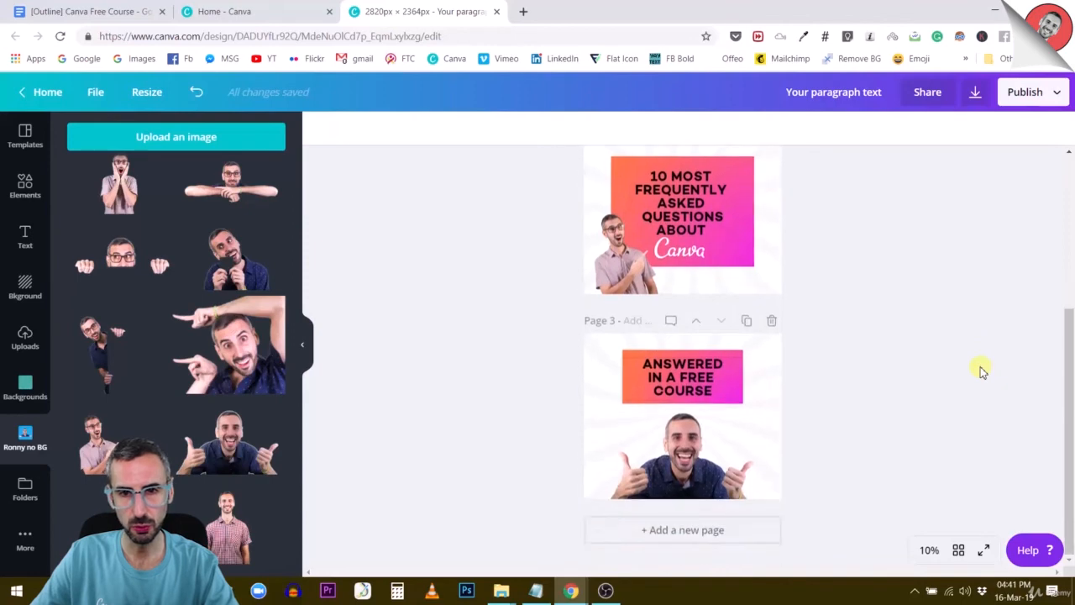
{"action": "scroll", "scroll_direction": "up", "scroll_amount": 3}
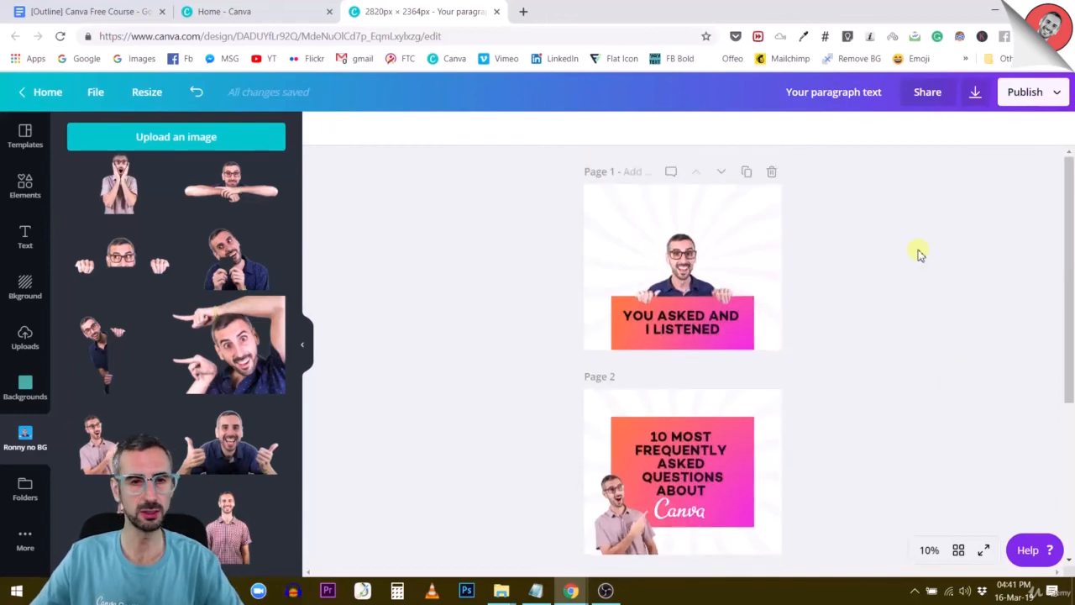
{"action": "mouse_move", "coordinate": [994, 218]}
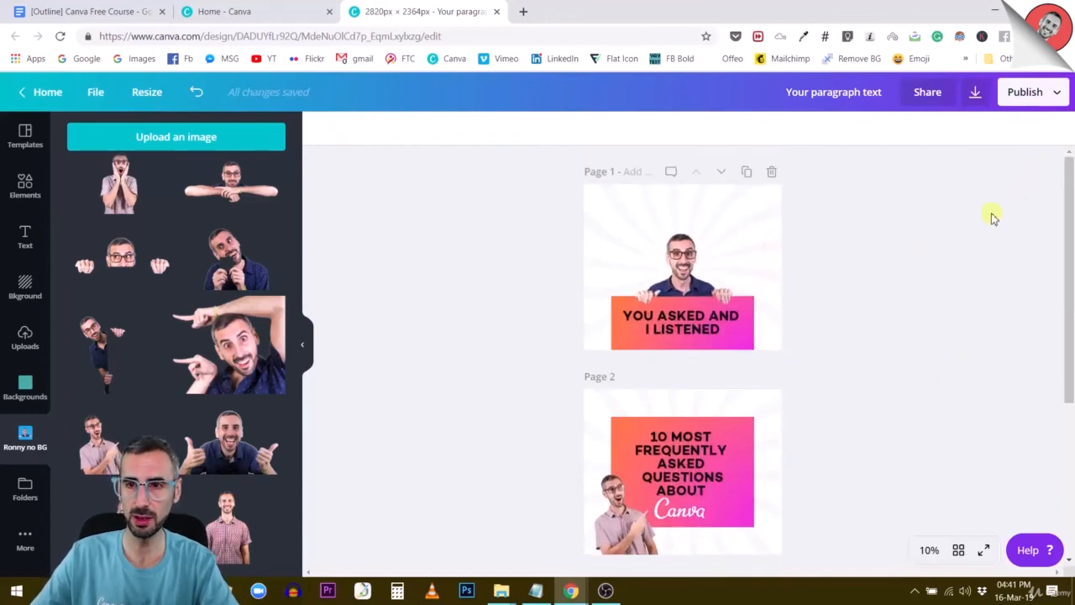
Choose Animation (MP4/GIF) from the Publish options.
{"action": "left_click", "coordinate": [1025, 91]}
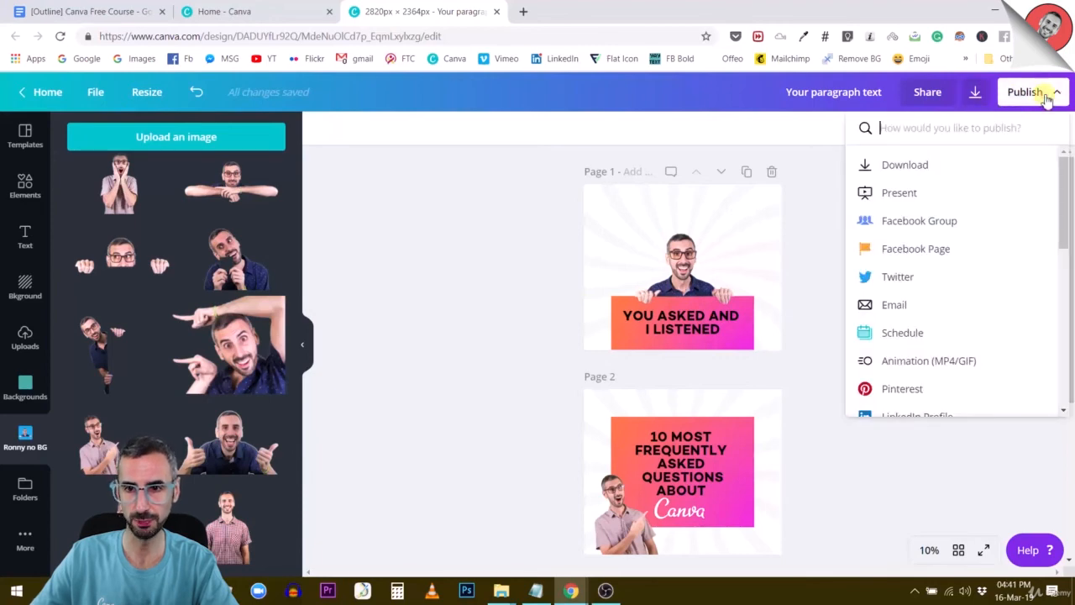
{"action": "scroll", "scroll_direction": "down", "scroll_amount": 3}
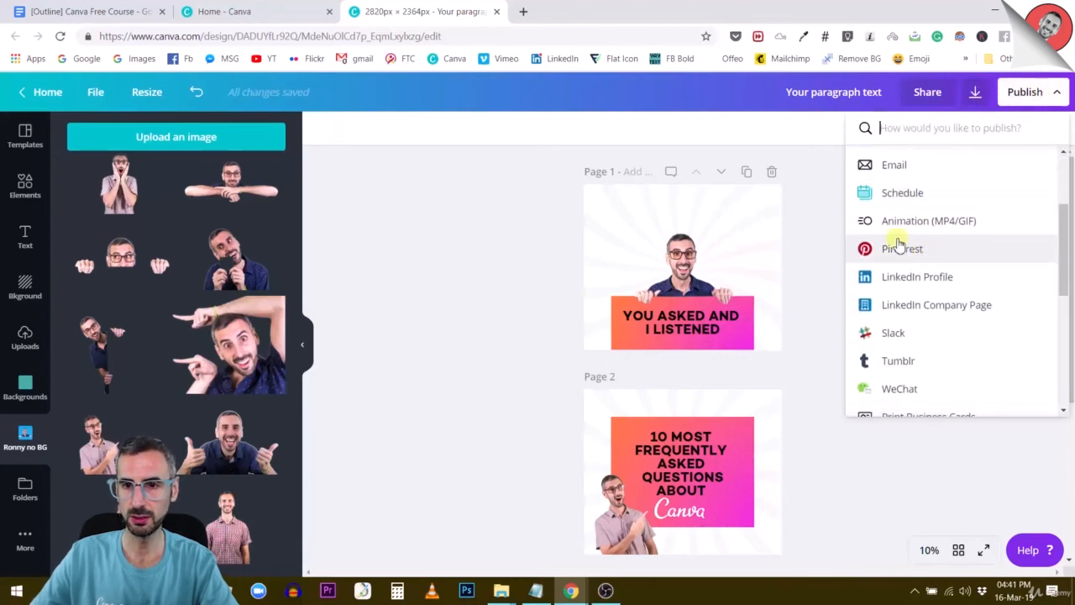
{"action": "mouse_move", "coordinate": [898, 220]}
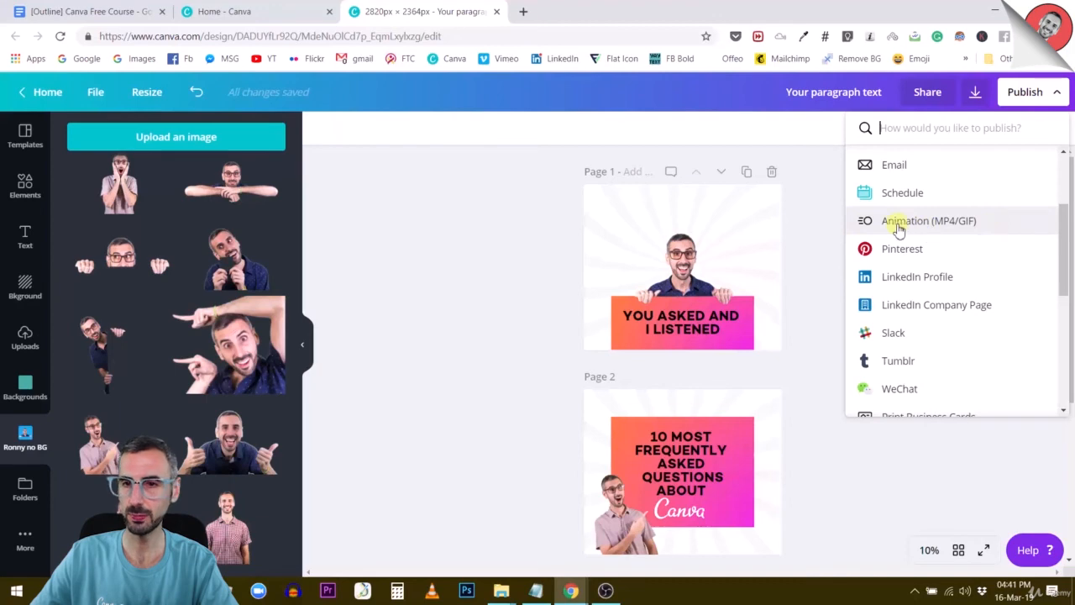
{"action": "left_click", "coordinate": [927, 220]}
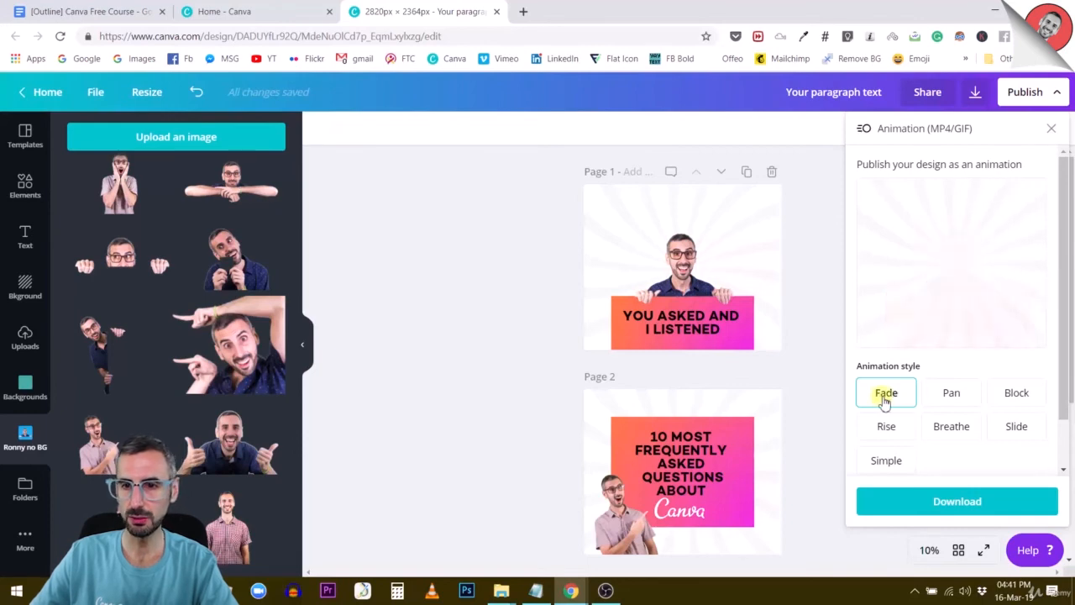
Preview Fade, Pan, Block, Rise, Breathe and Slide, then select the Simple animation style.
{"action": "left_click", "coordinate": [886, 393]}
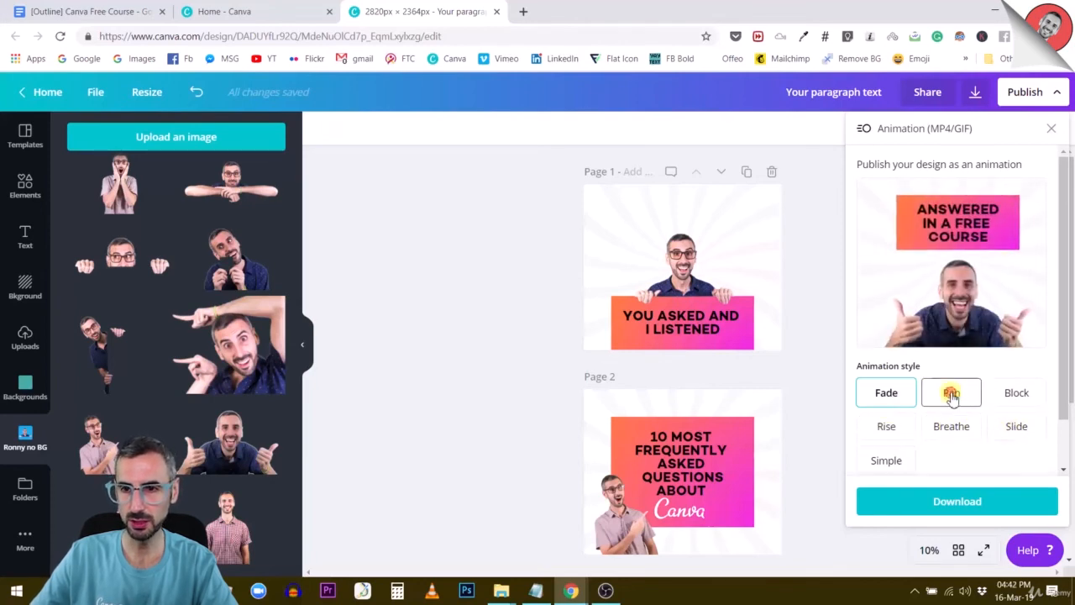
{"action": "left_click", "coordinate": [951, 393]}
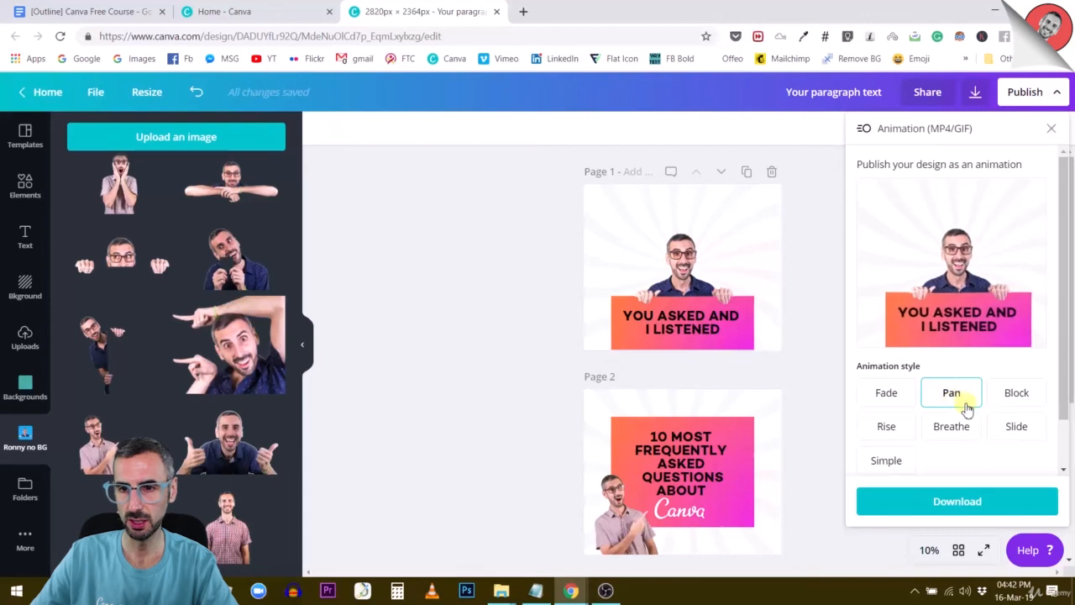
{"action": "left_click", "coordinate": [1016, 393]}
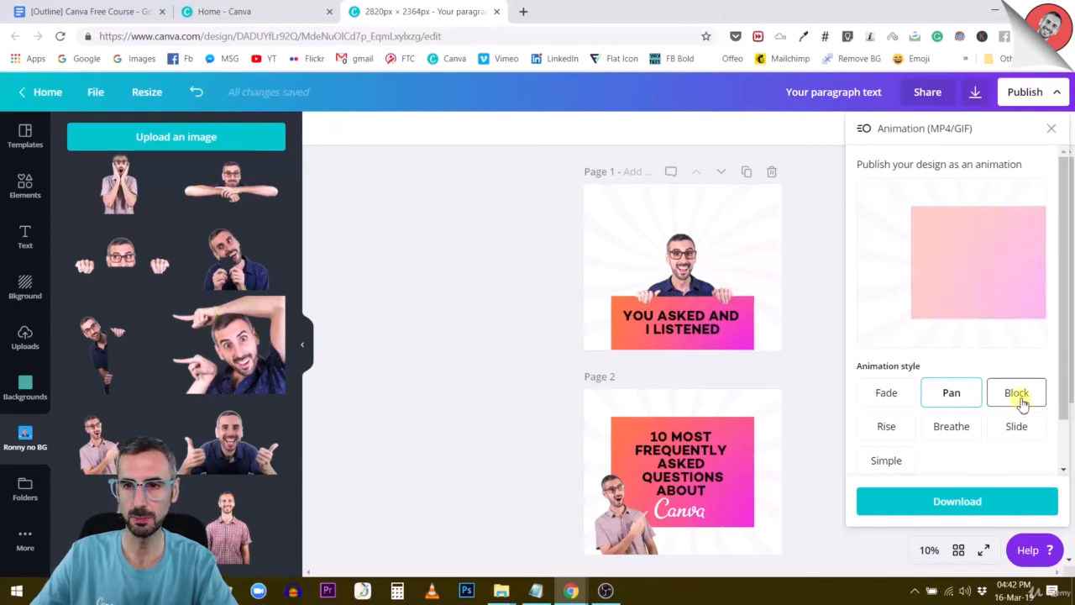
{"action": "left_click", "coordinate": [1016, 393]}
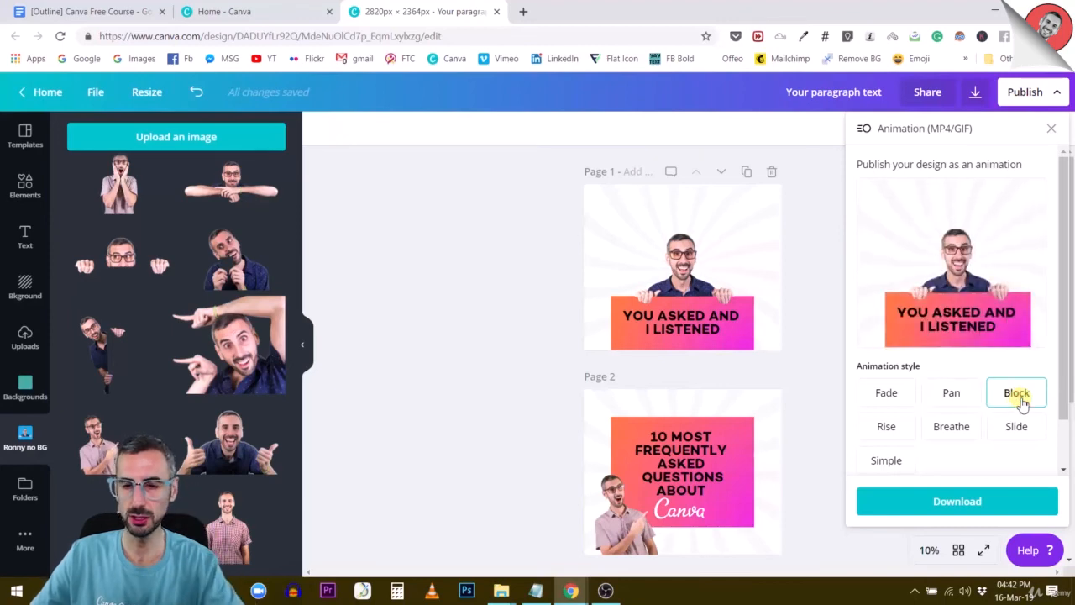
{"action": "left_click", "coordinate": [887, 426]}
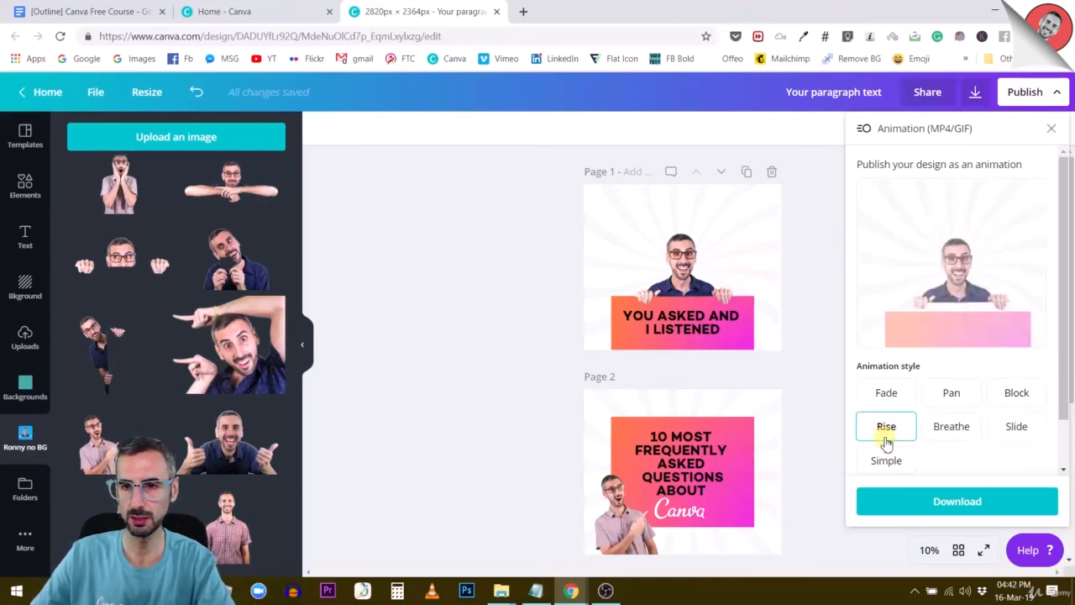
{"action": "left_click", "coordinate": [951, 427]}
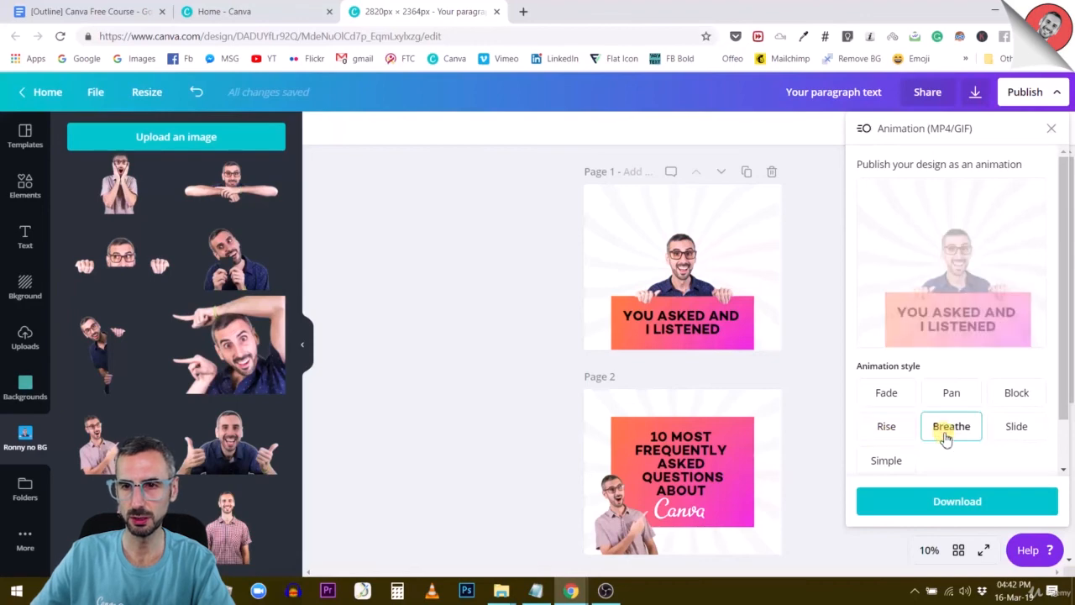
{"action": "left_click", "coordinate": [1016, 426]}
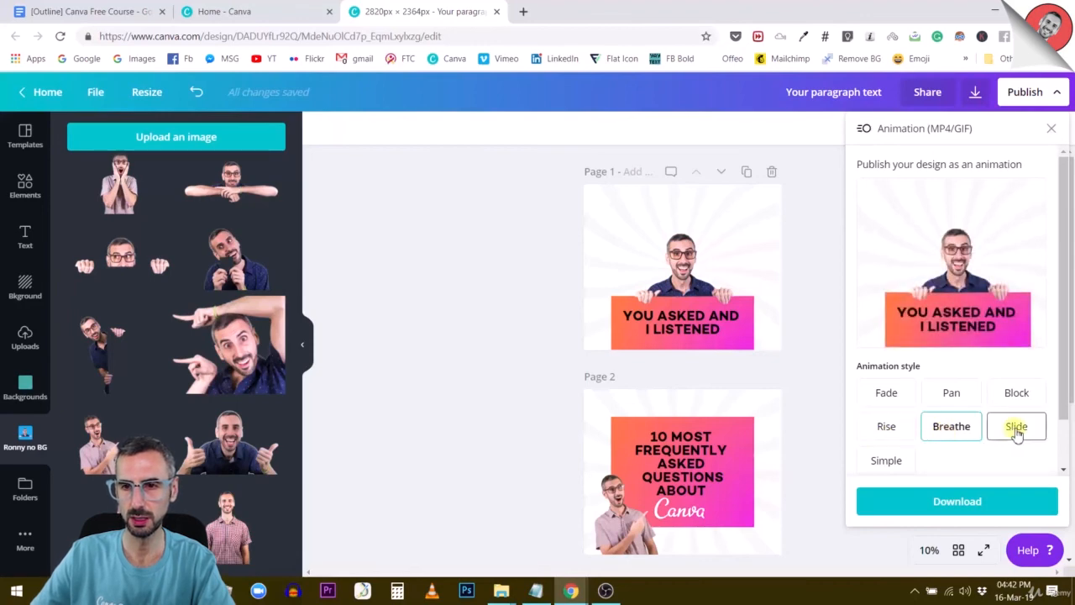
{"action": "left_click", "coordinate": [1016, 426]}
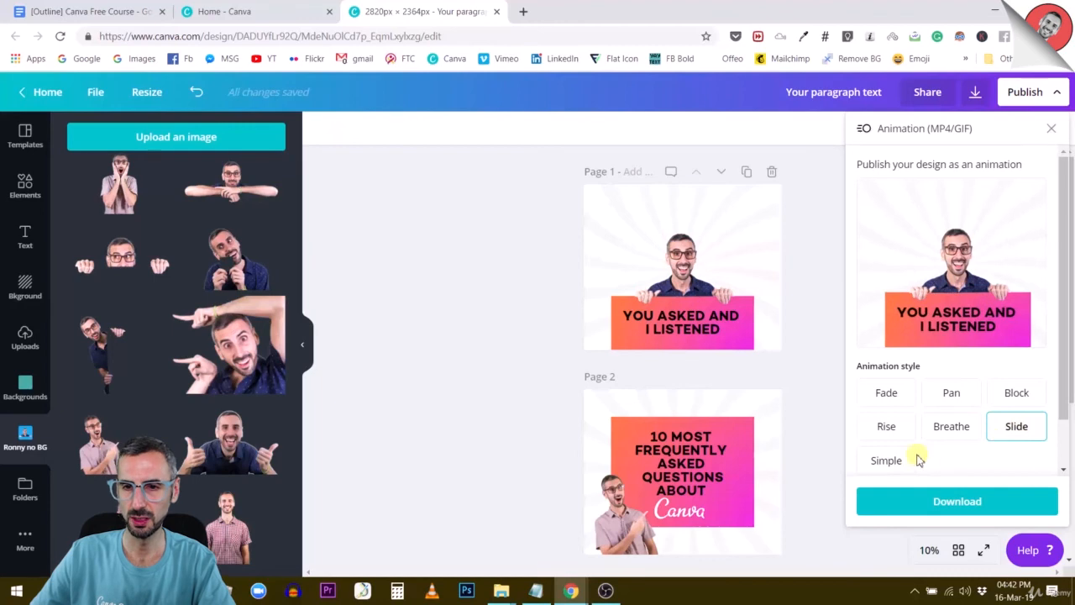
{"action": "left_click", "coordinate": [887, 460]}
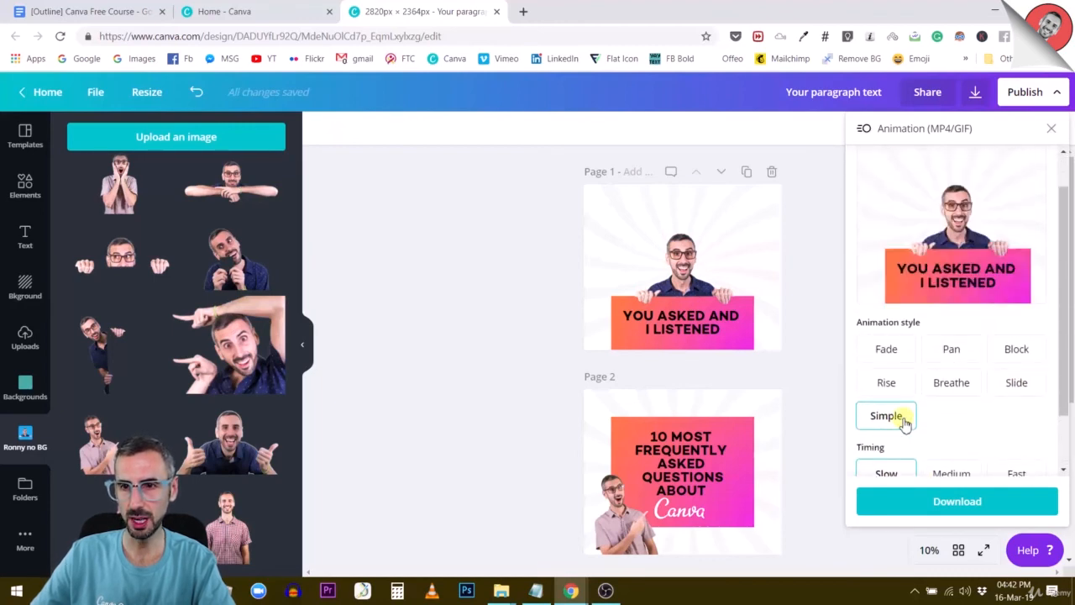
Set slow timing and Animated GIF format, then download the animation.
{"action": "scroll", "scroll_direction": "down", "scroll_amount": 3}
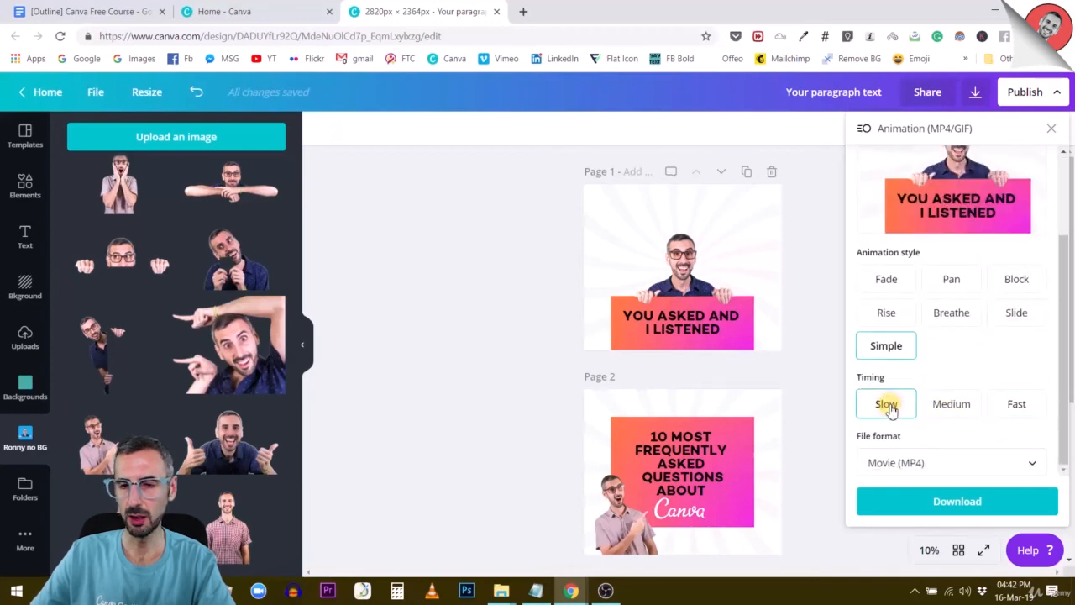
{"action": "left_click", "coordinate": [950, 403]}
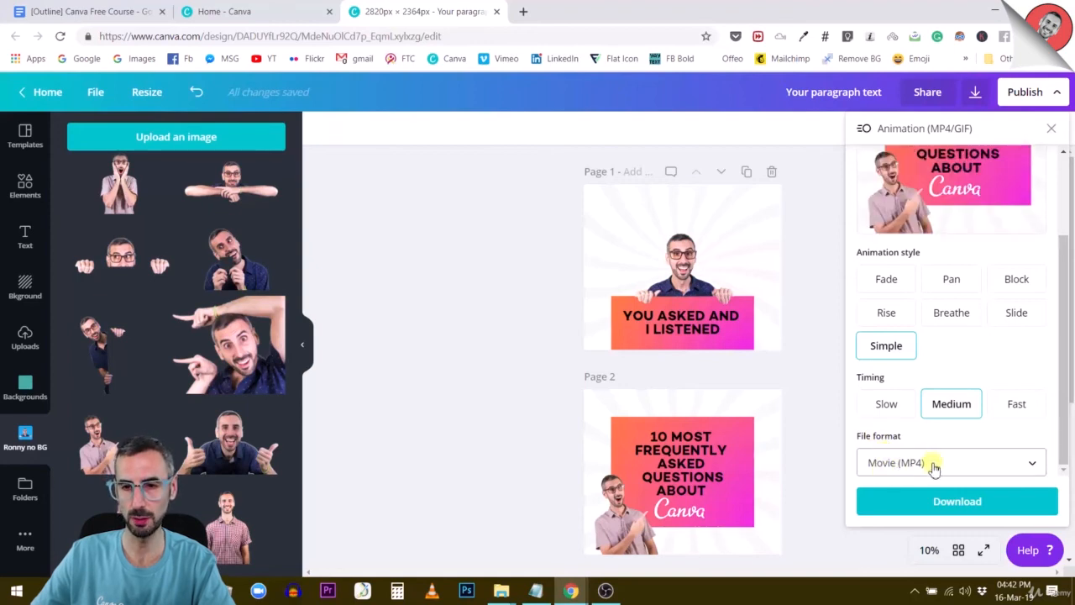
{"action": "left_click", "coordinate": [949, 462]}
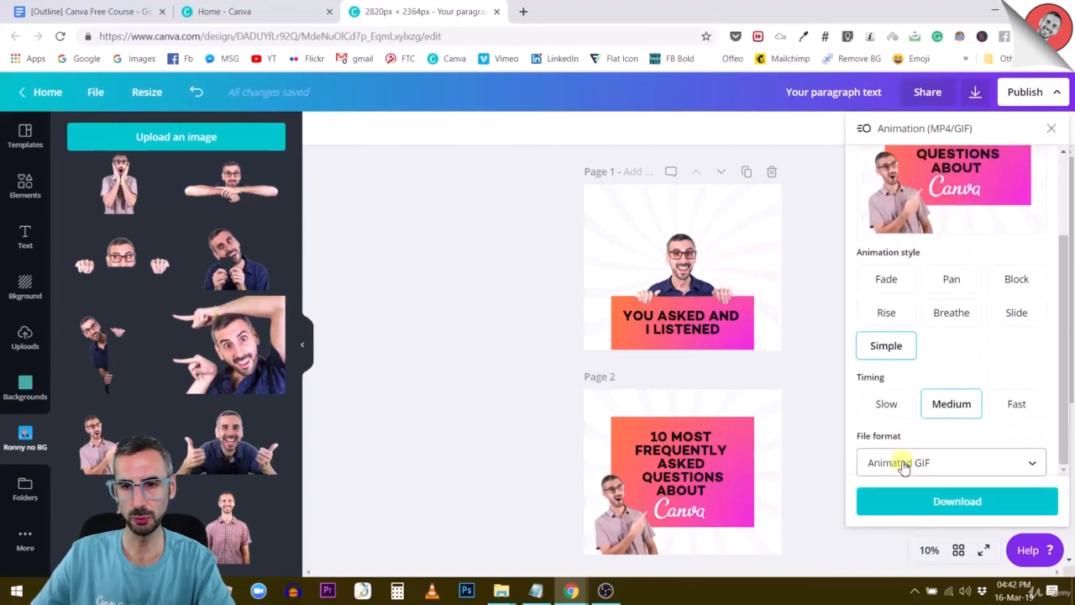
{"action": "left_click", "coordinate": [887, 404]}
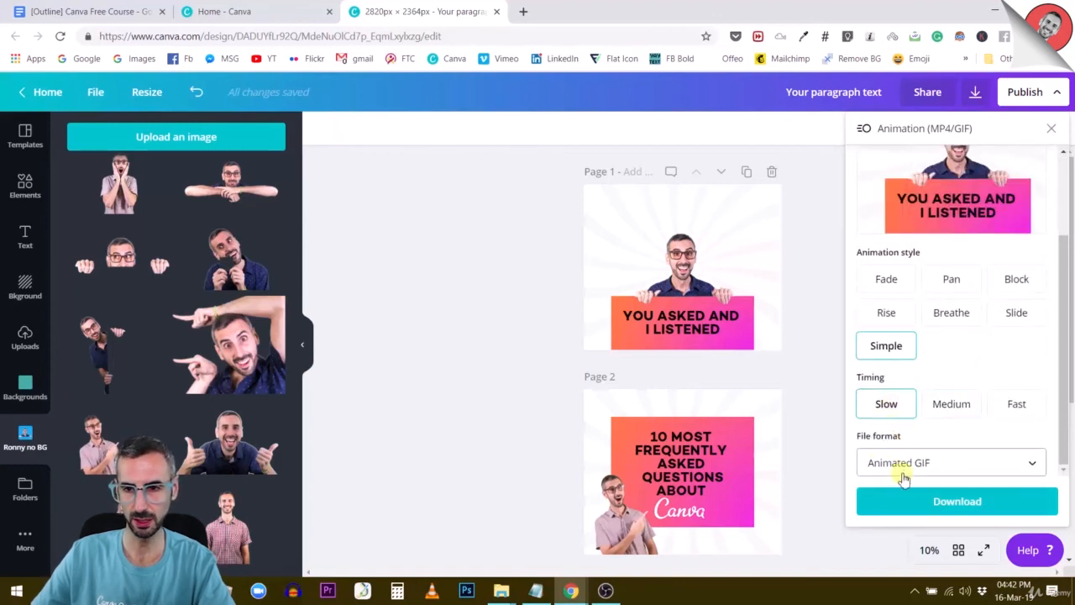
{"action": "left_click", "coordinate": [957, 500]}
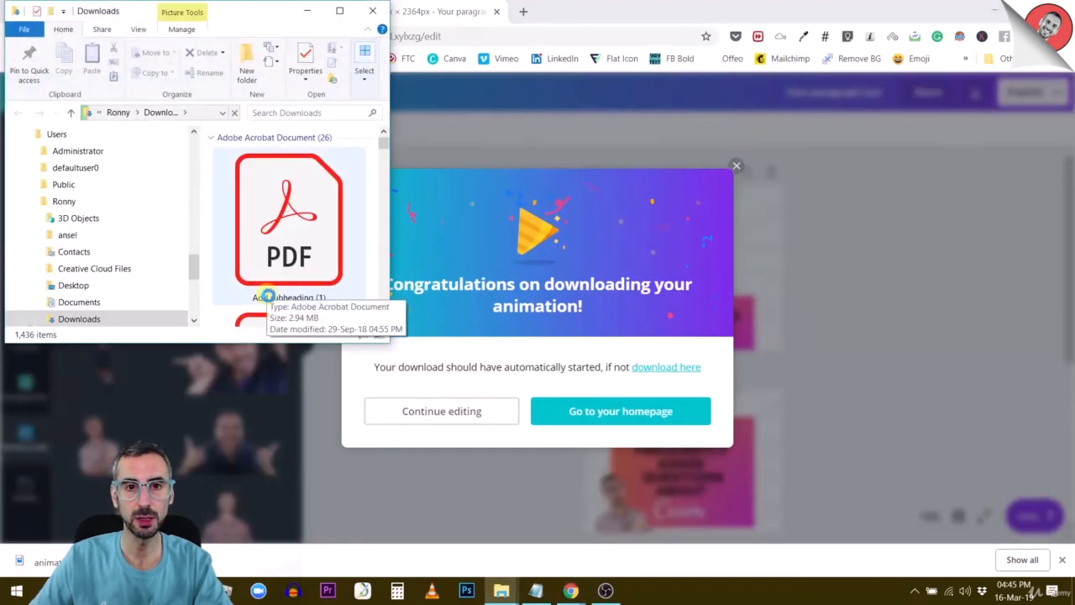
Move the downloaded GIF from Downloads to the Desktop.
{"action": "left_click", "coordinate": [289, 249]}
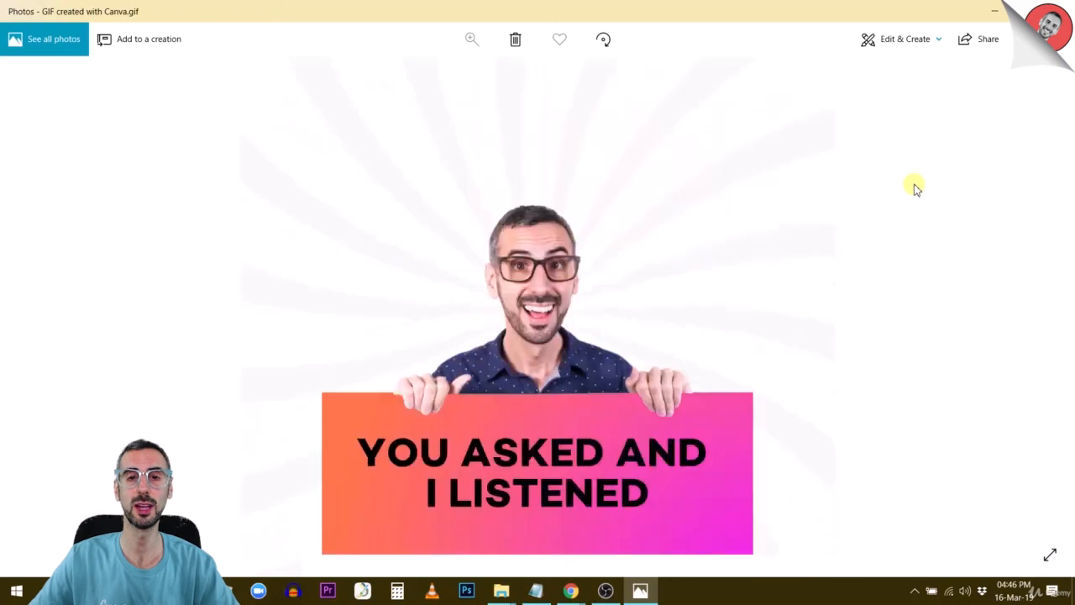
{"action": "mouse_move", "coordinate": [1005, 81]}
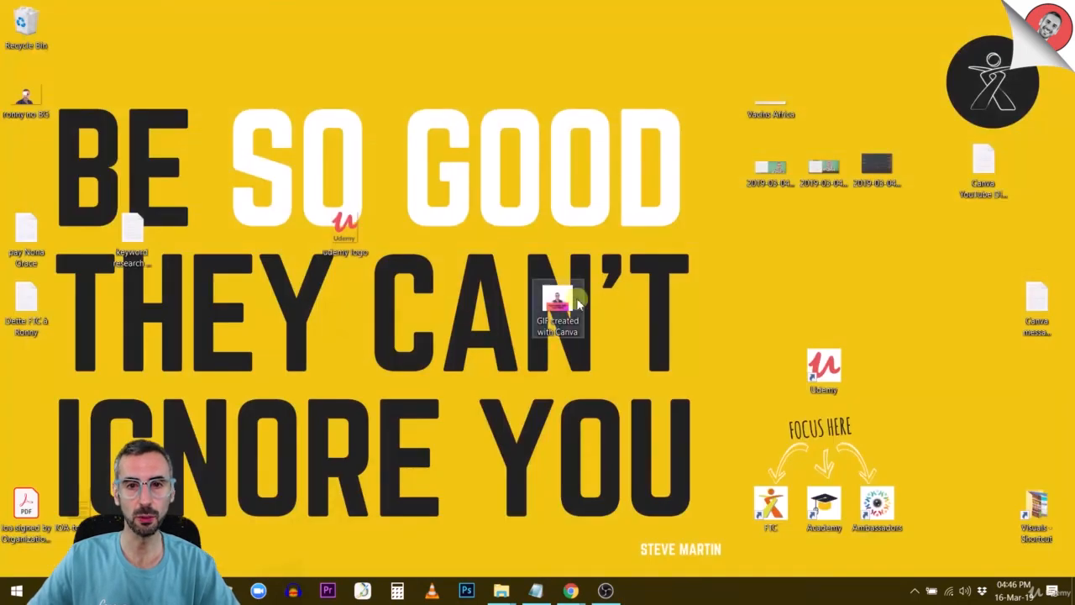
{"action": "right_click", "coordinate": [556, 306]}
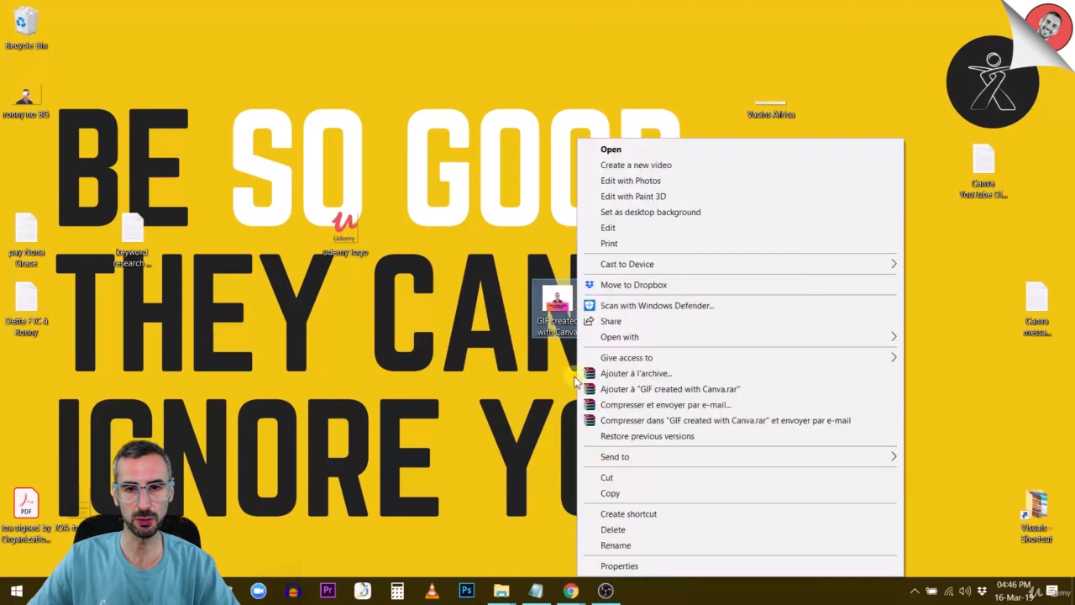
{"action": "left_click", "coordinate": [618, 565]}
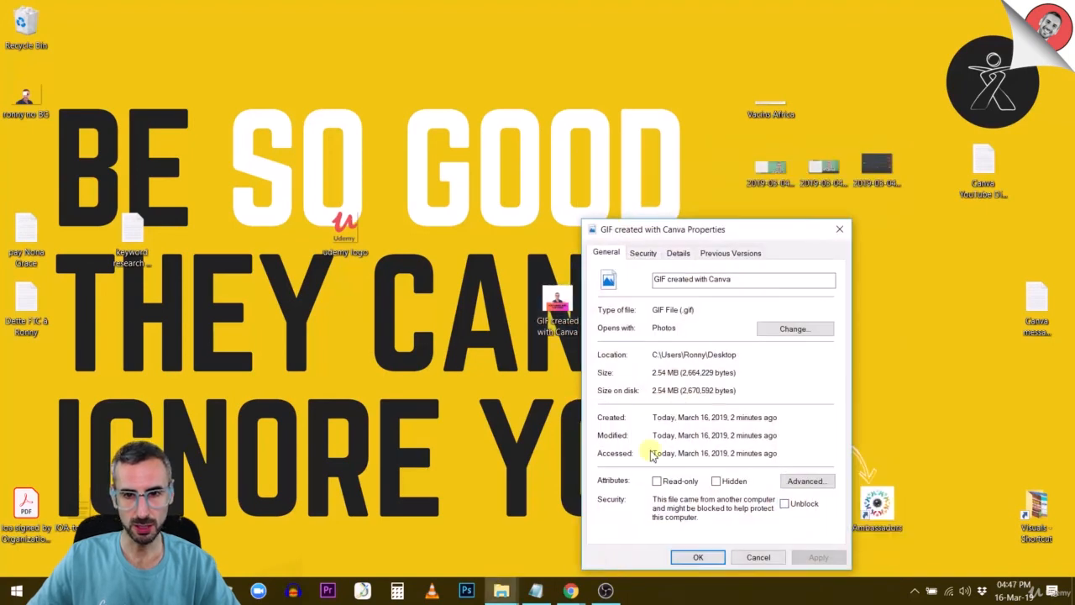
{"action": "mouse_move", "coordinate": [682, 402]}
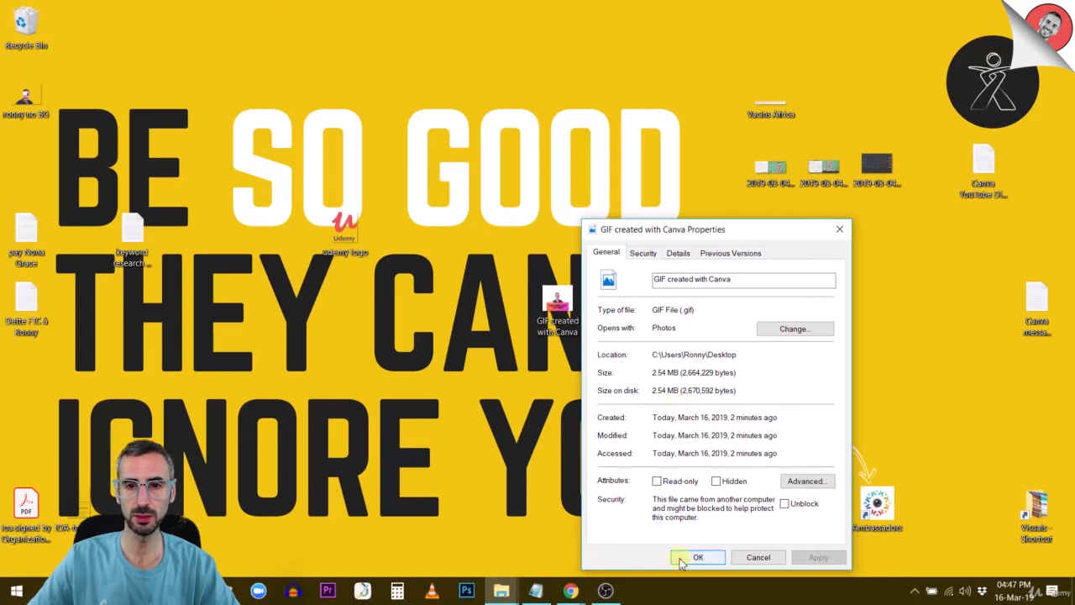
{"action": "left_click", "coordinate": [697, 558]}
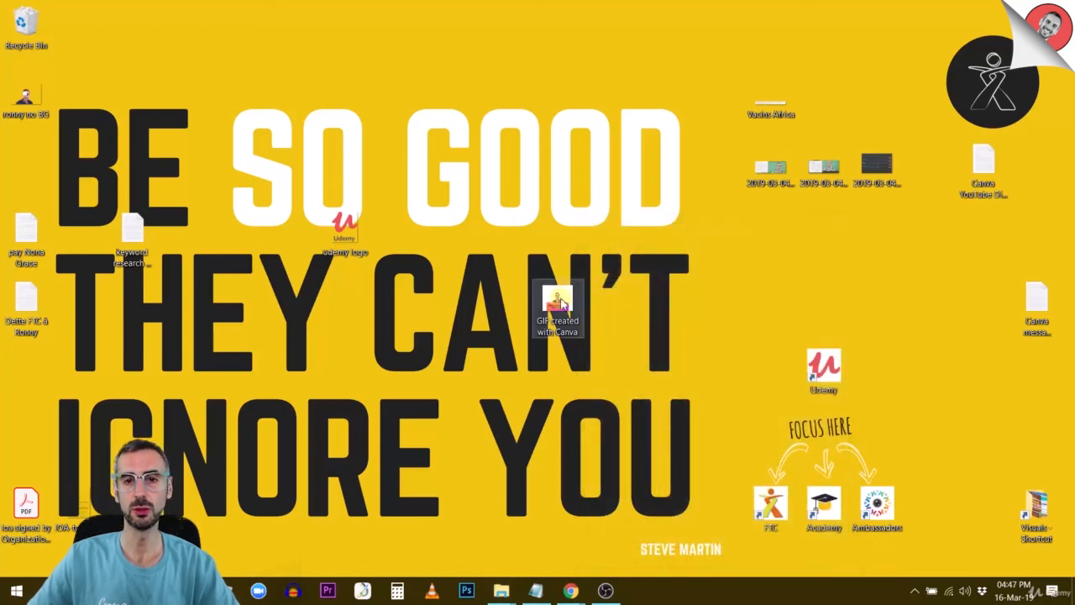
{"action": "mouse_move", "coordinate": [571, 591]}
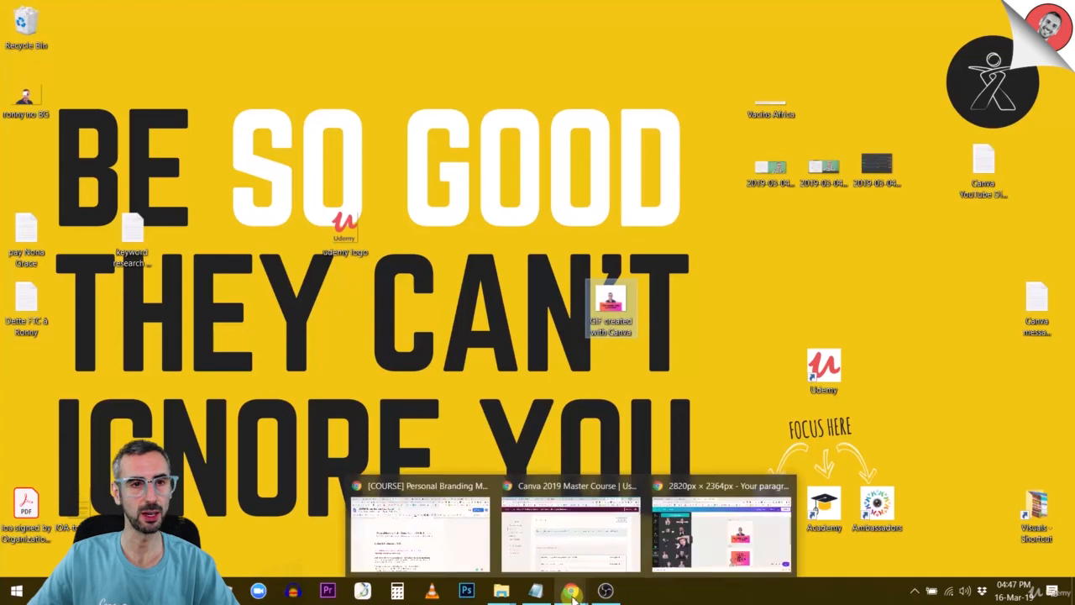